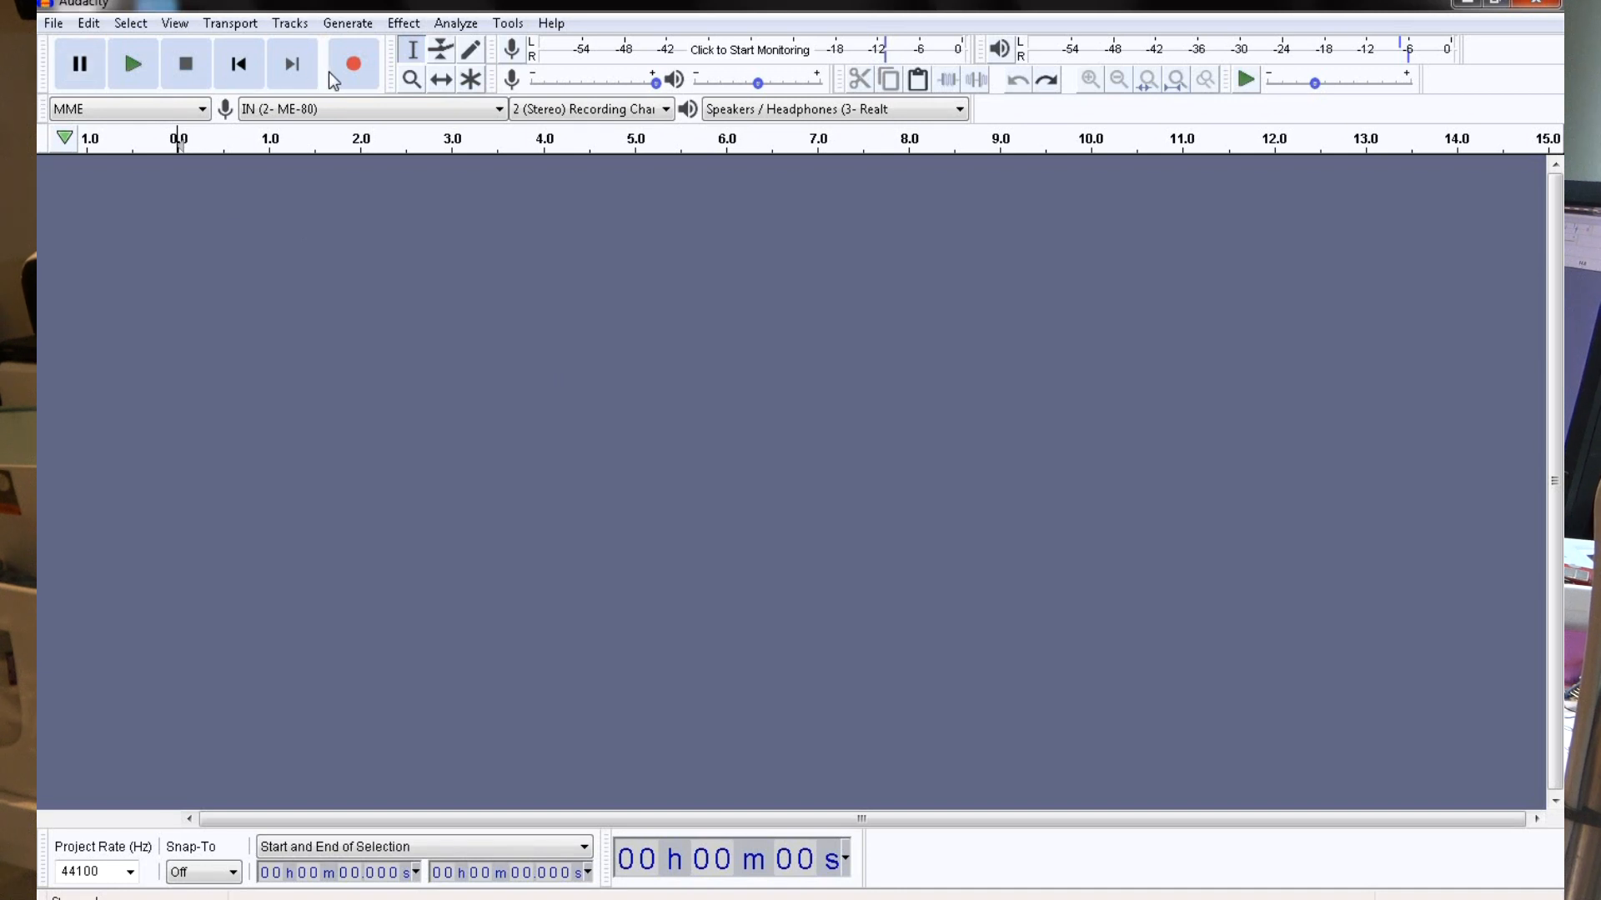
mouse_move(196, 87)
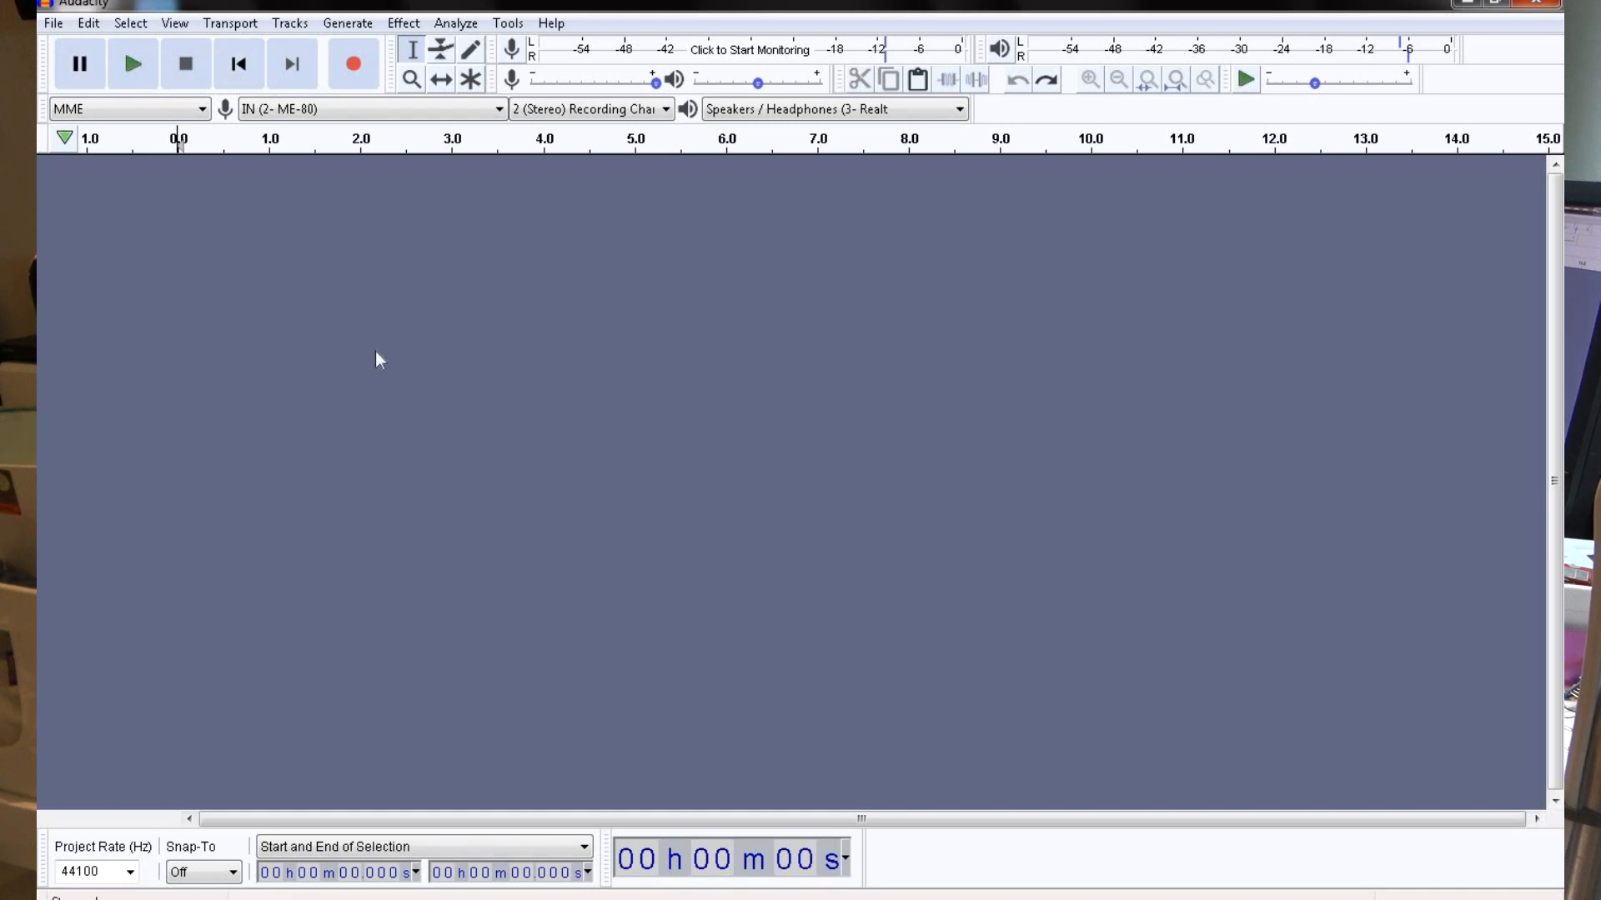
mouse_move(398, 110)
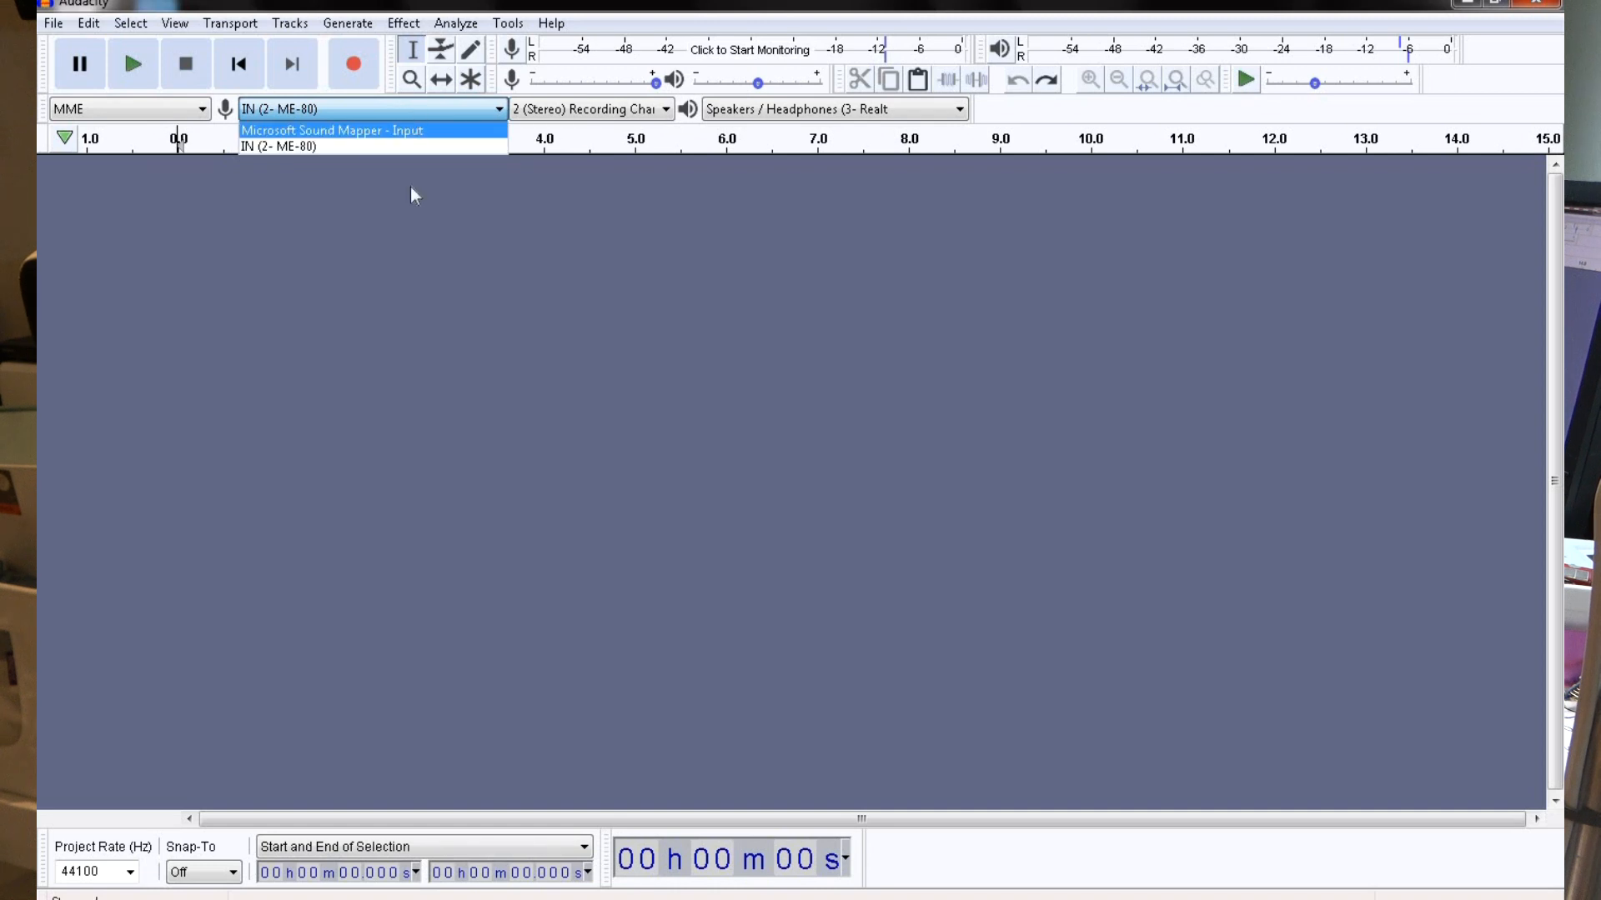
- Record a 14-second stereo announcement from the ME-80 input and play it back
click(291, 145)
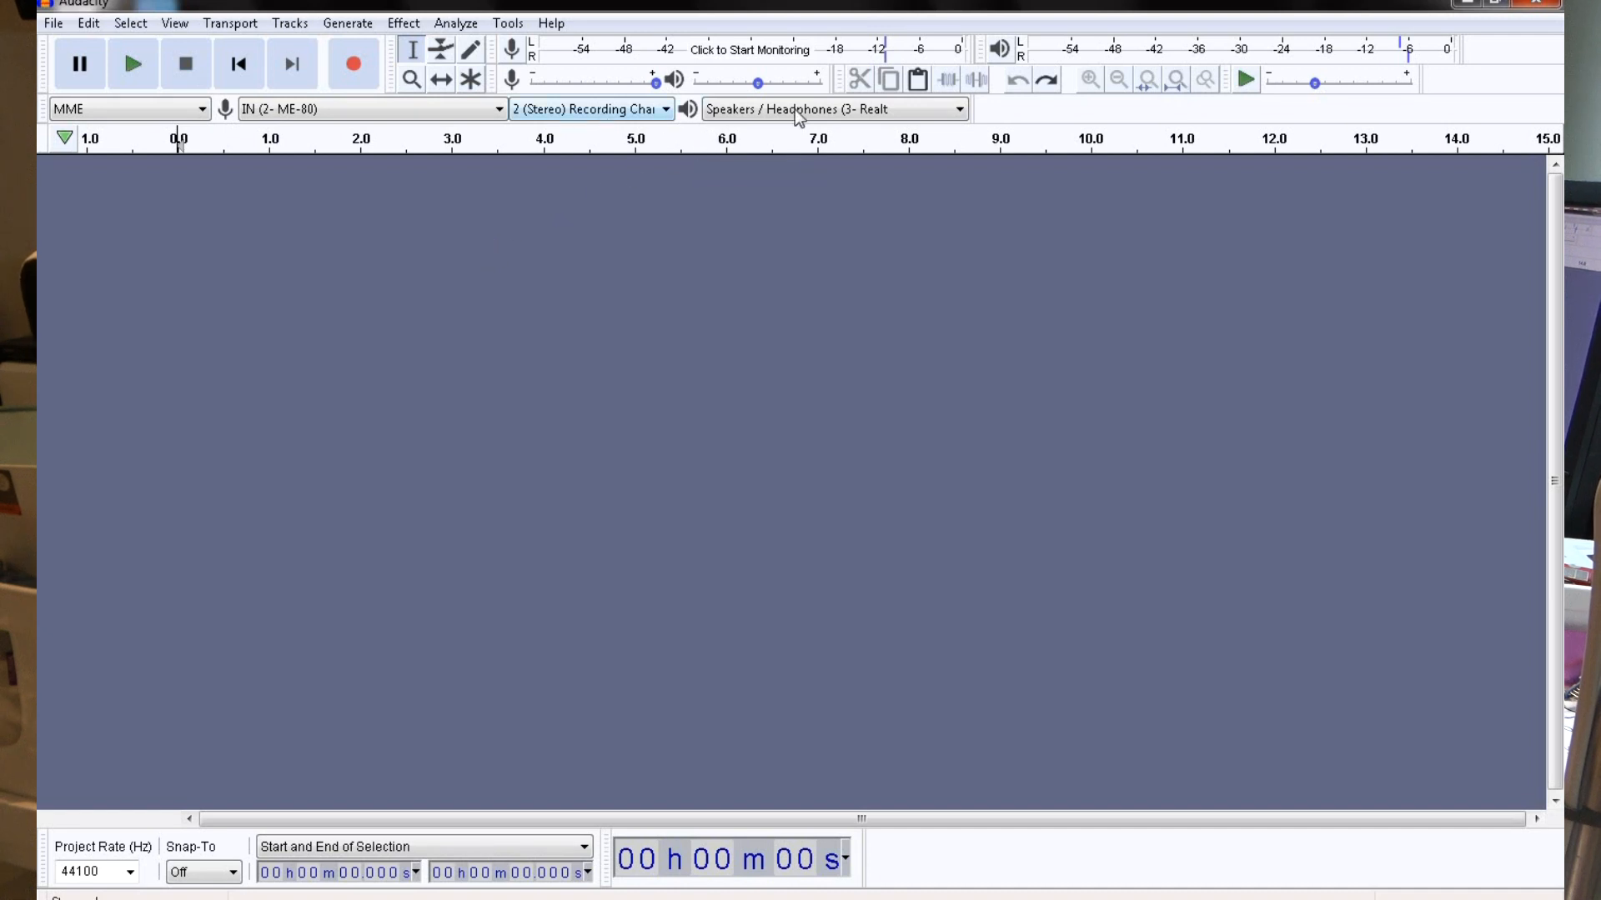
mouse_move(1116, 146)
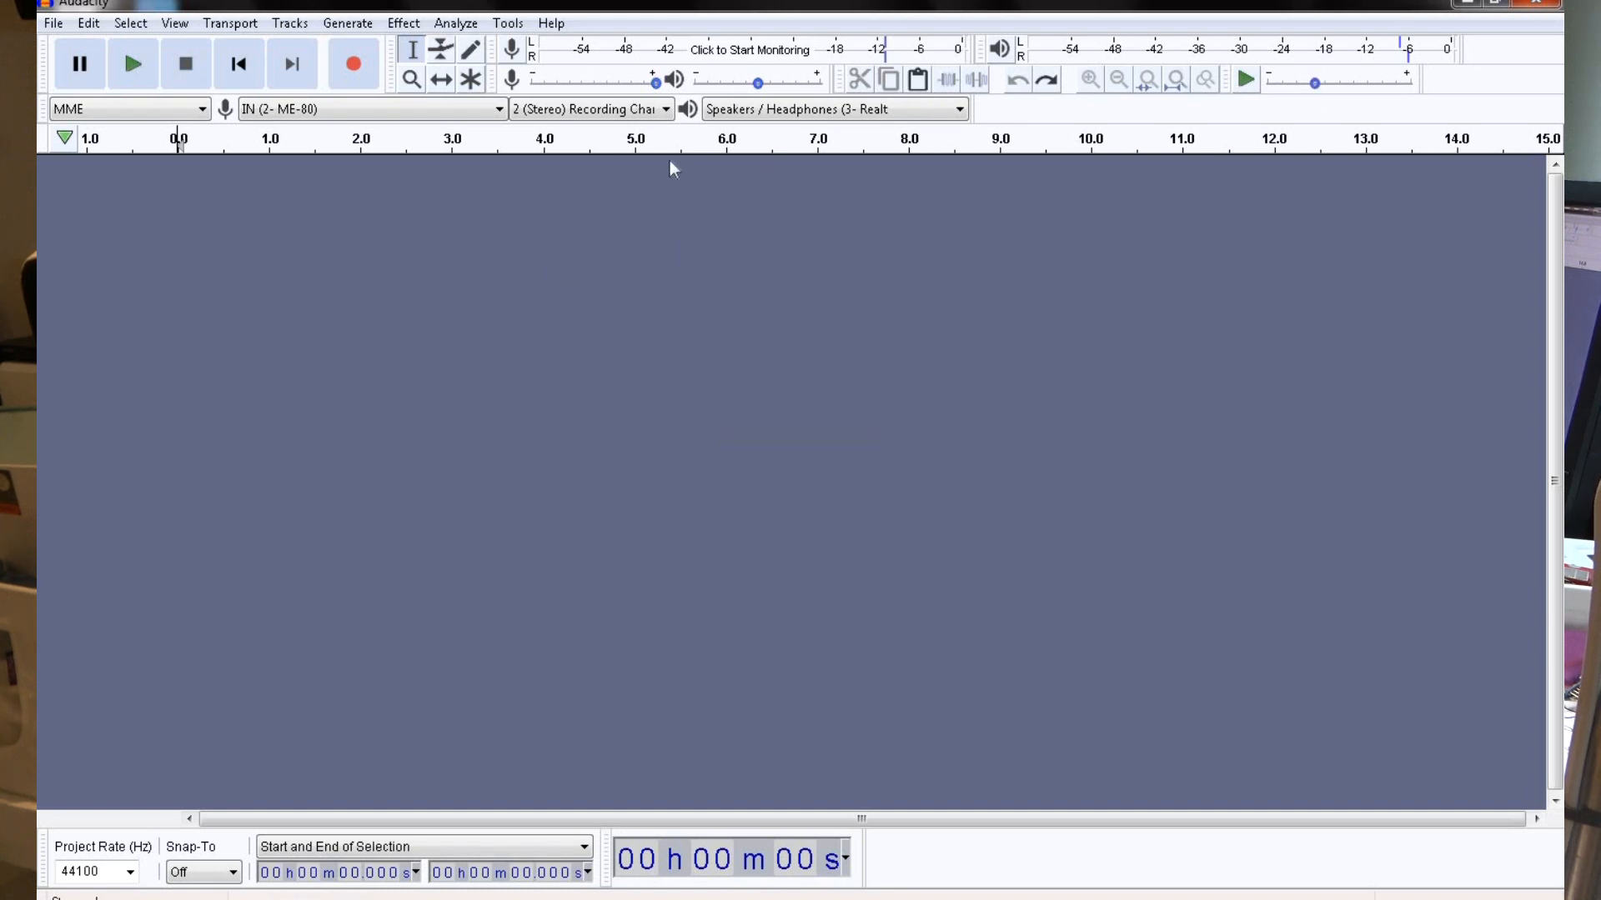
click(402, 23)
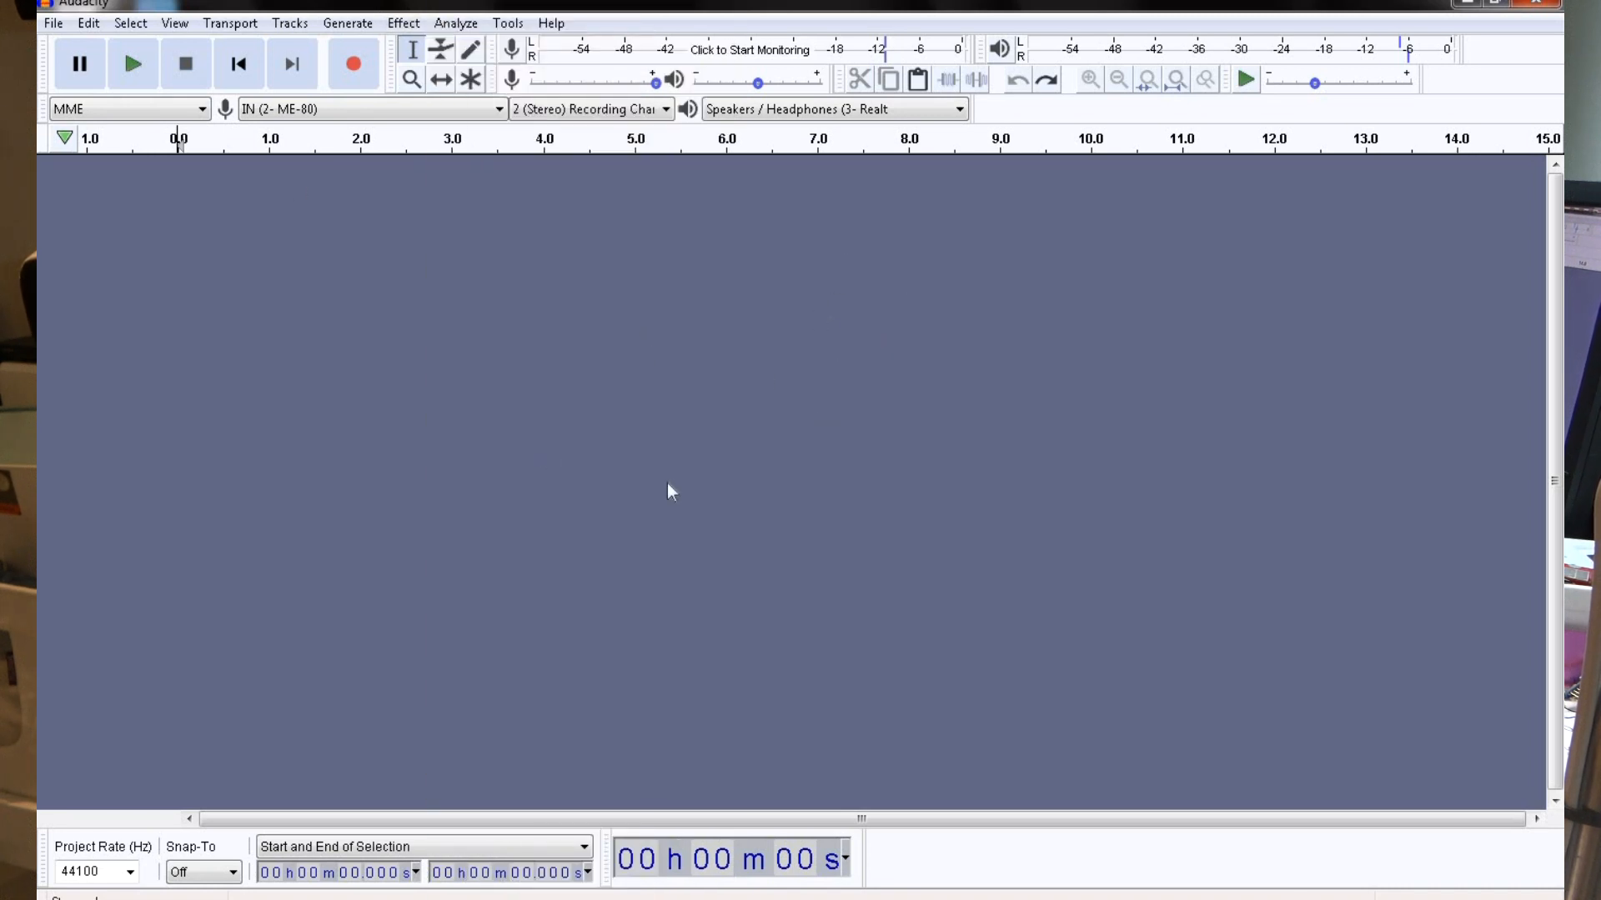
mouse_move(781, 427)
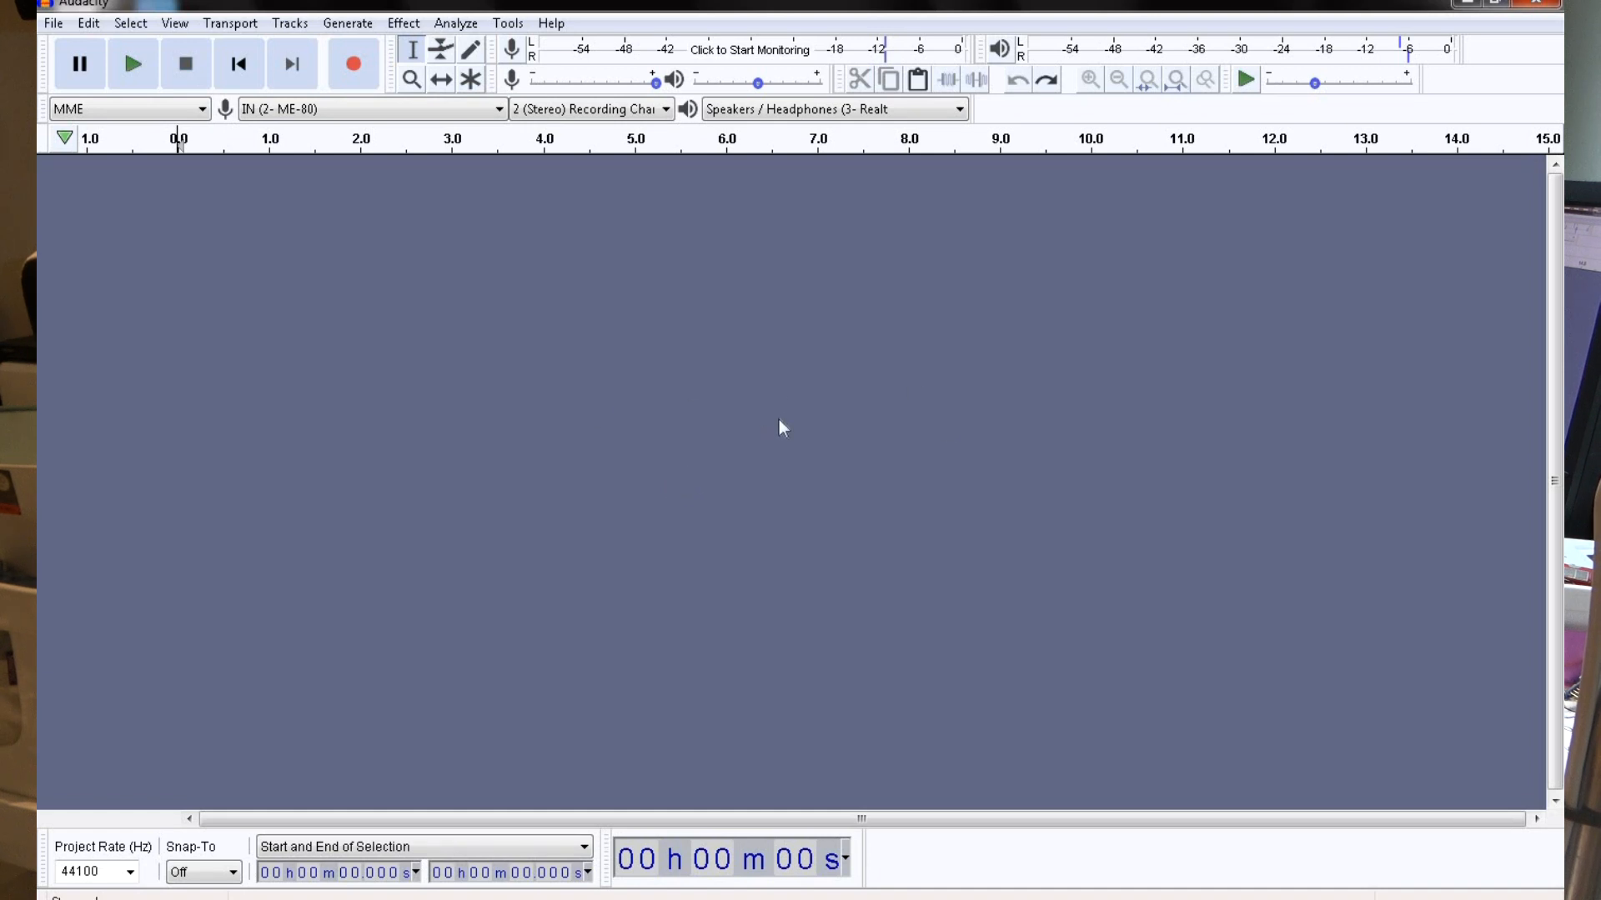
mouse_move(866, 594)
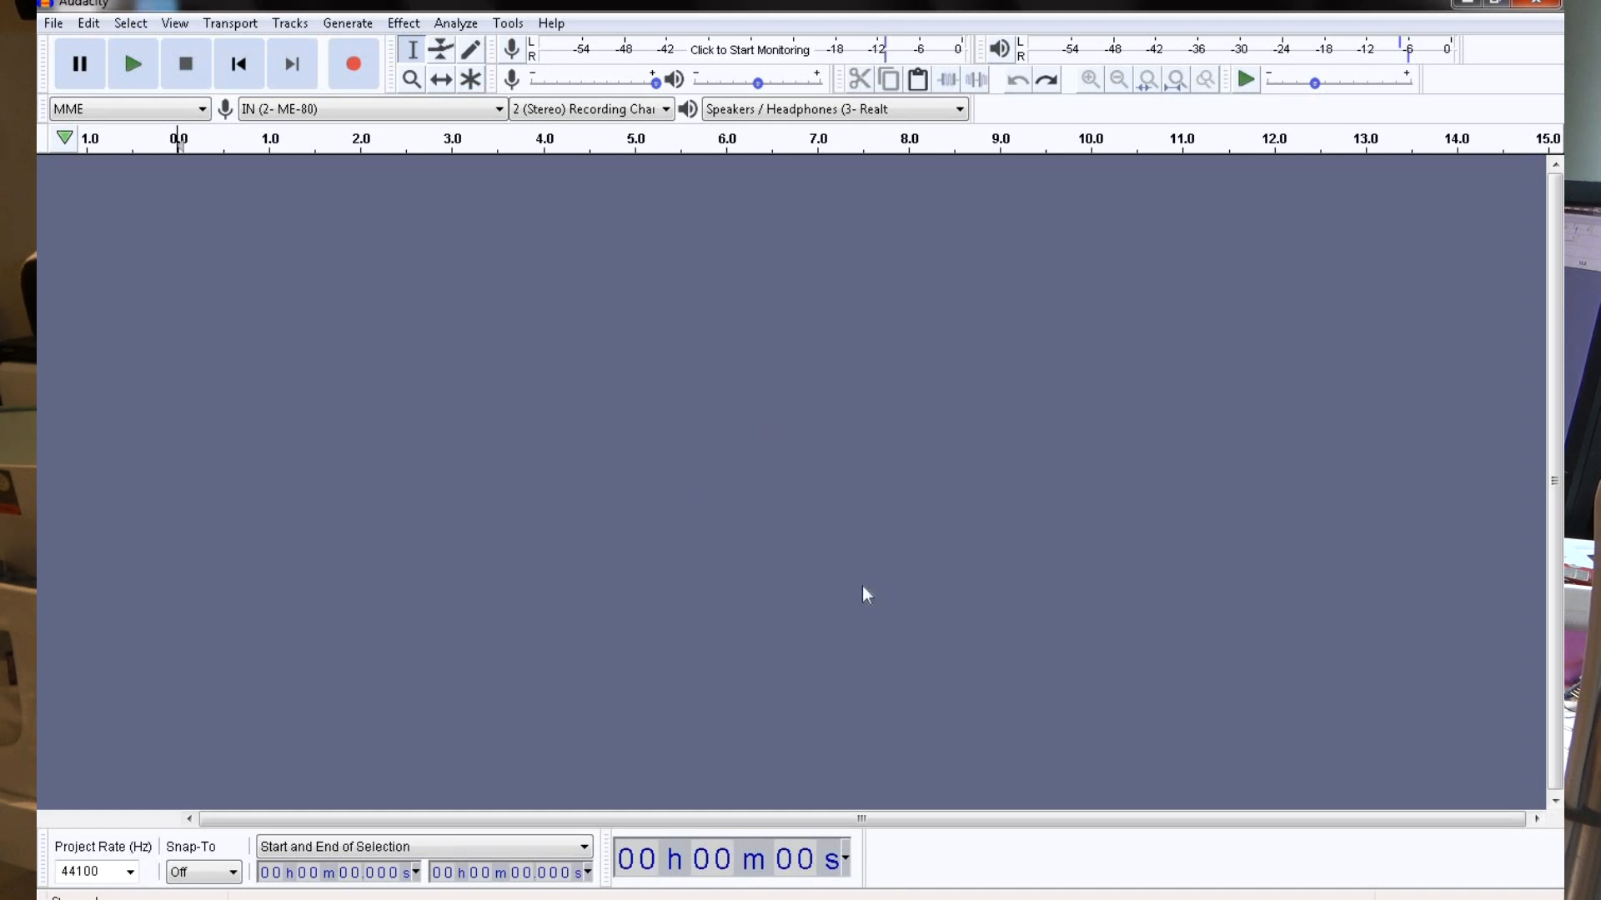
mouse_move(352, 95)
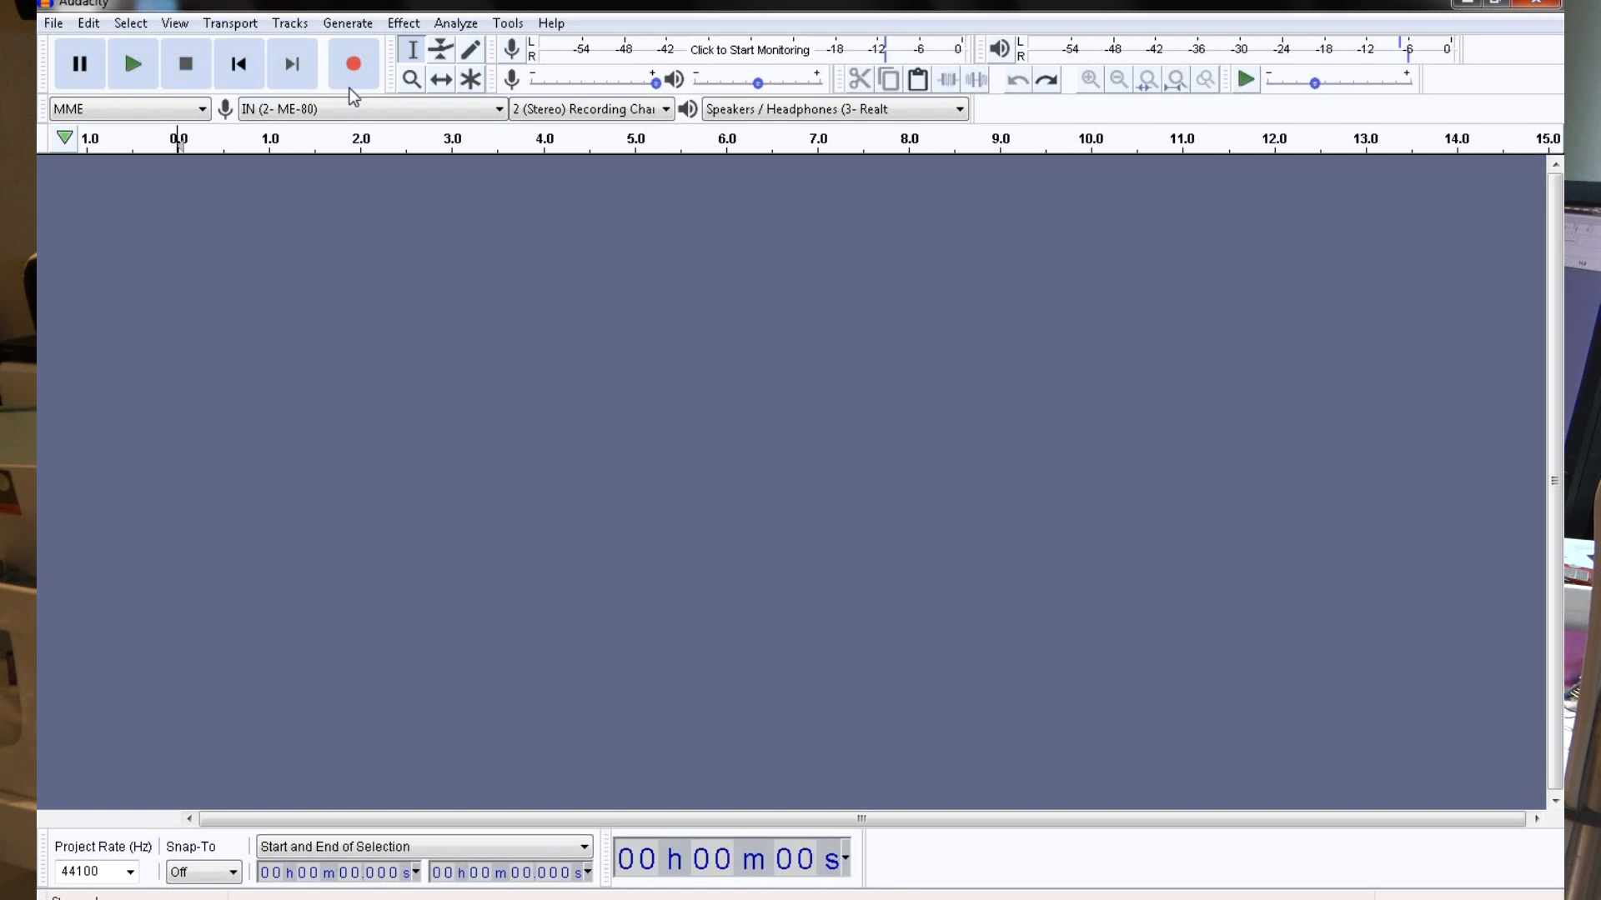
click(352, 64)
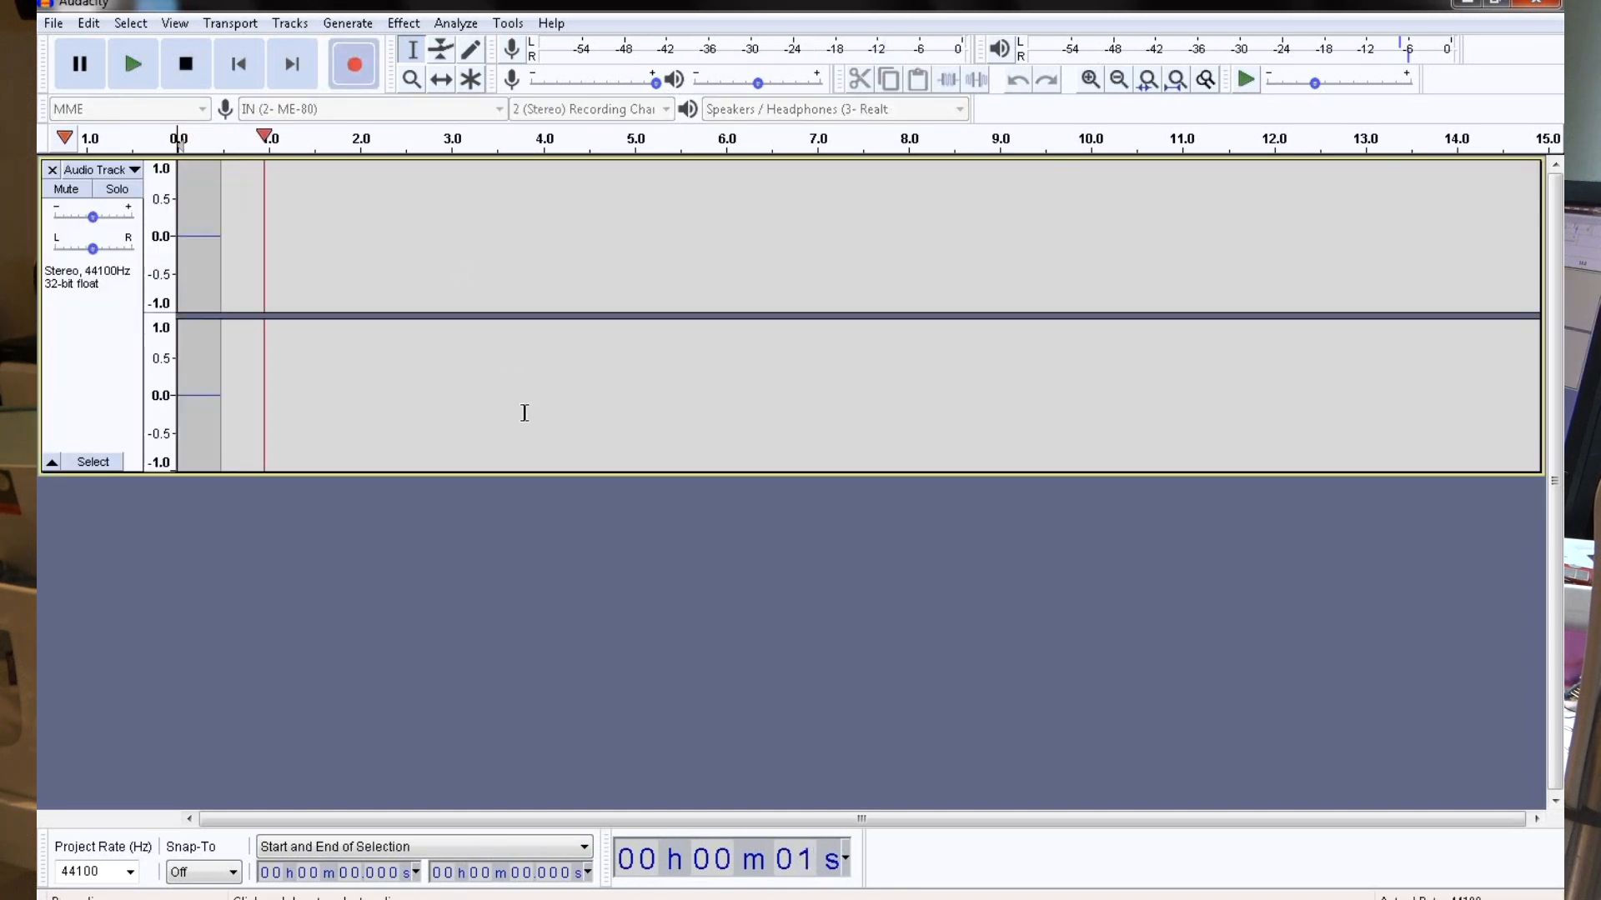
click(352, 63)
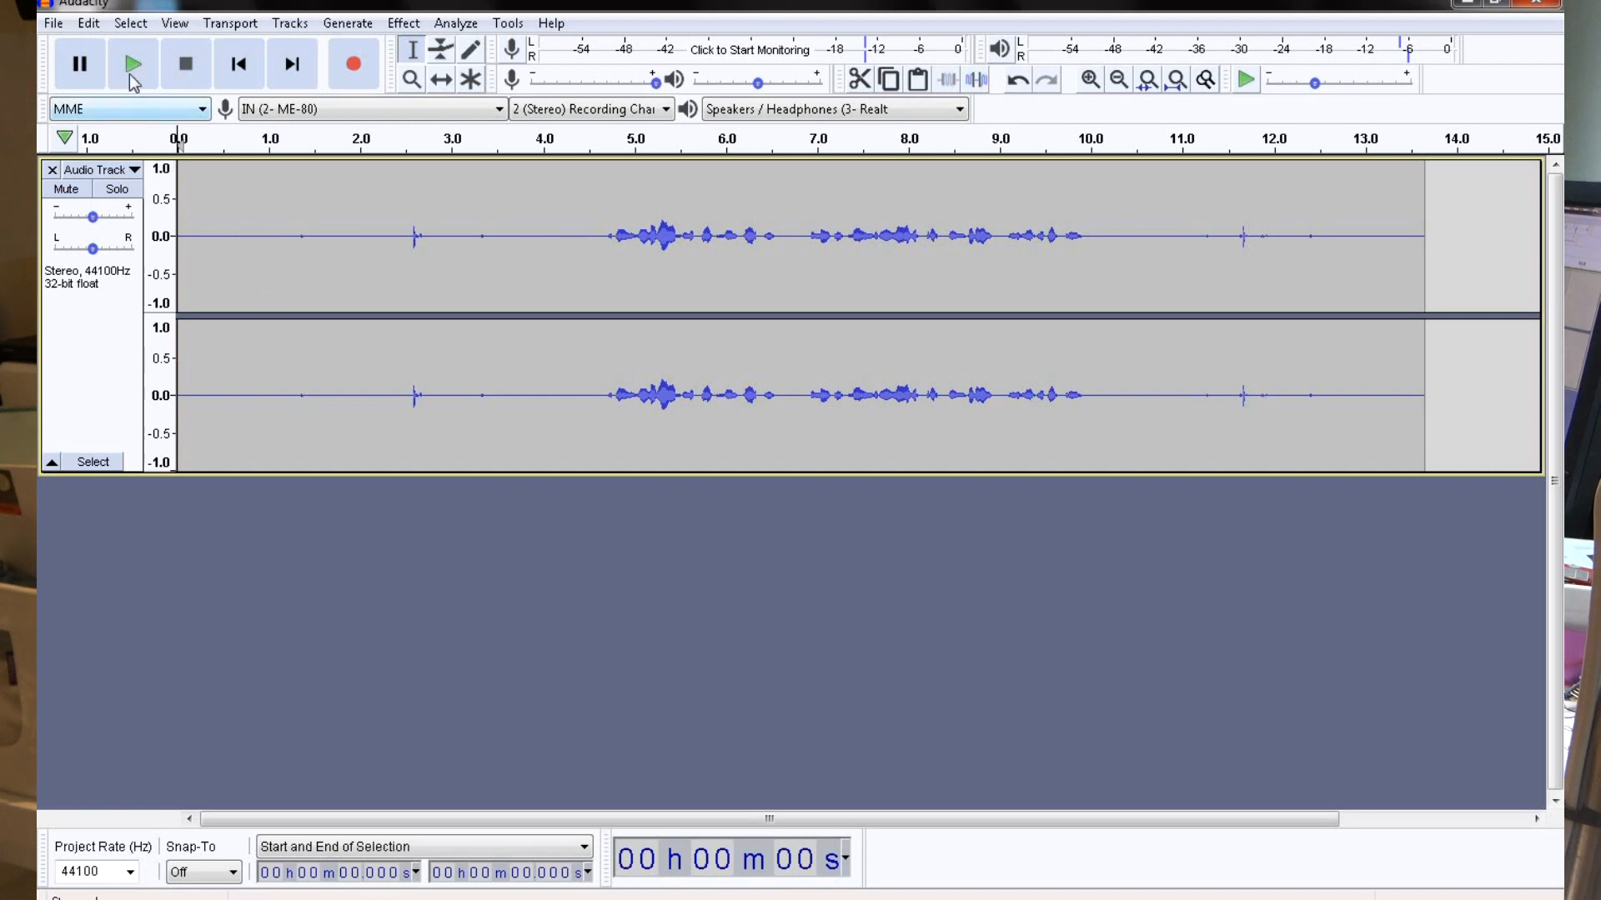
click(133, 64)
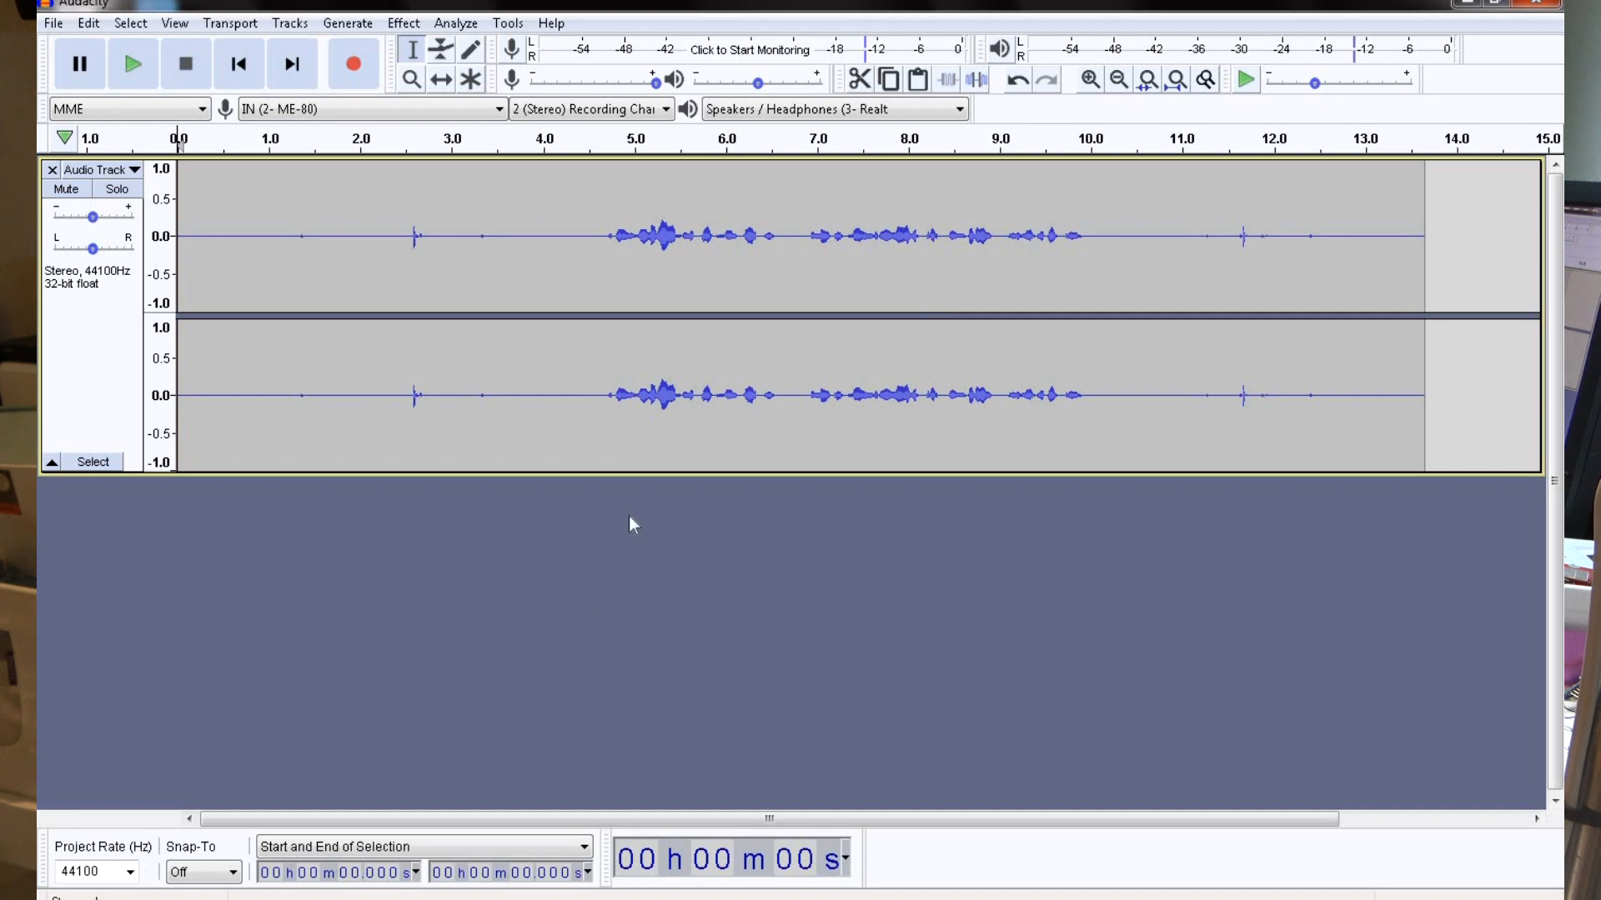
mouse_move(650, 589)
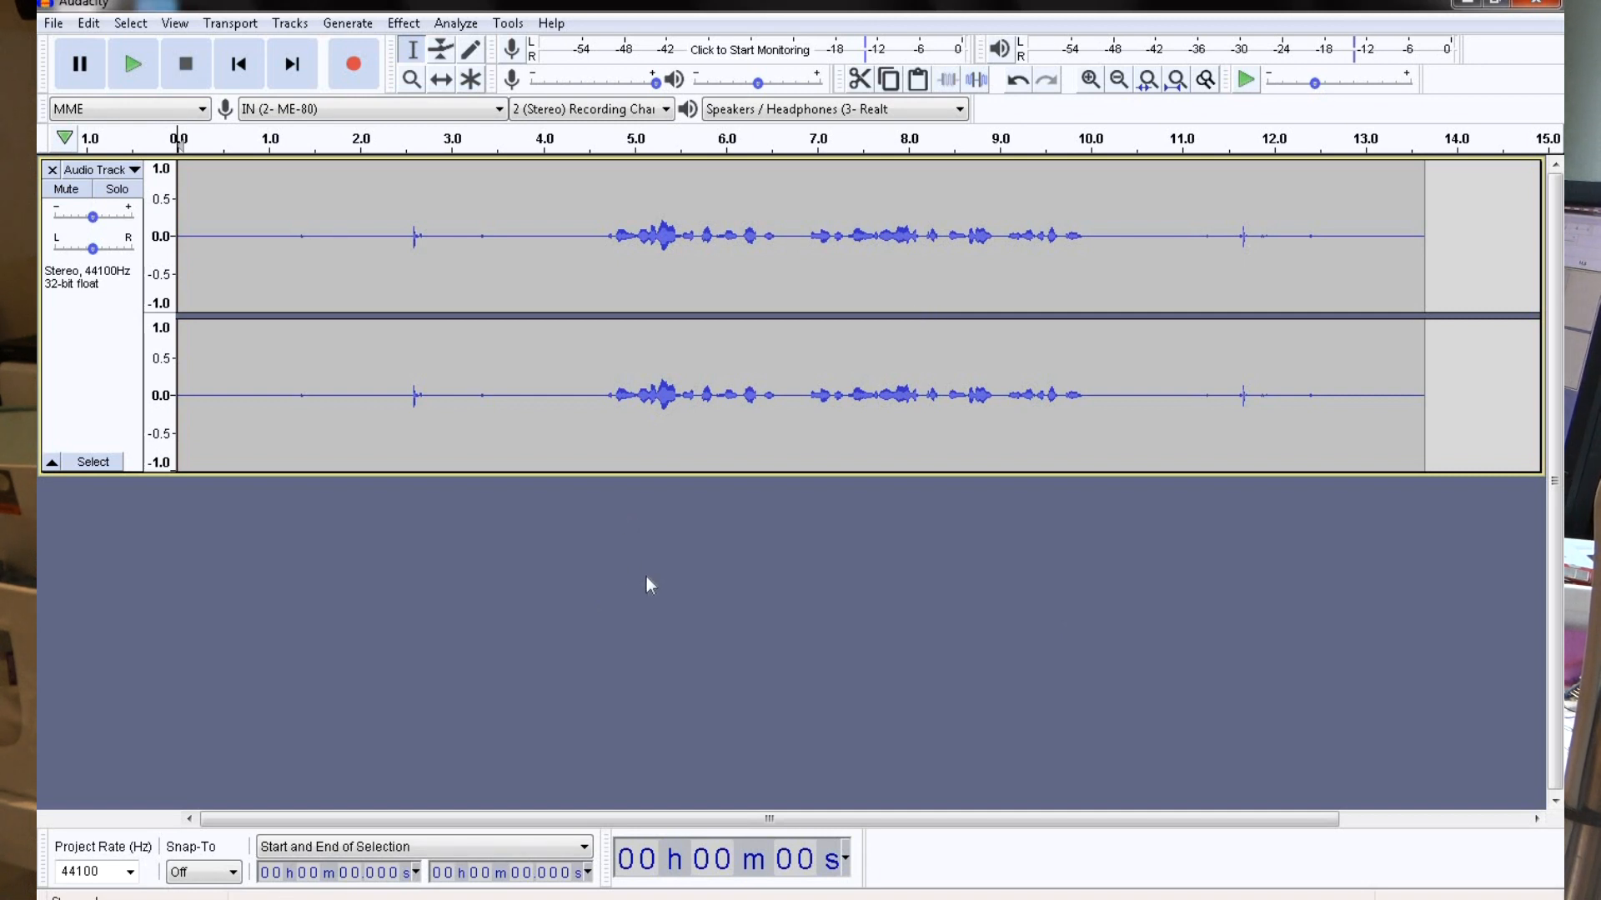
mouse_move(864, 590)
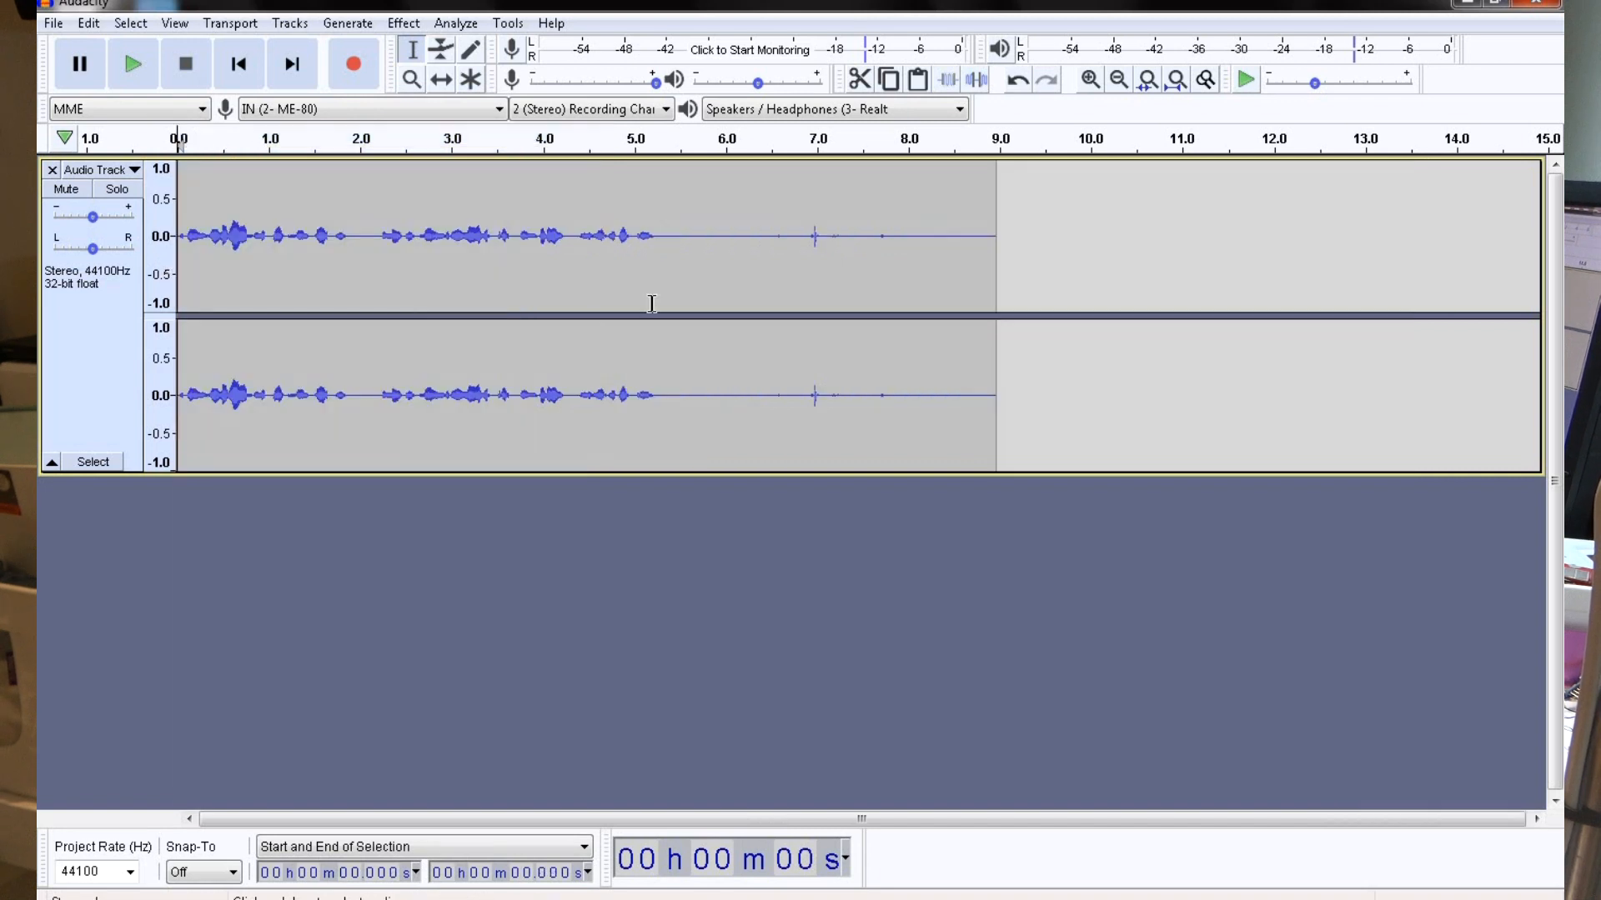
- Delete the trailing silence, leaving about 5.3 seconds of speech, and play it back
drag(661, 236, 999, 236)
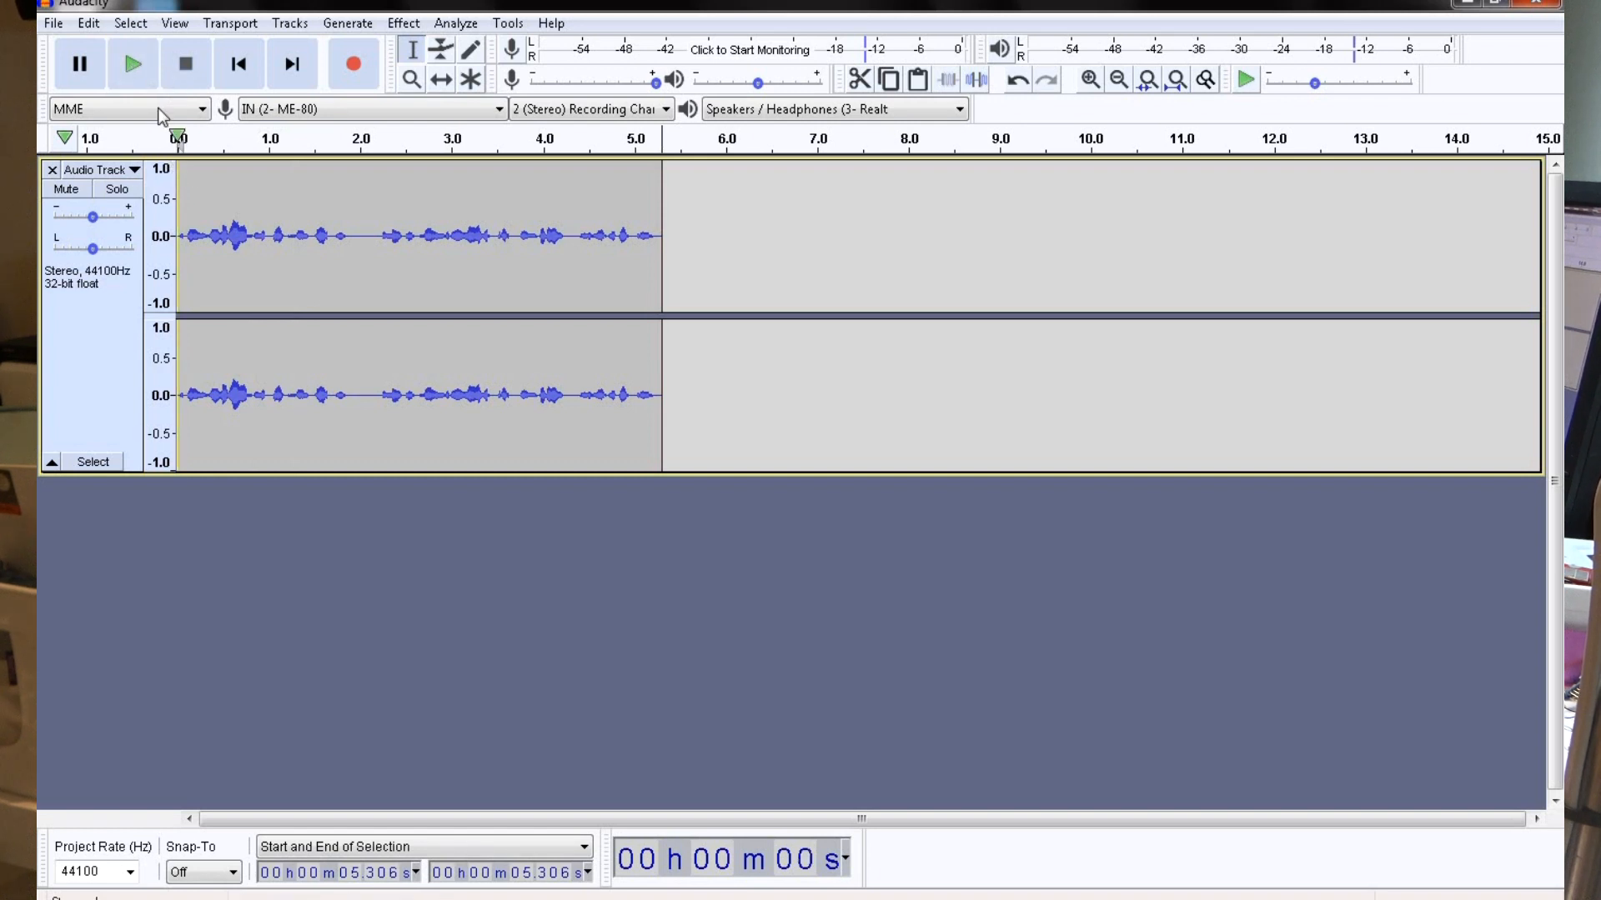
click(132, 63)
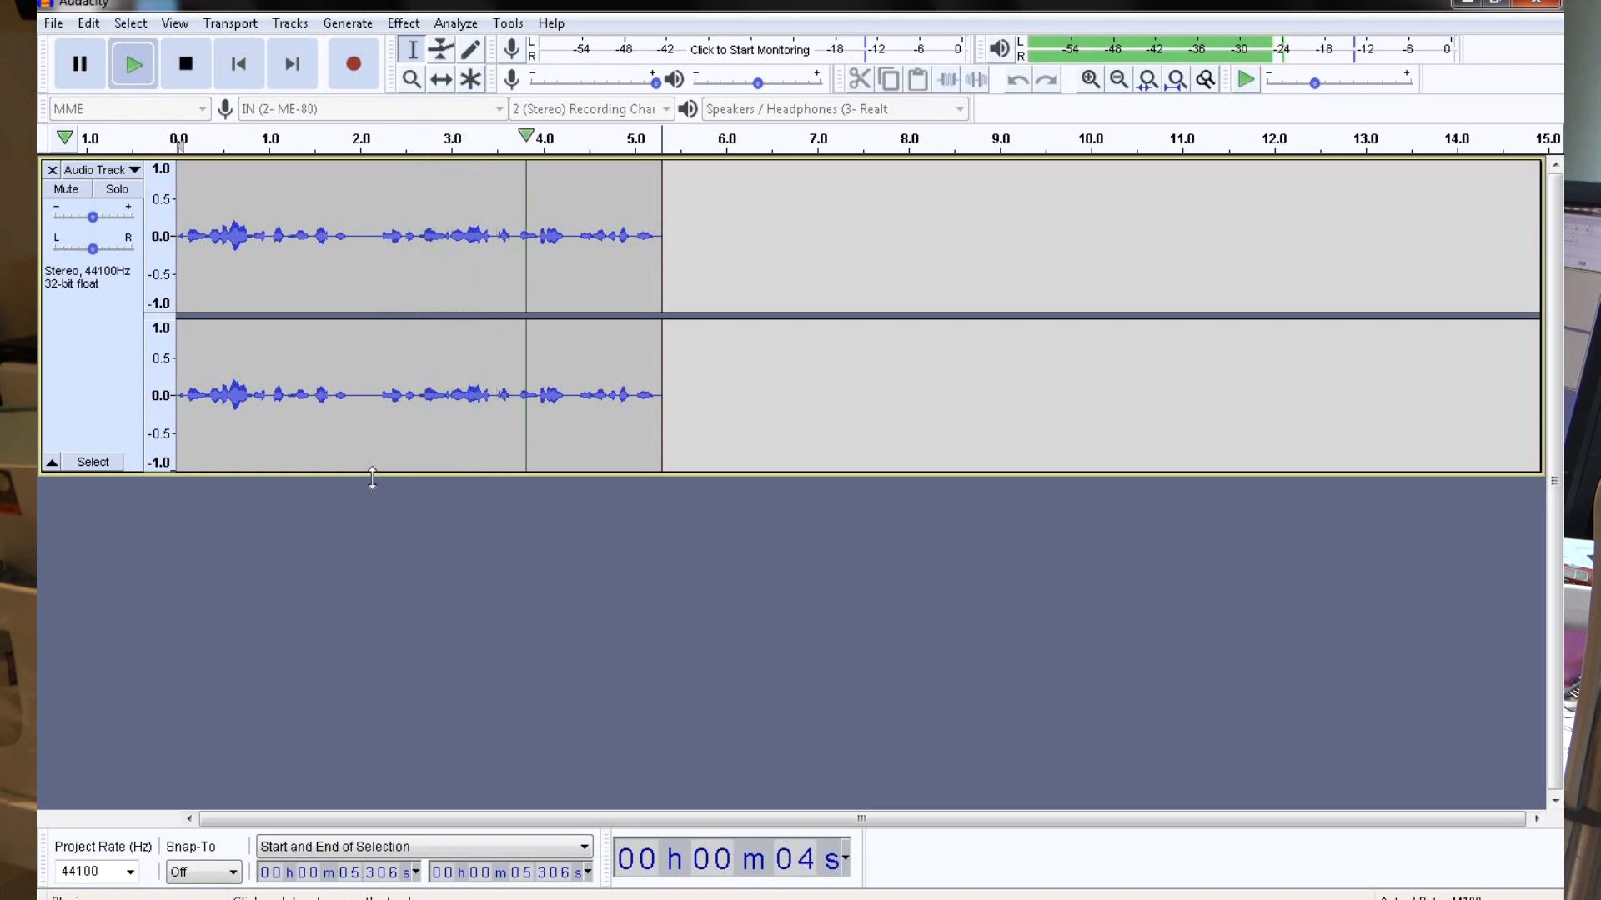
click(132, 63)
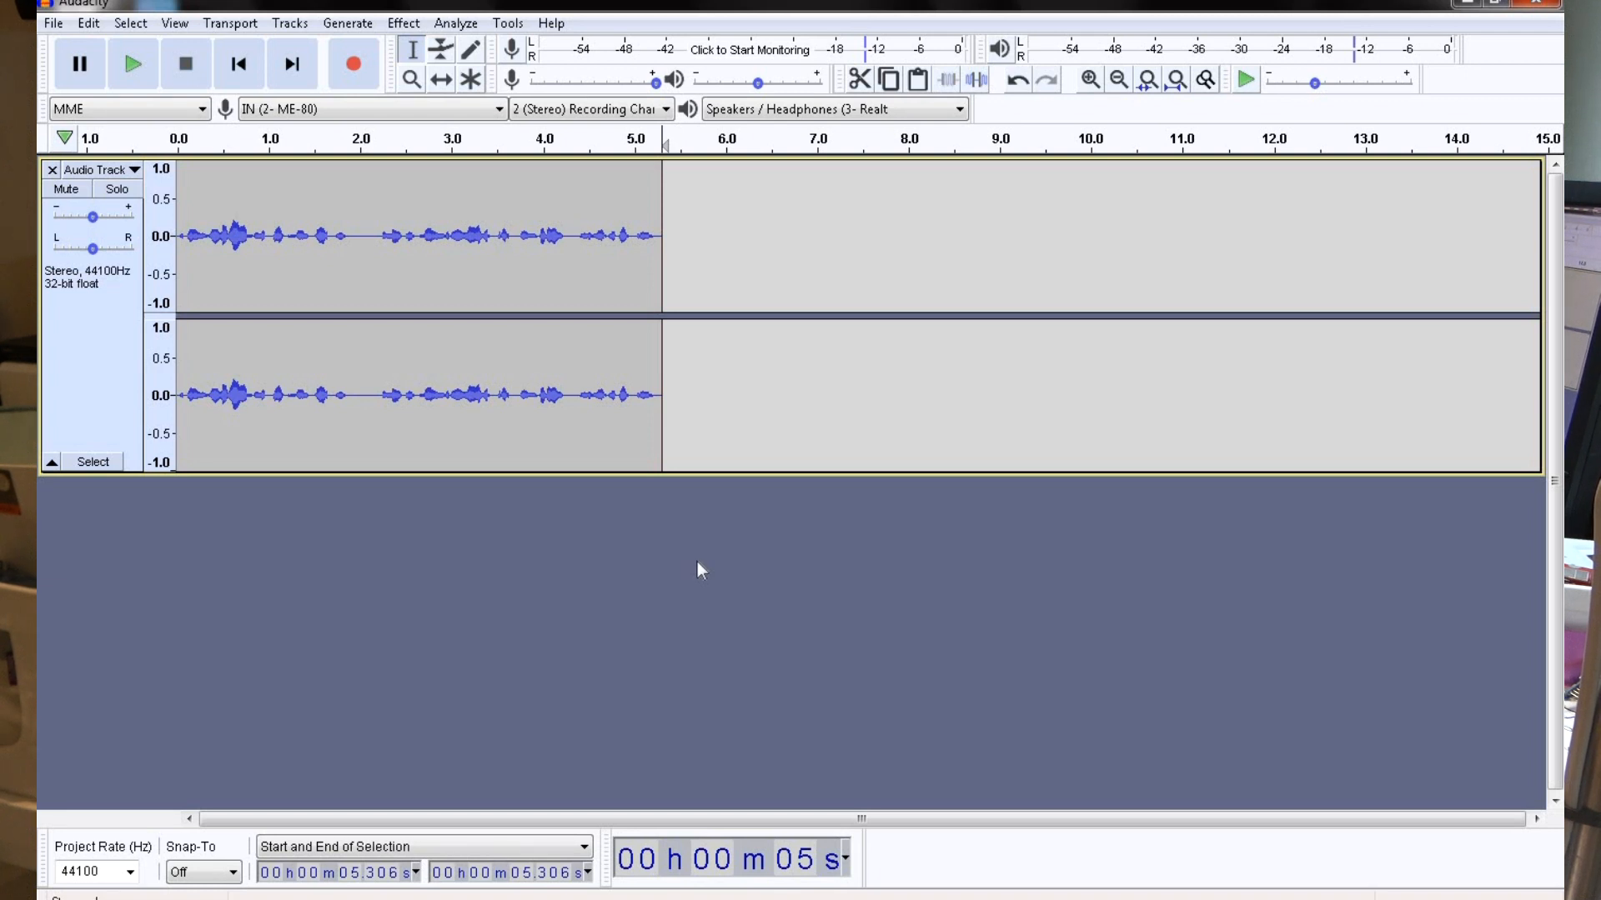
mouse_move(701, 571)
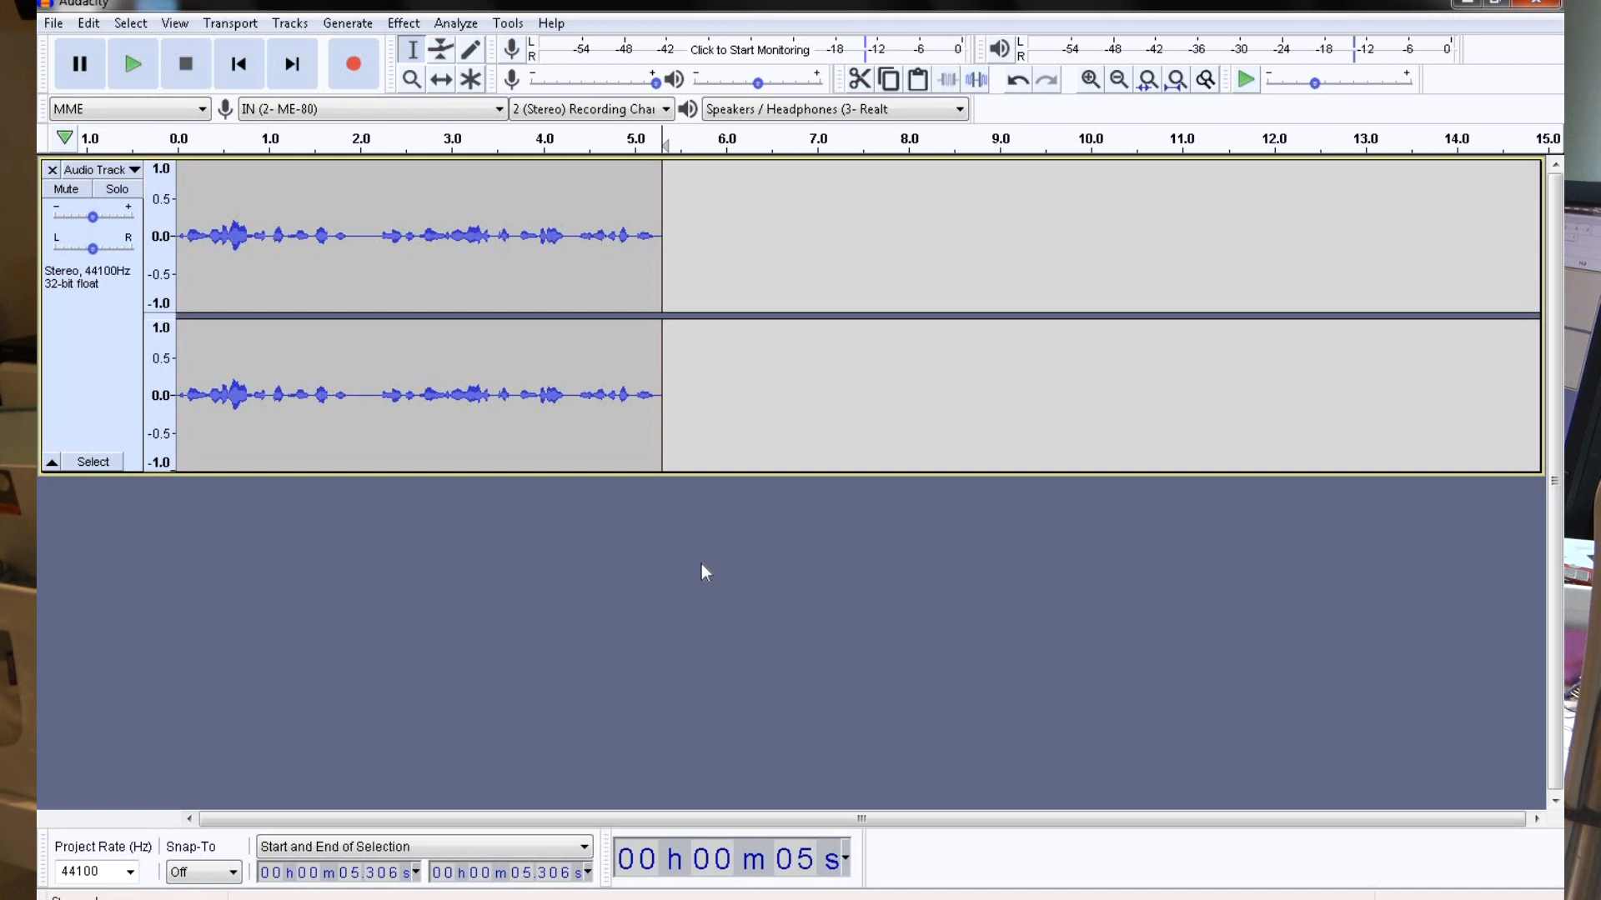
mouse_move(674, 308)
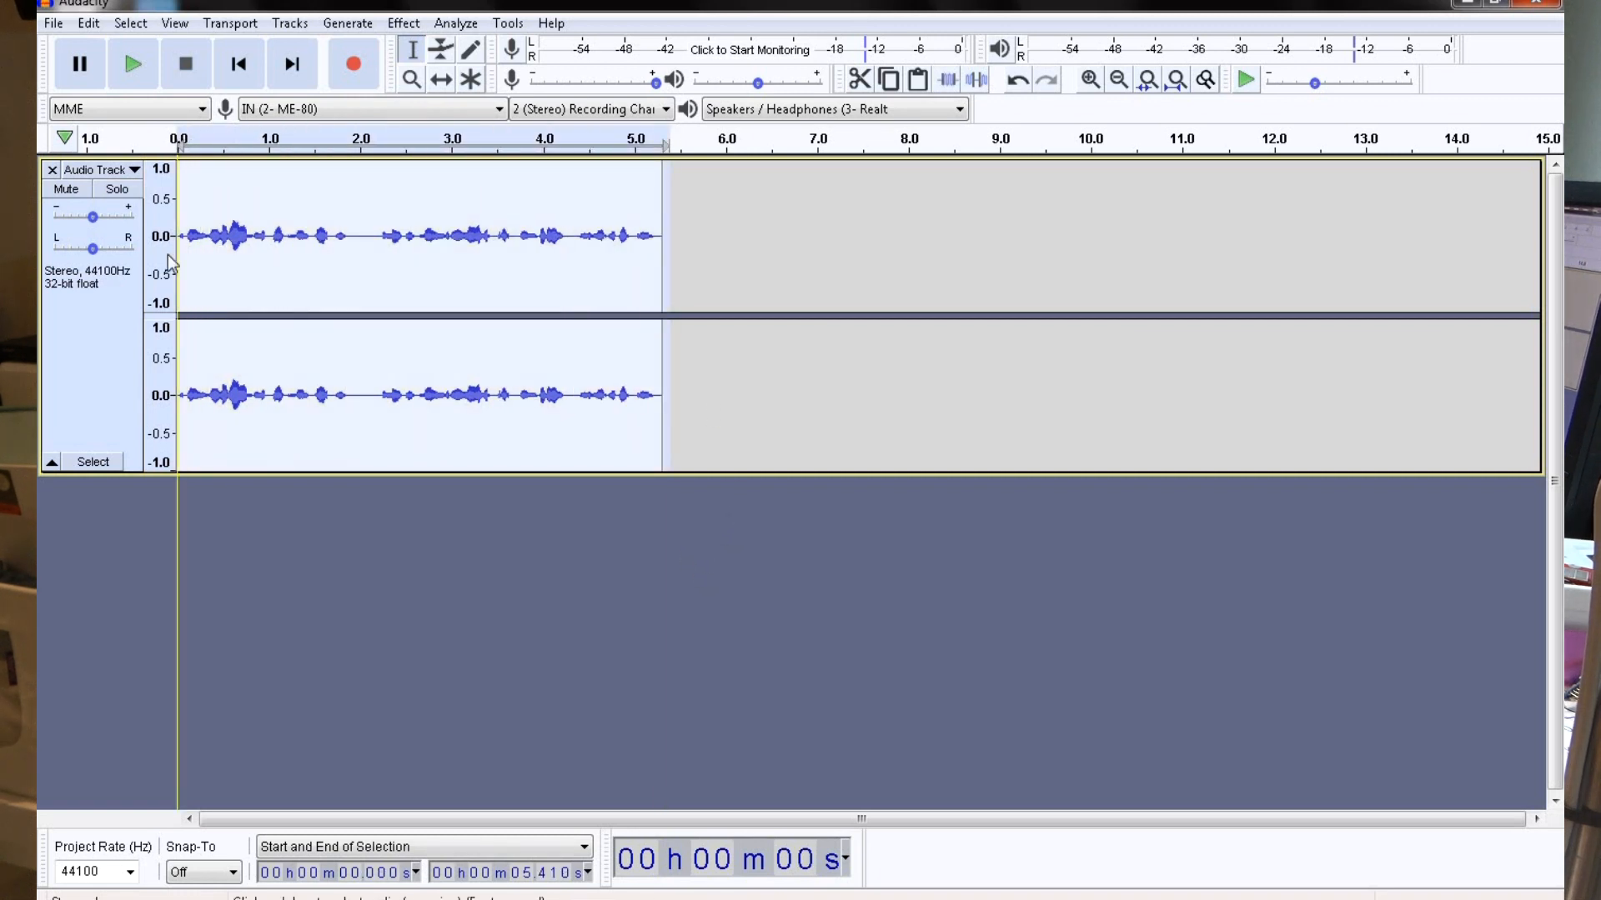
- Amplify the whole take by 13.725 dB so peaks reach -0.0 dB
click(404, 22)
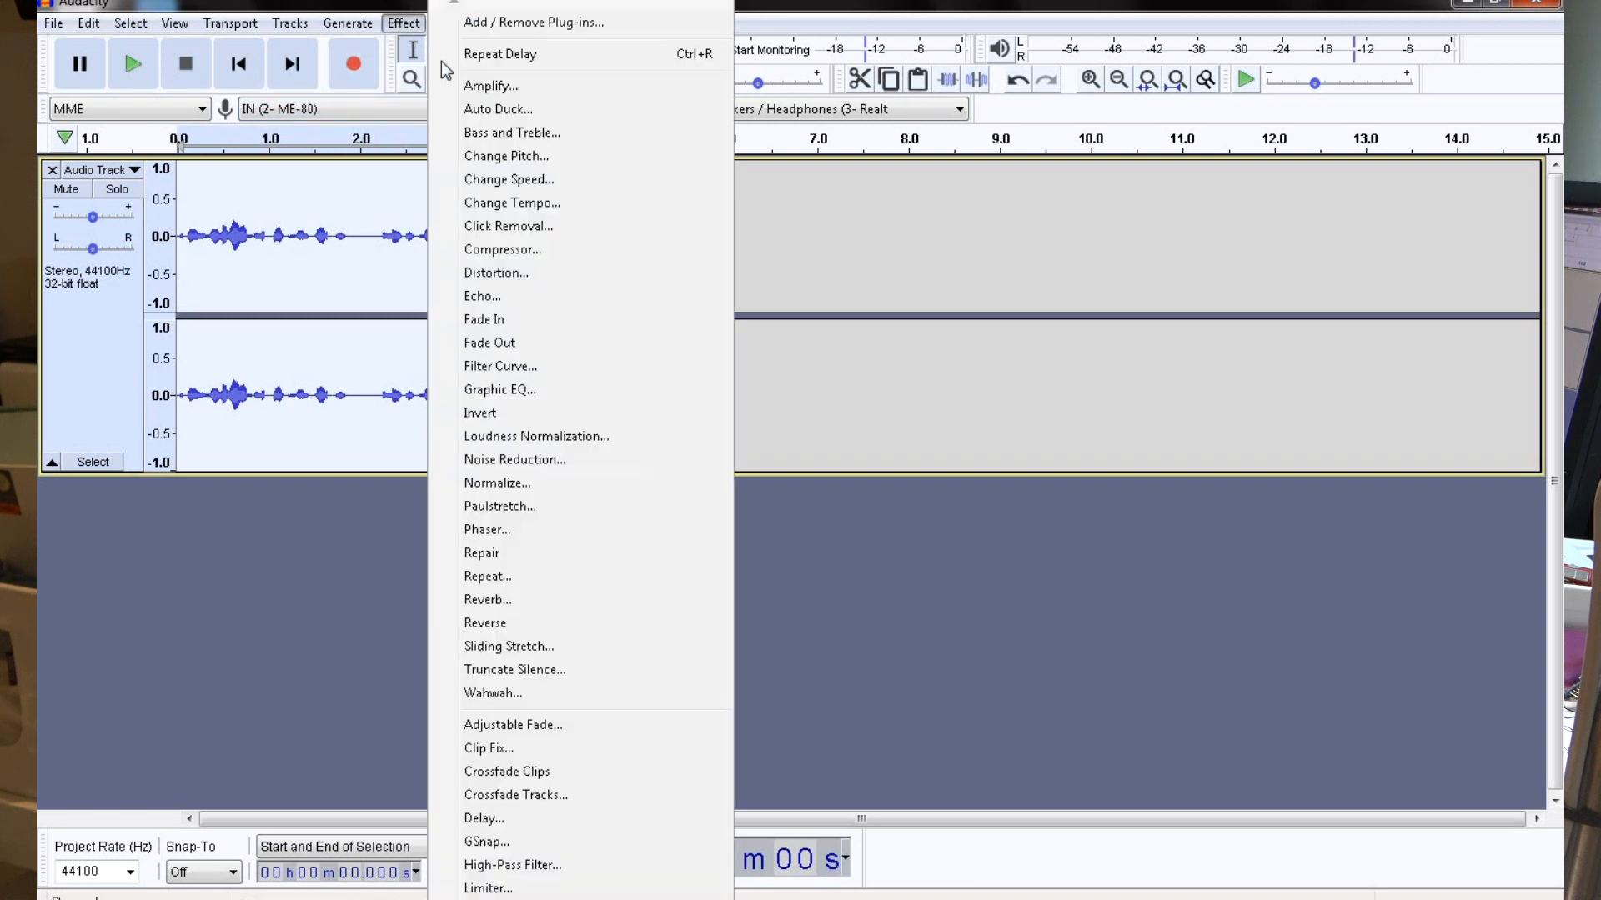
click(490, 85)
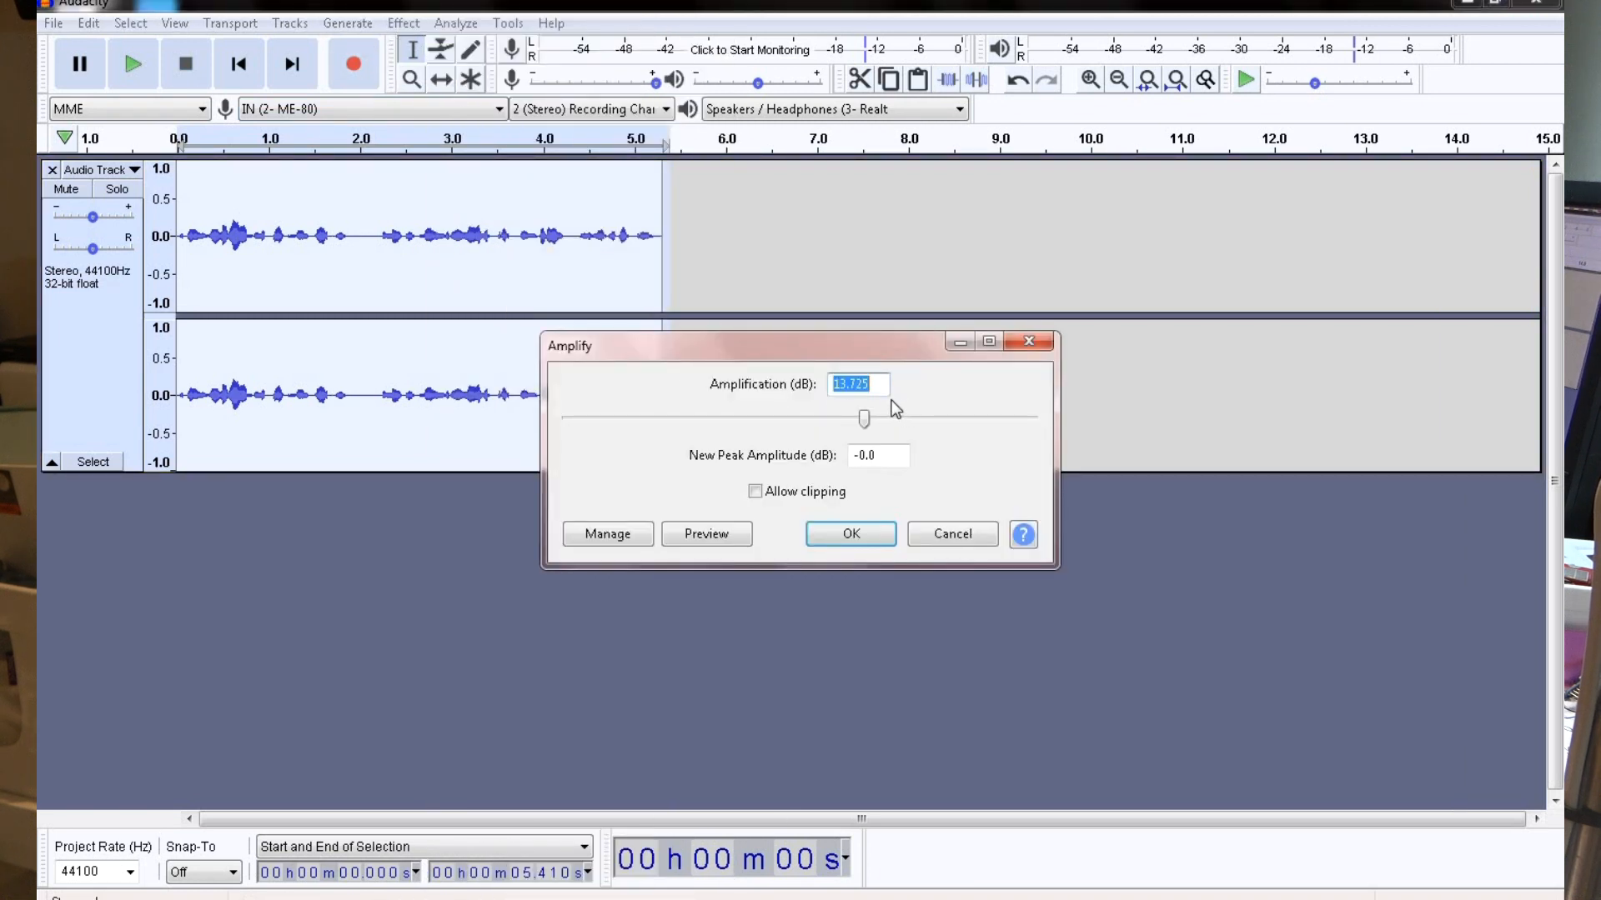
mouse_move(869, 418)
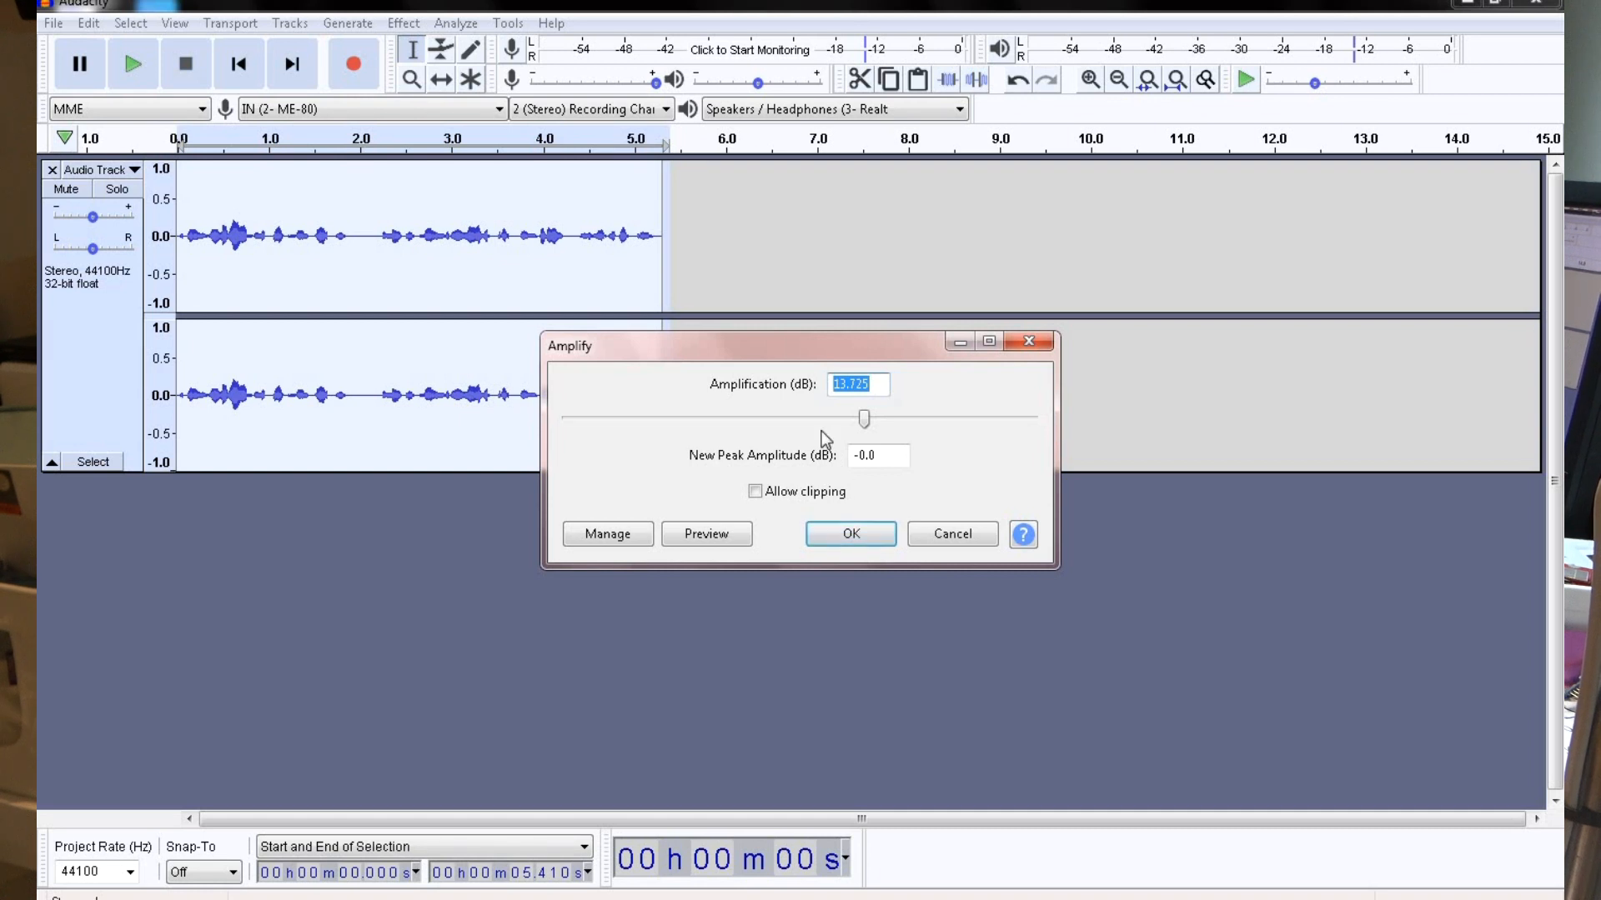
click(850, 533)
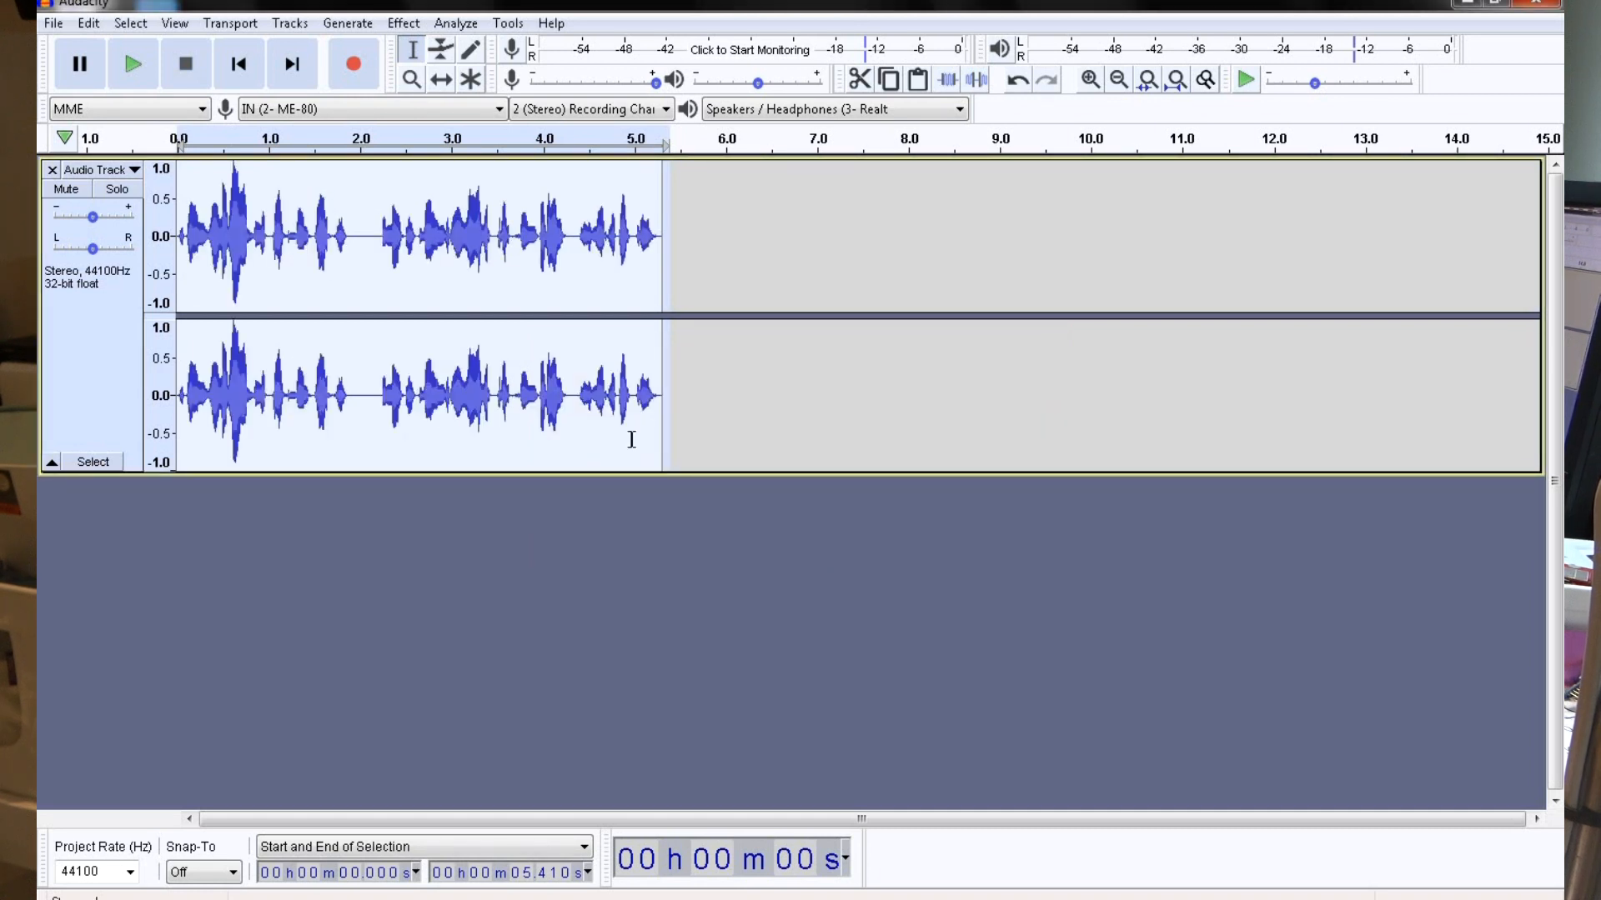
mouse_move(132, 63)
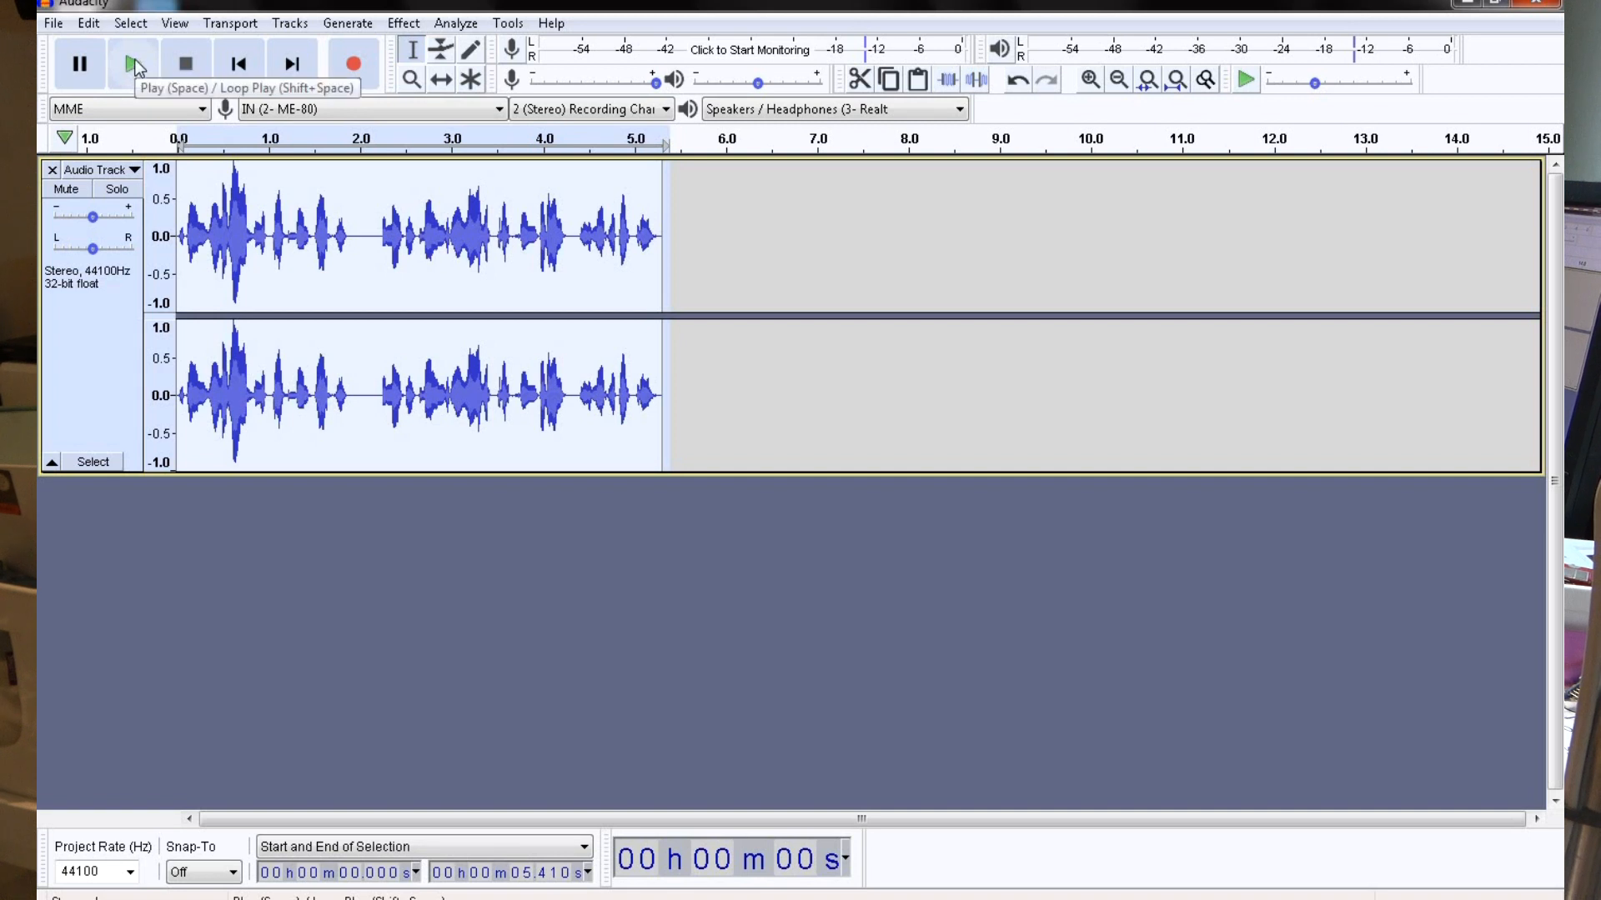
click(133, 64)
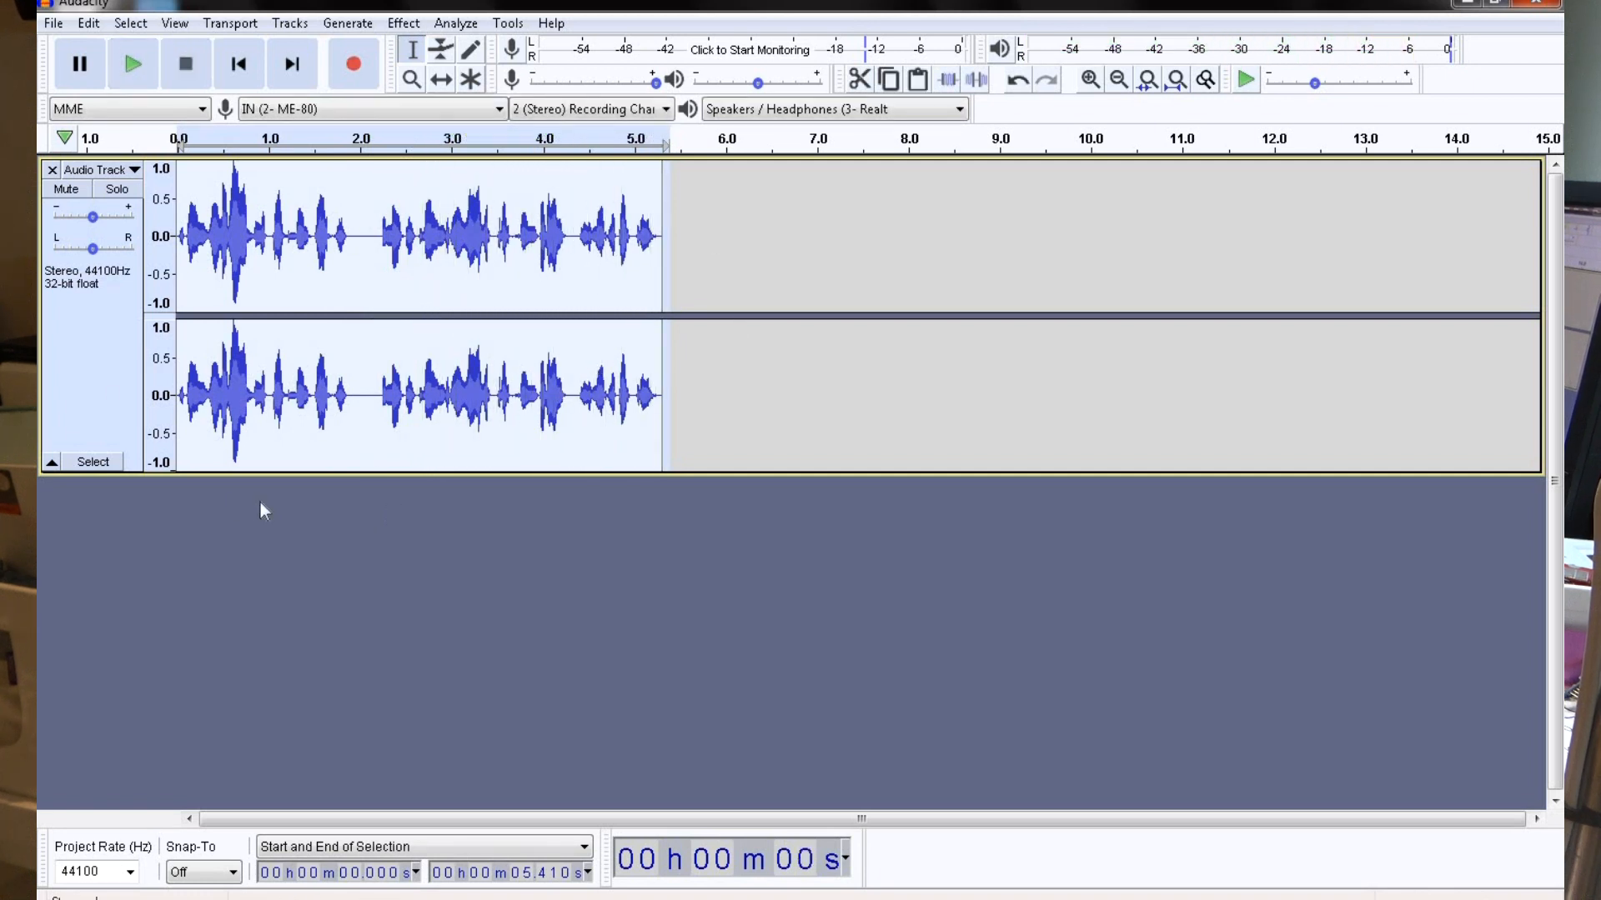
mouse_move(303, 513)
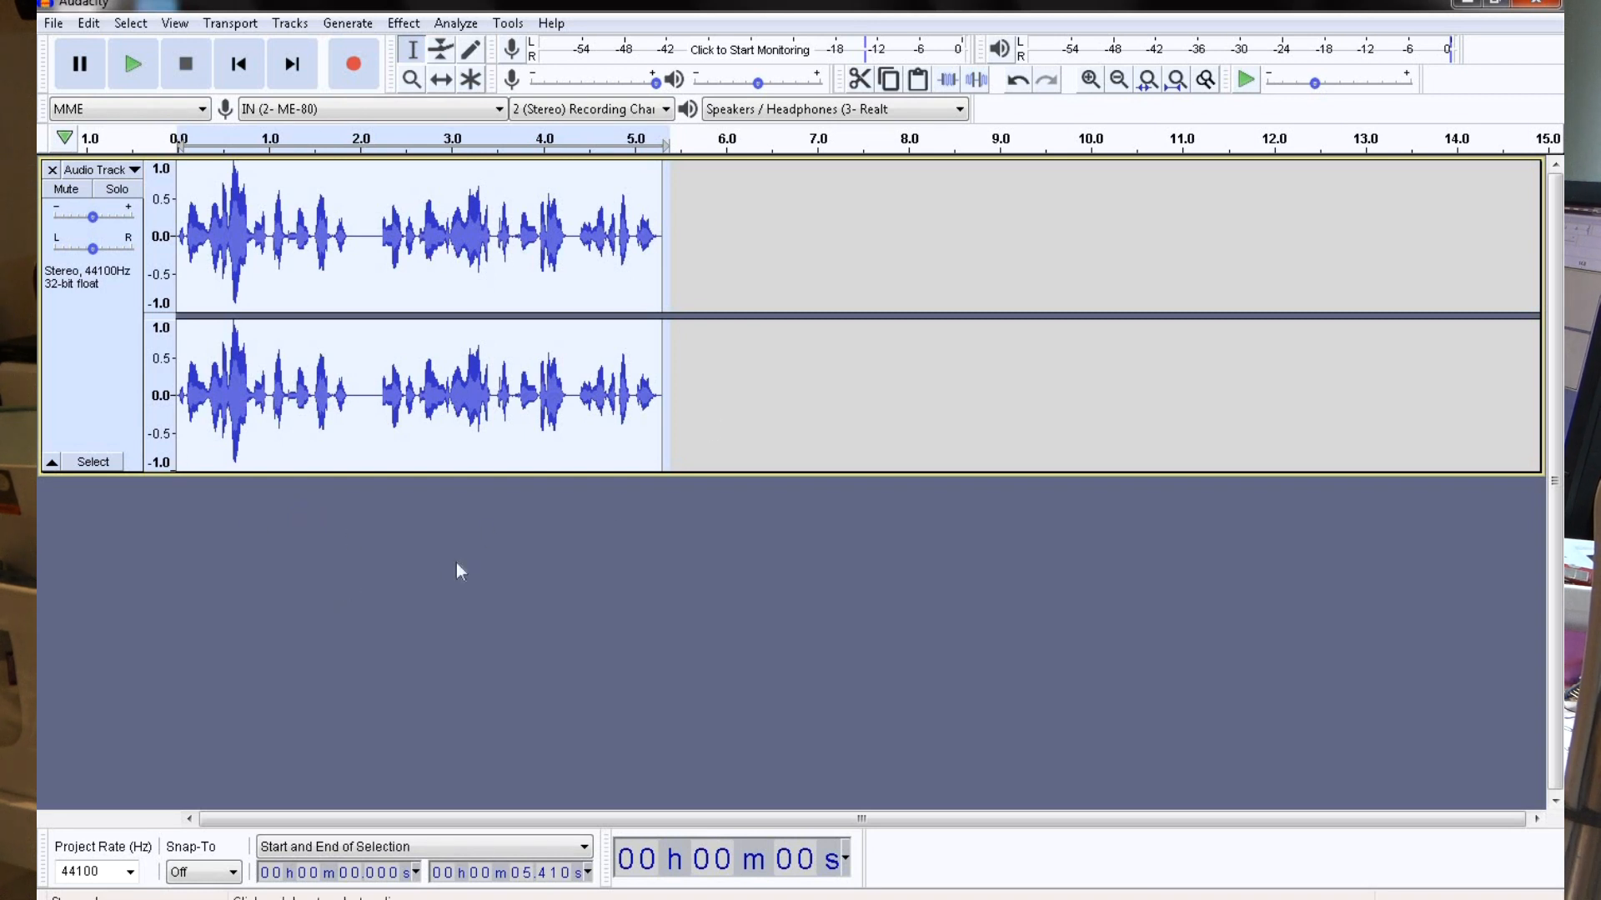
mouse_move(714, 338)
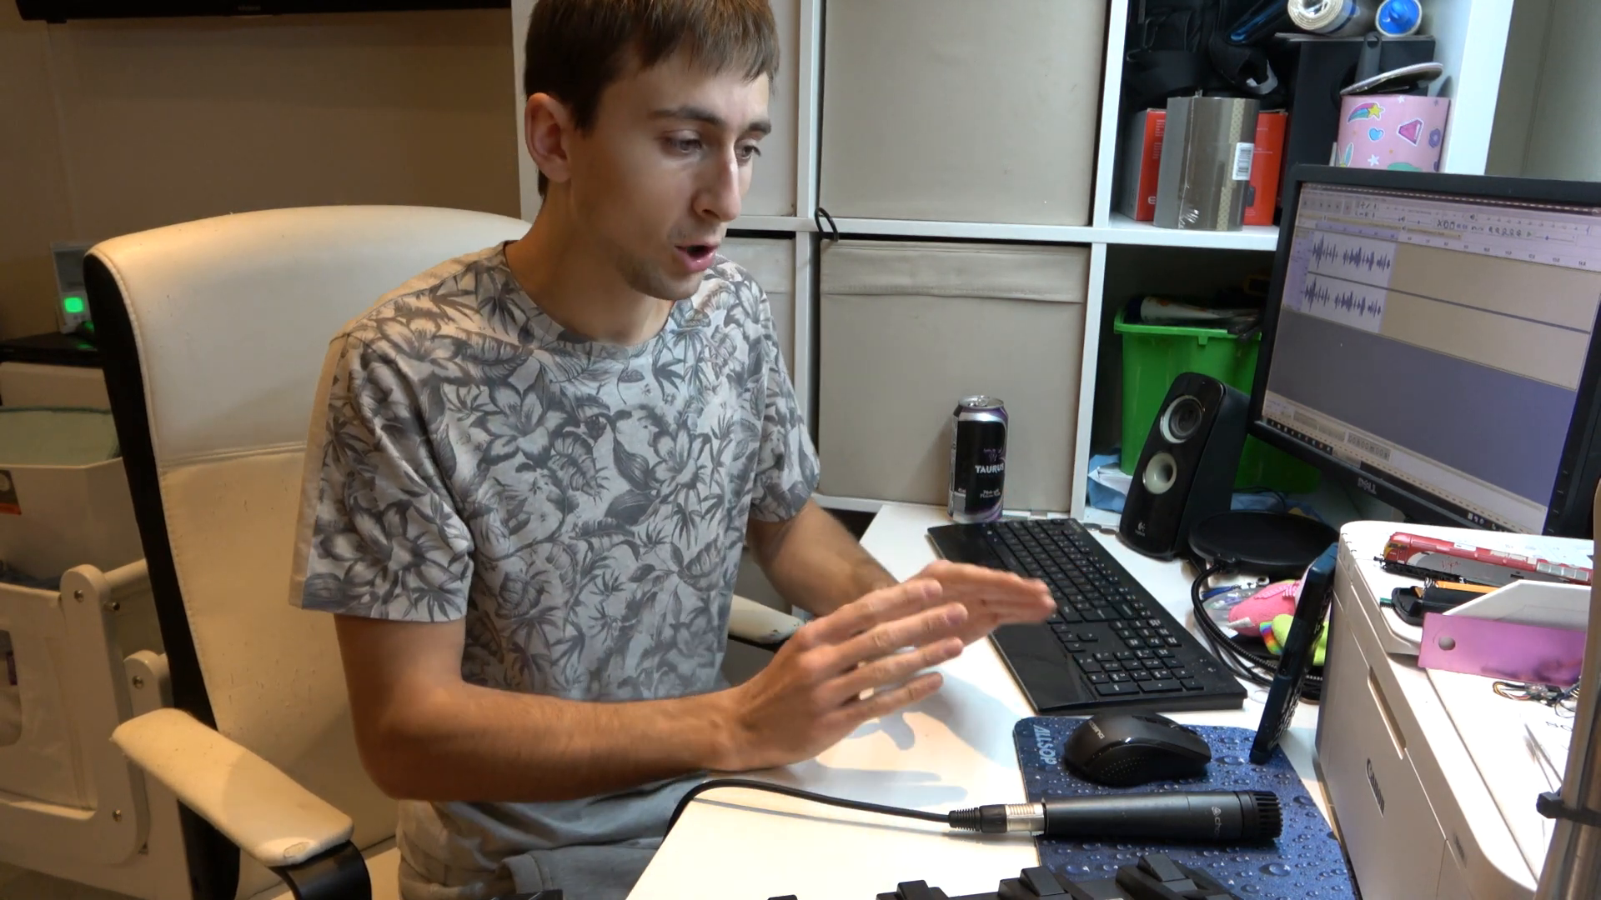
- Open the Effect menu for the trimmed, amplified announcement
click(403, 23)
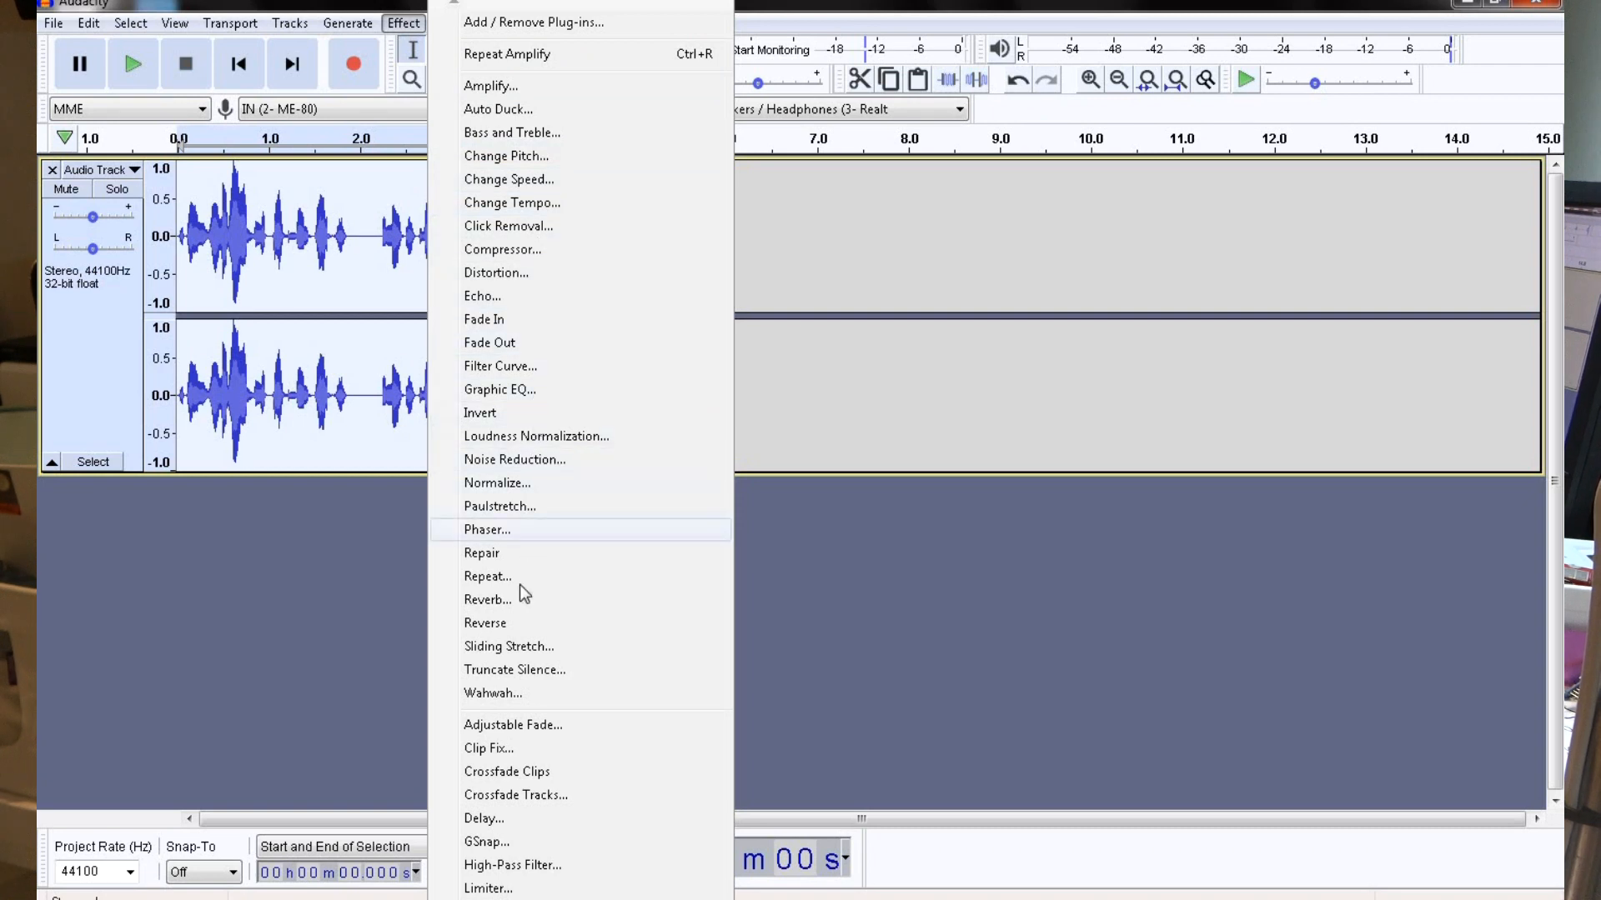
- Apply Reverb at 10% room size and 50% reverberance twice
click(487, 600)
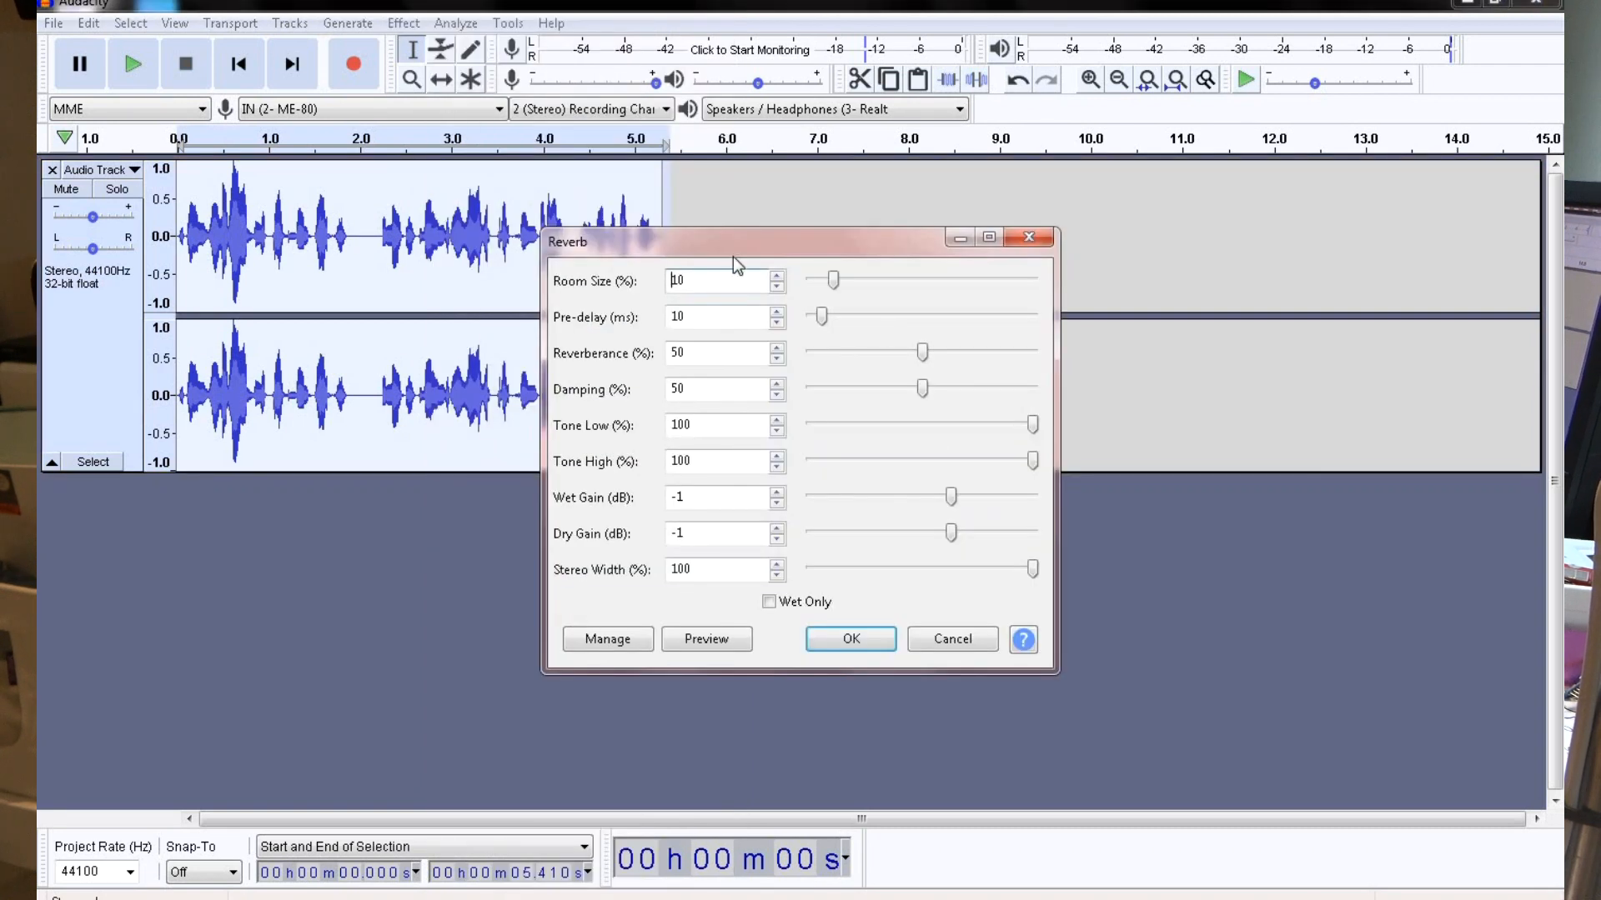
mouse_move(713, 324)
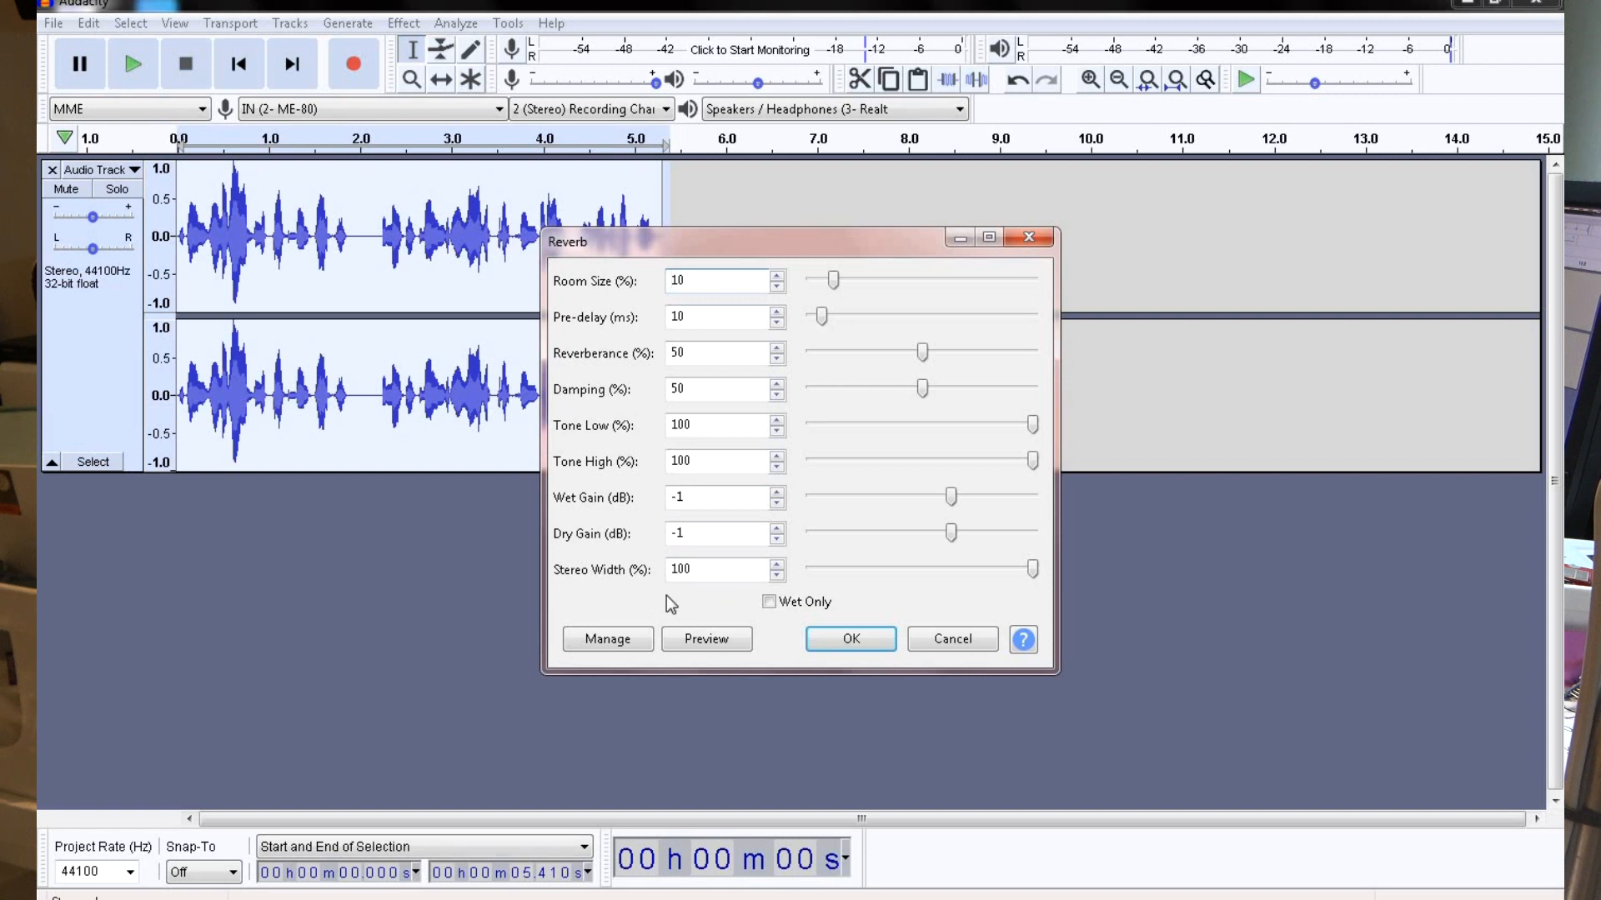
mouse_move(692, 601)
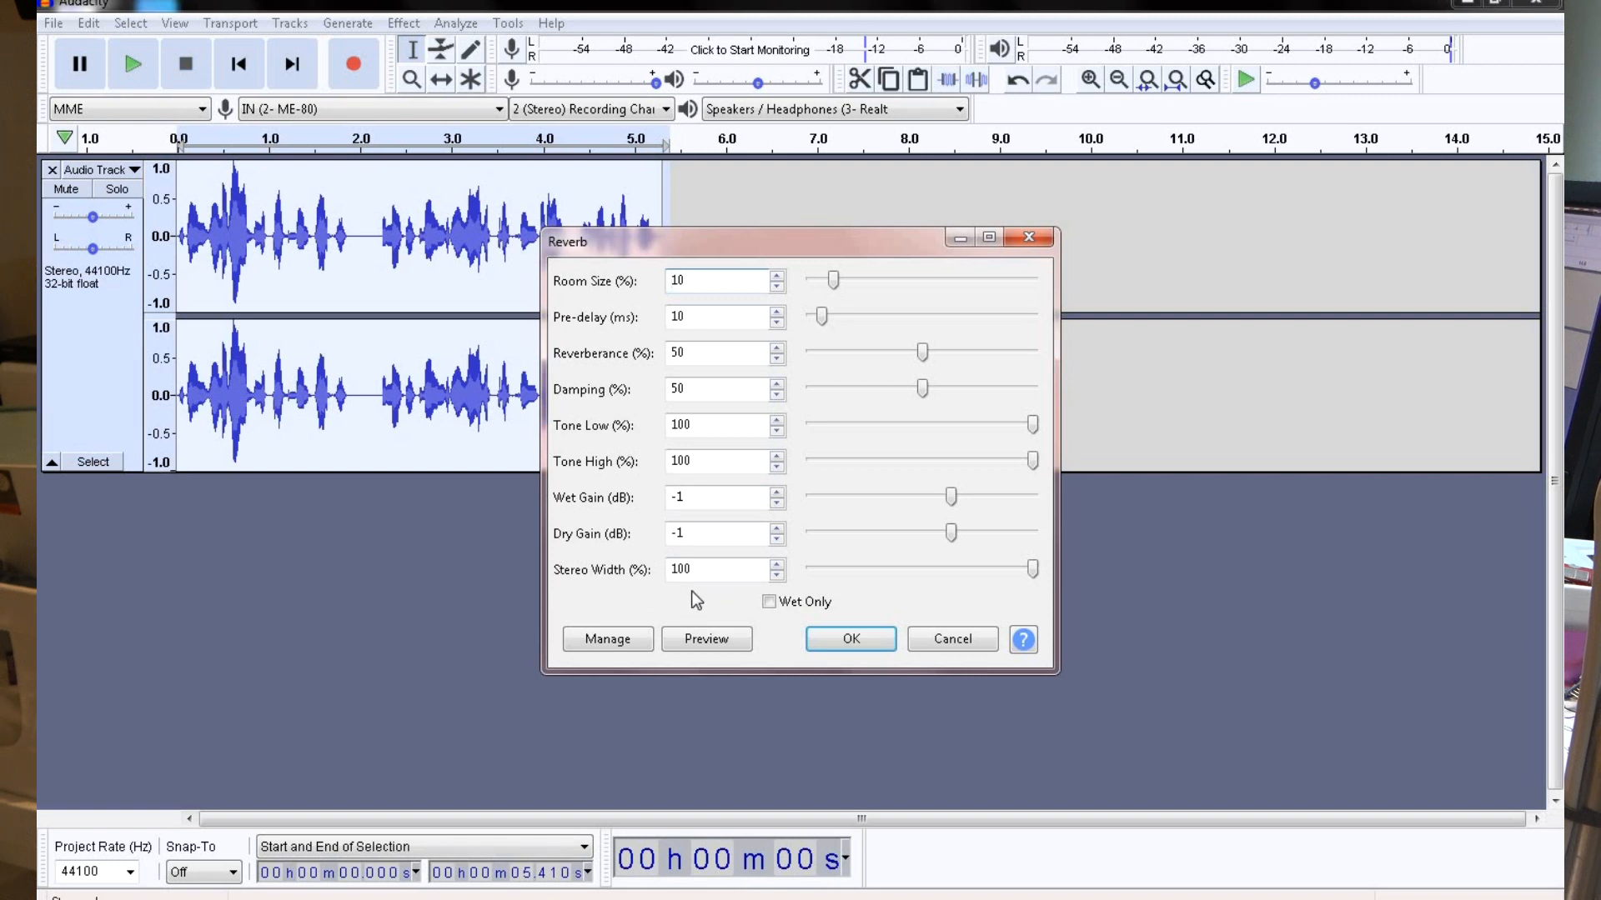
mouse_move(849, 640)
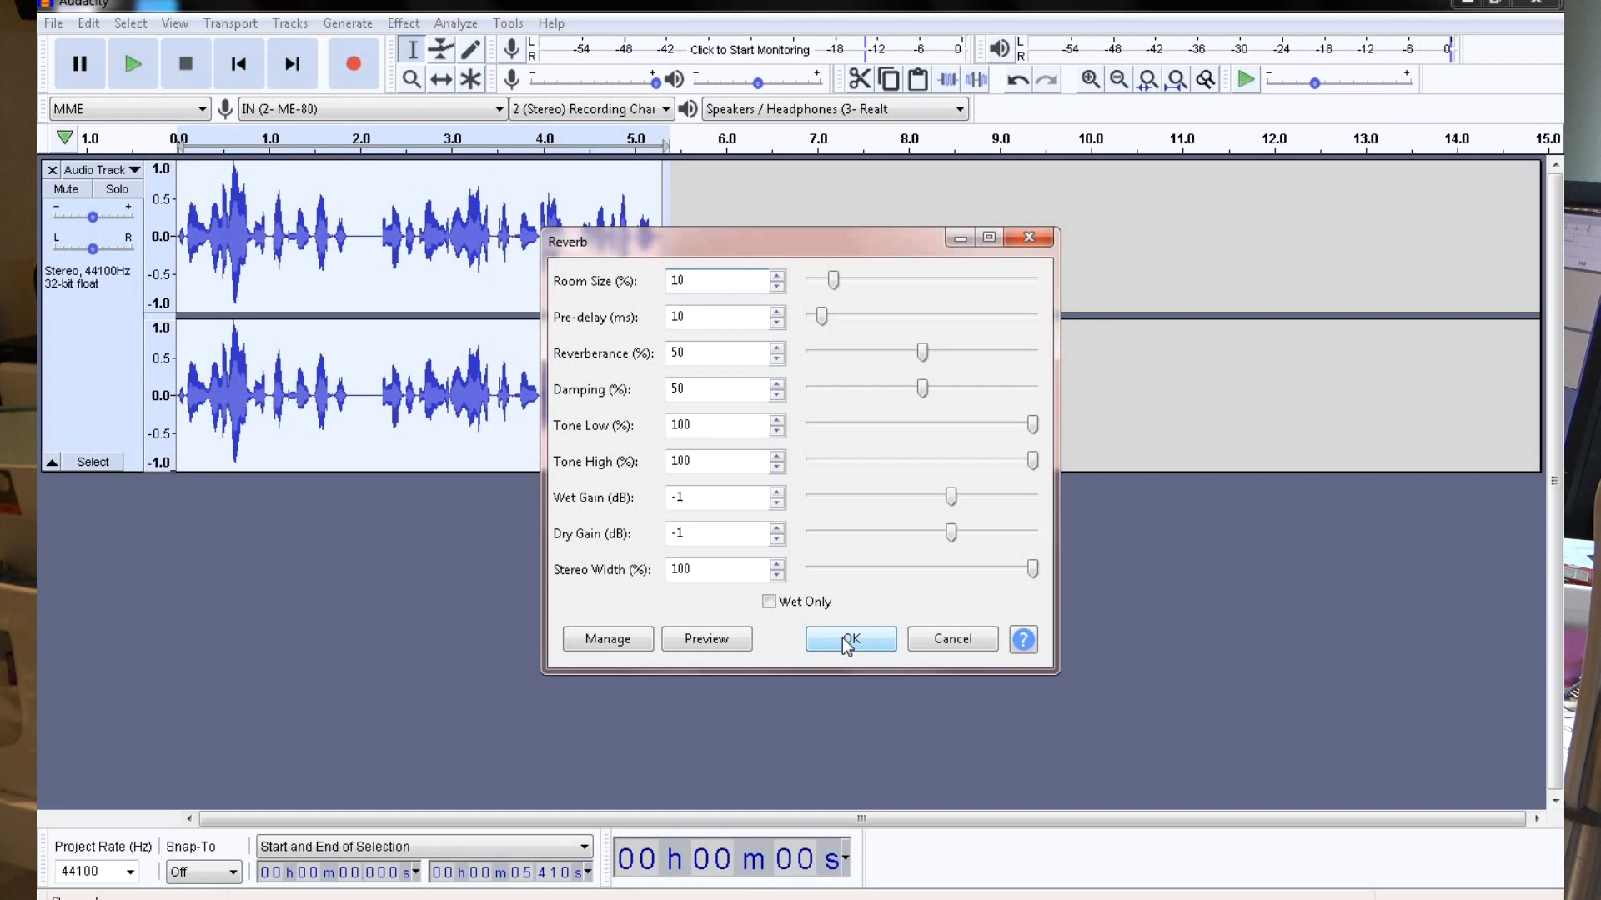
mouse_move(895, 615)
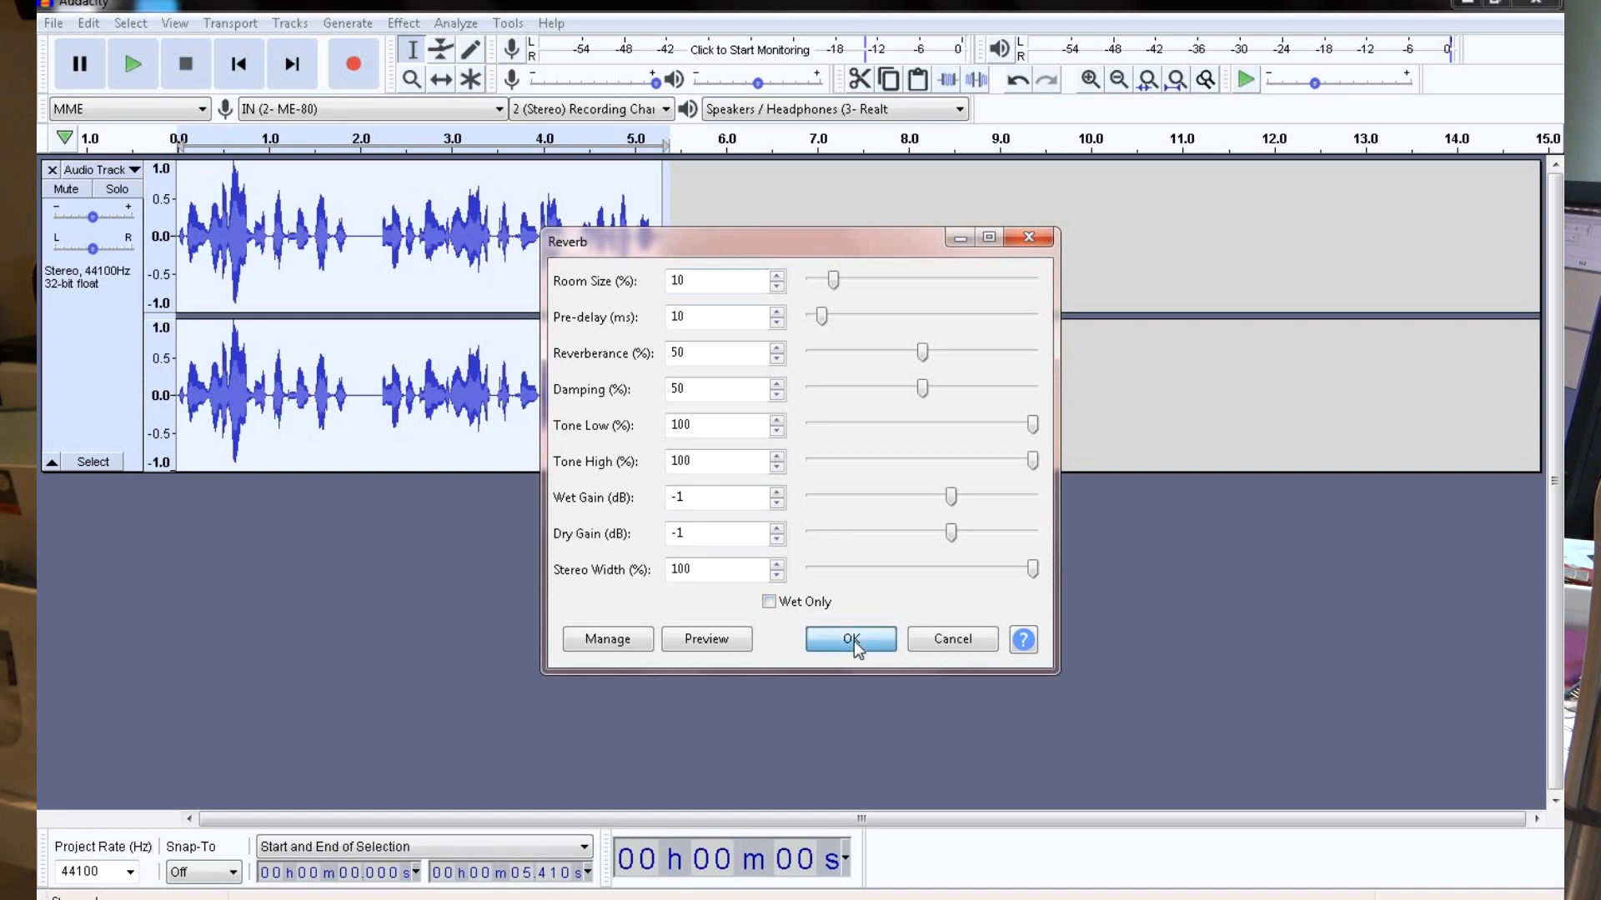
click(849, 639)
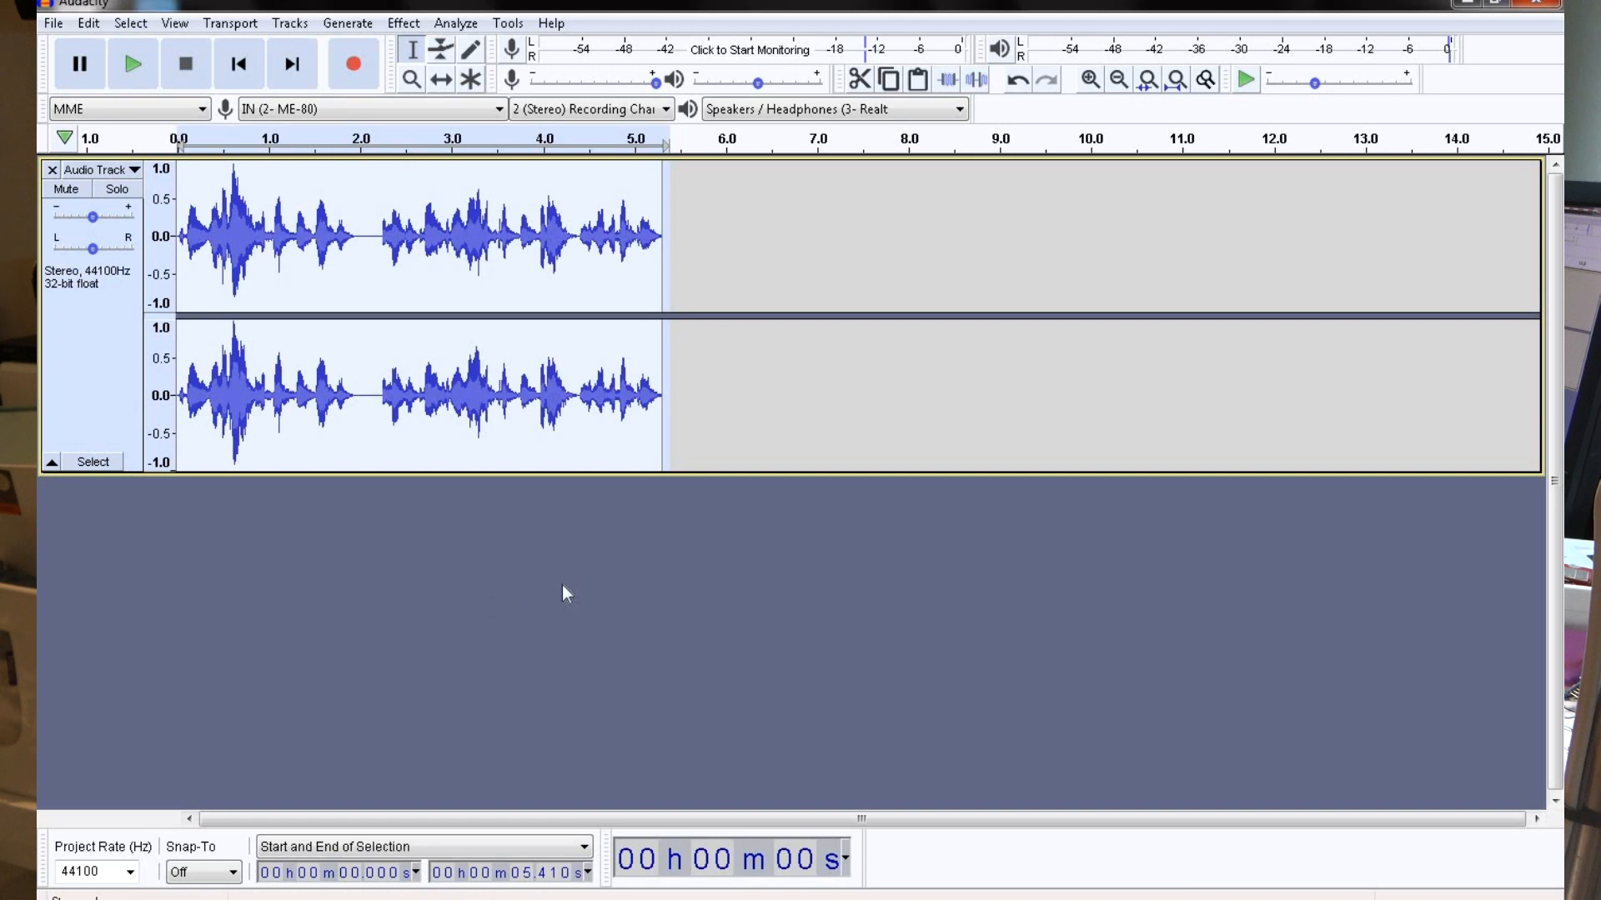
mouse_move(435, 627)
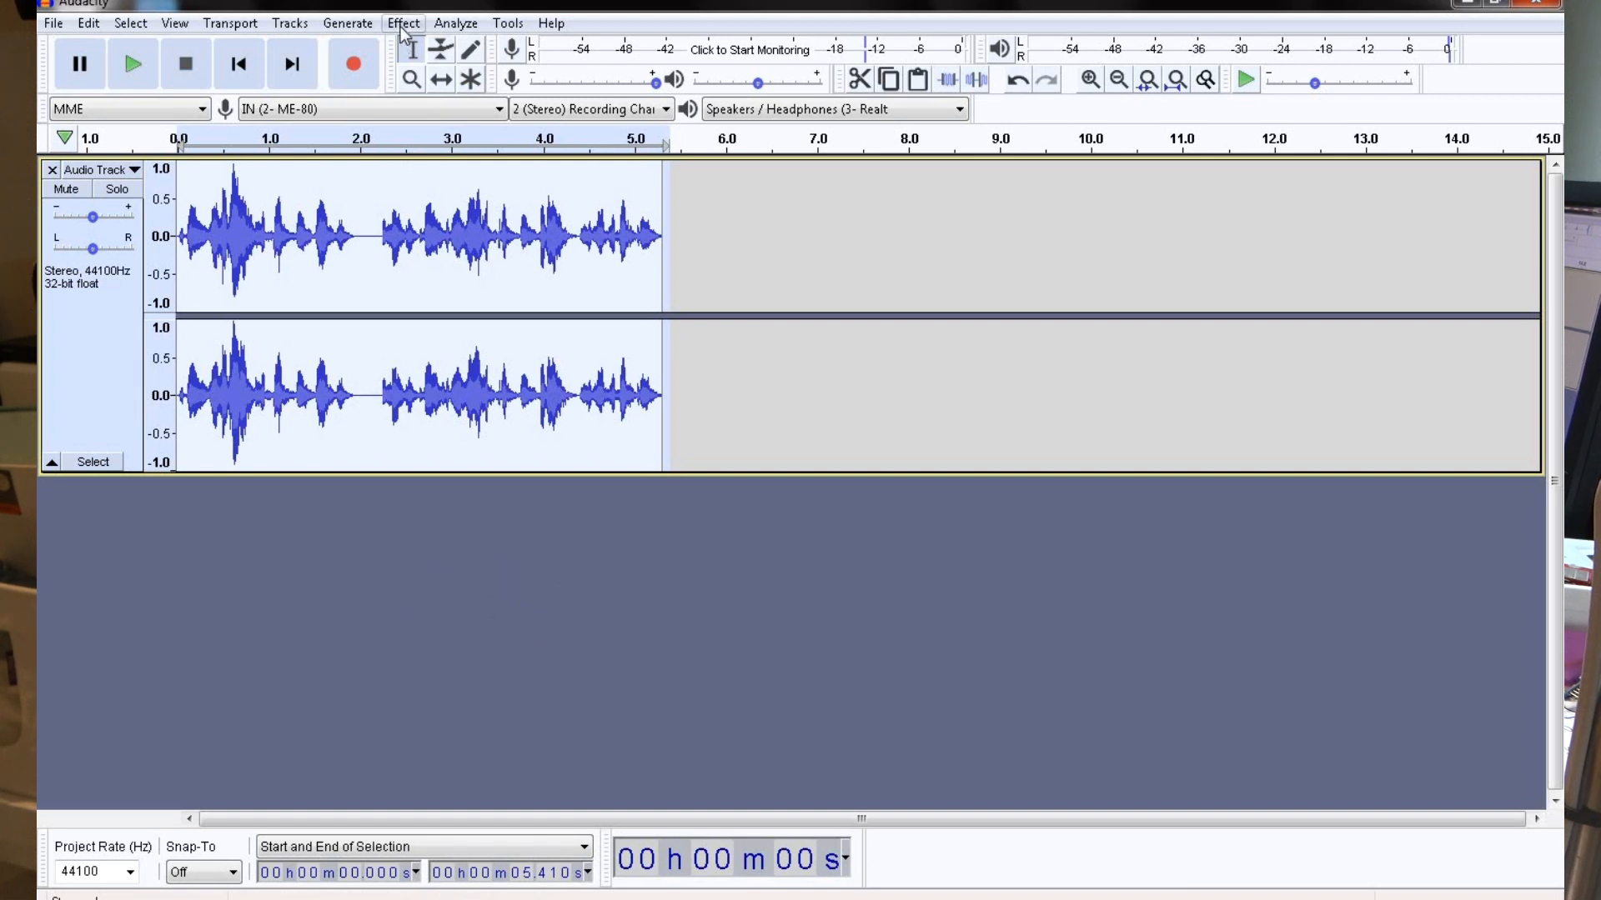
click(402, 23)
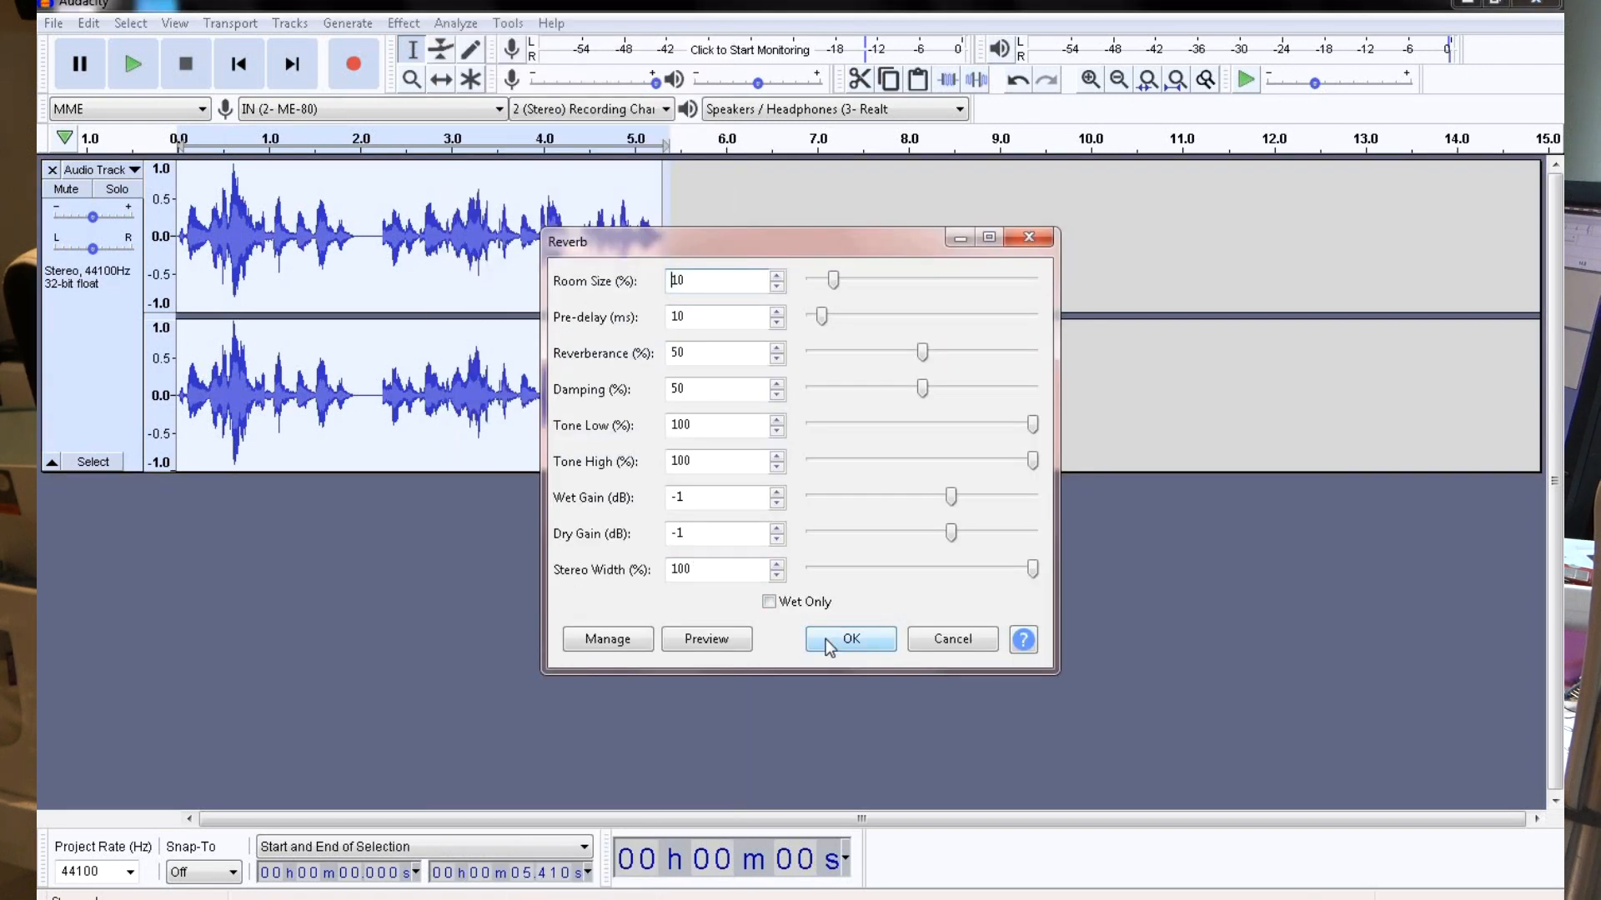
click(851, 640)
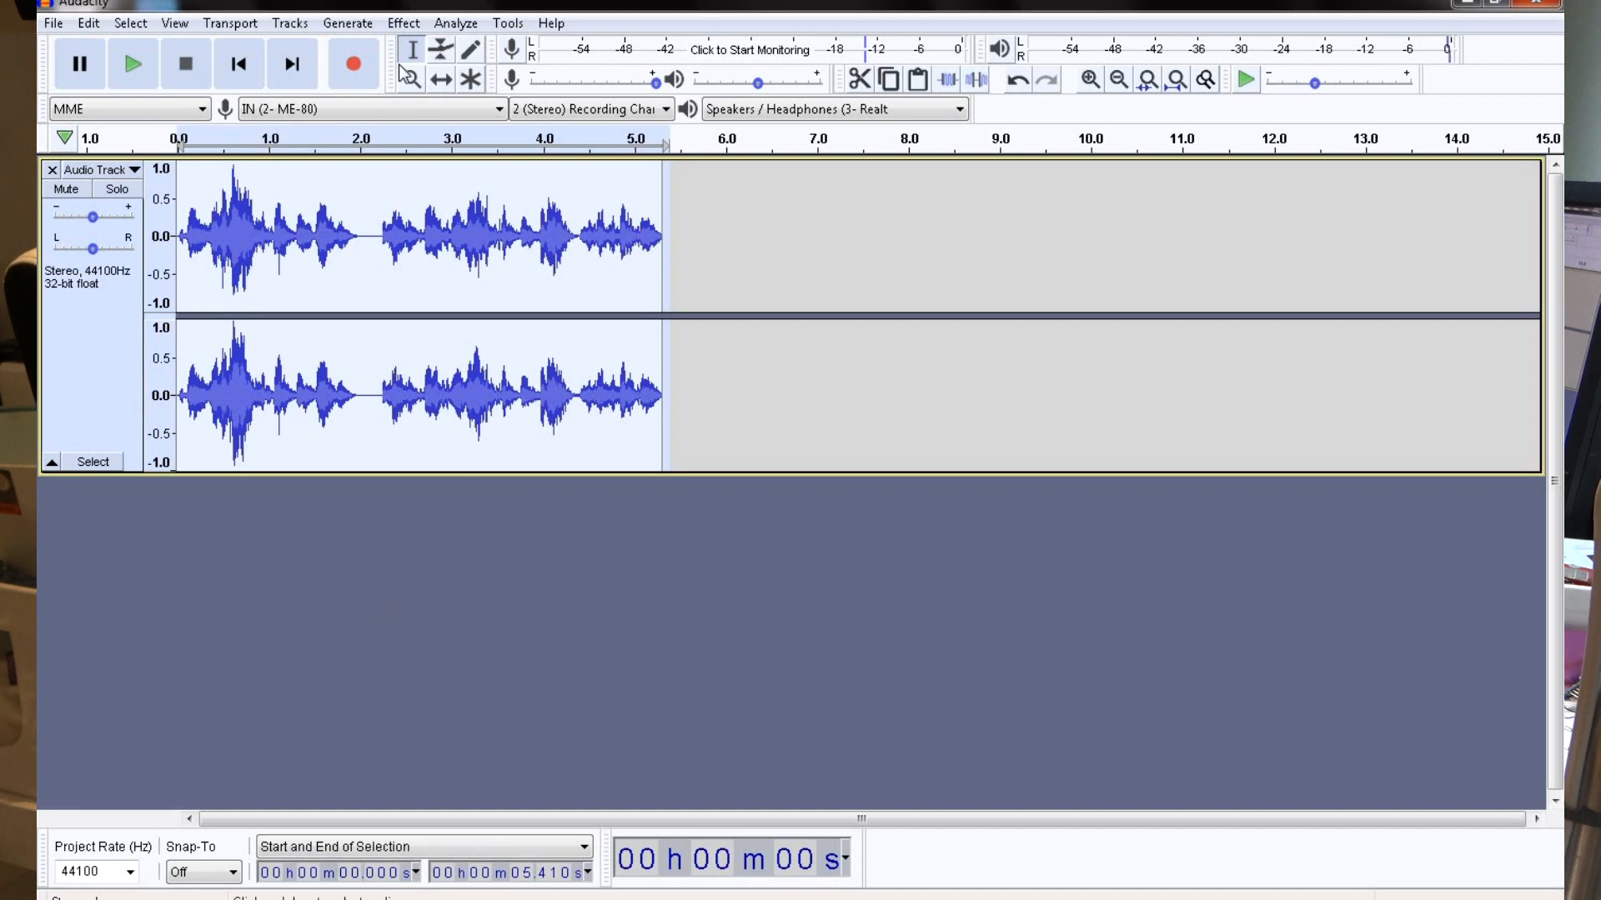
- Apply Bass and Treble with bass -30 dB and treble +5 dB, then play it back
click(401, 22)
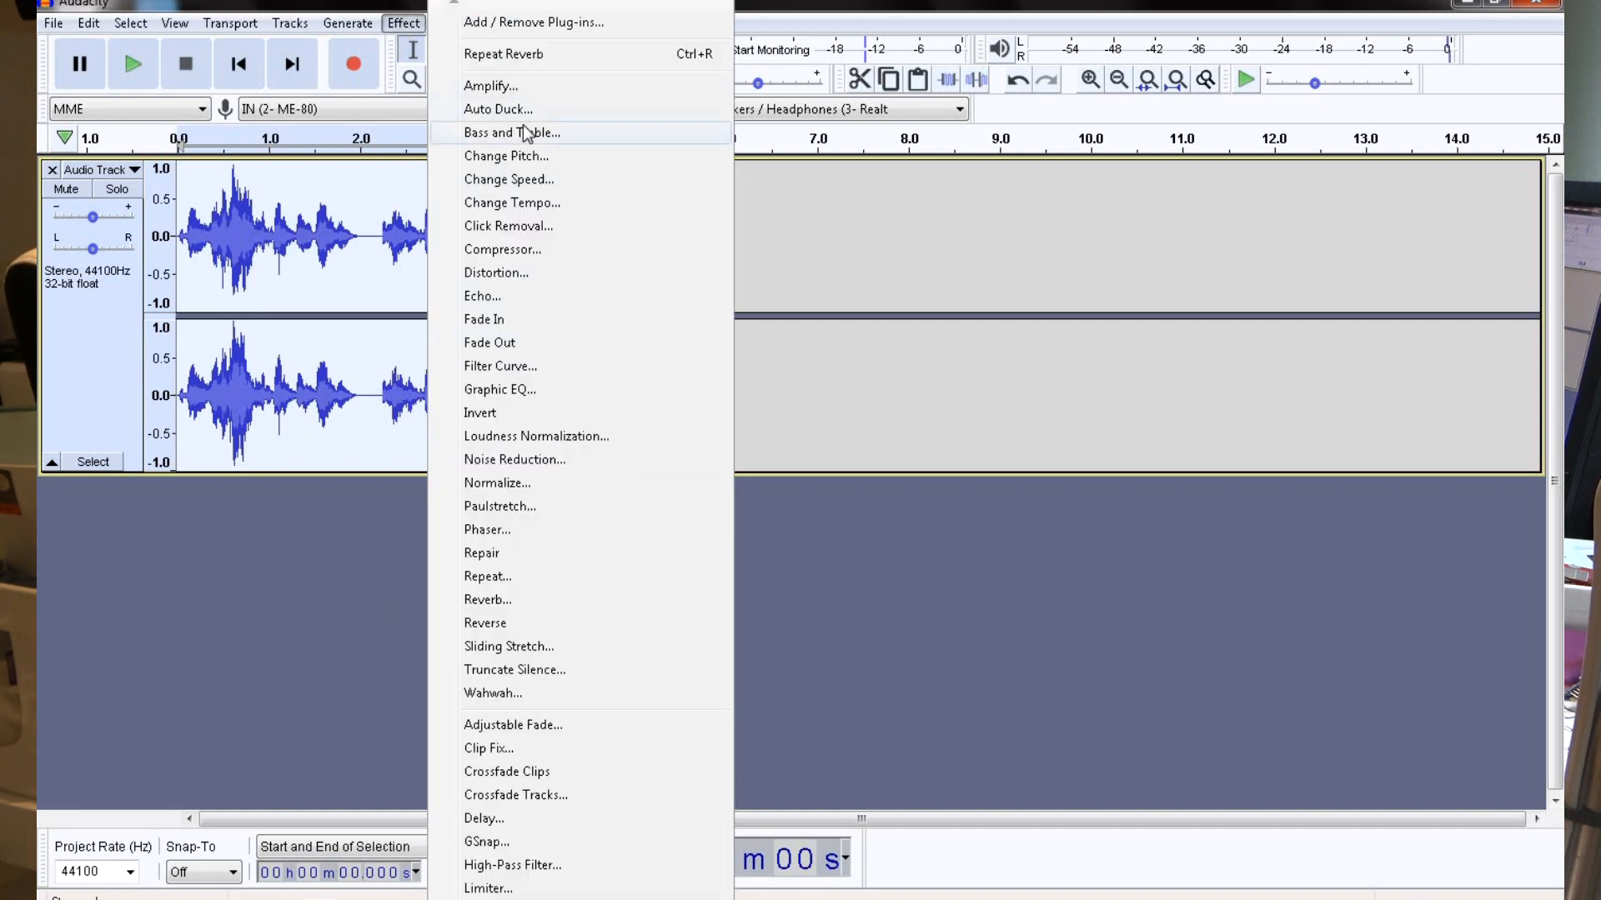
click(508, 132)
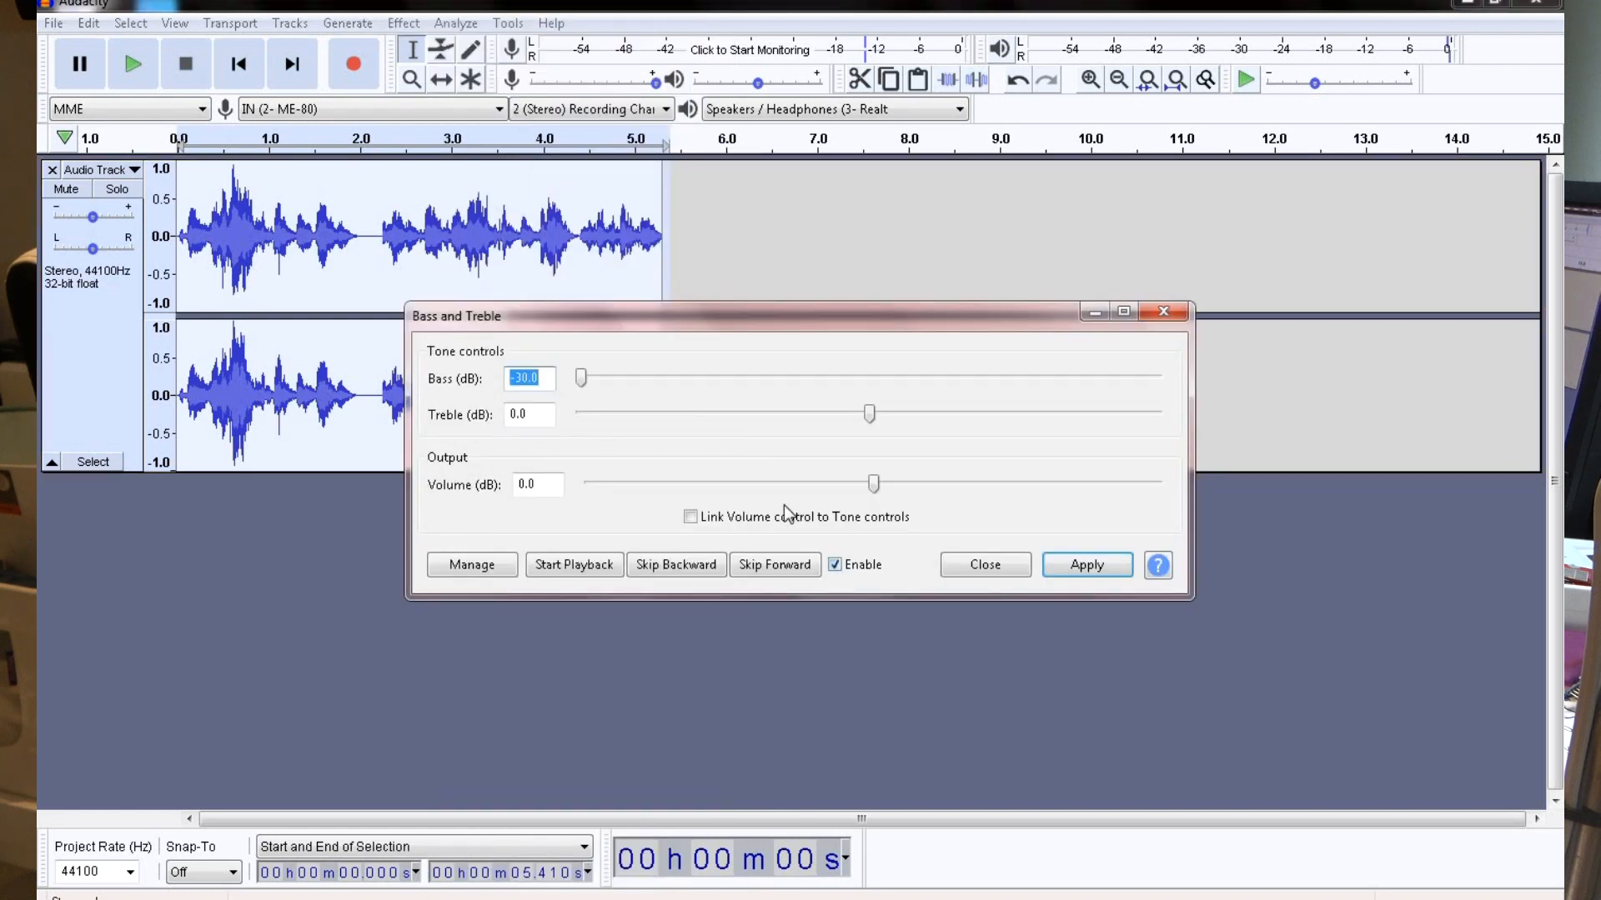
mouse_move(687, 378)
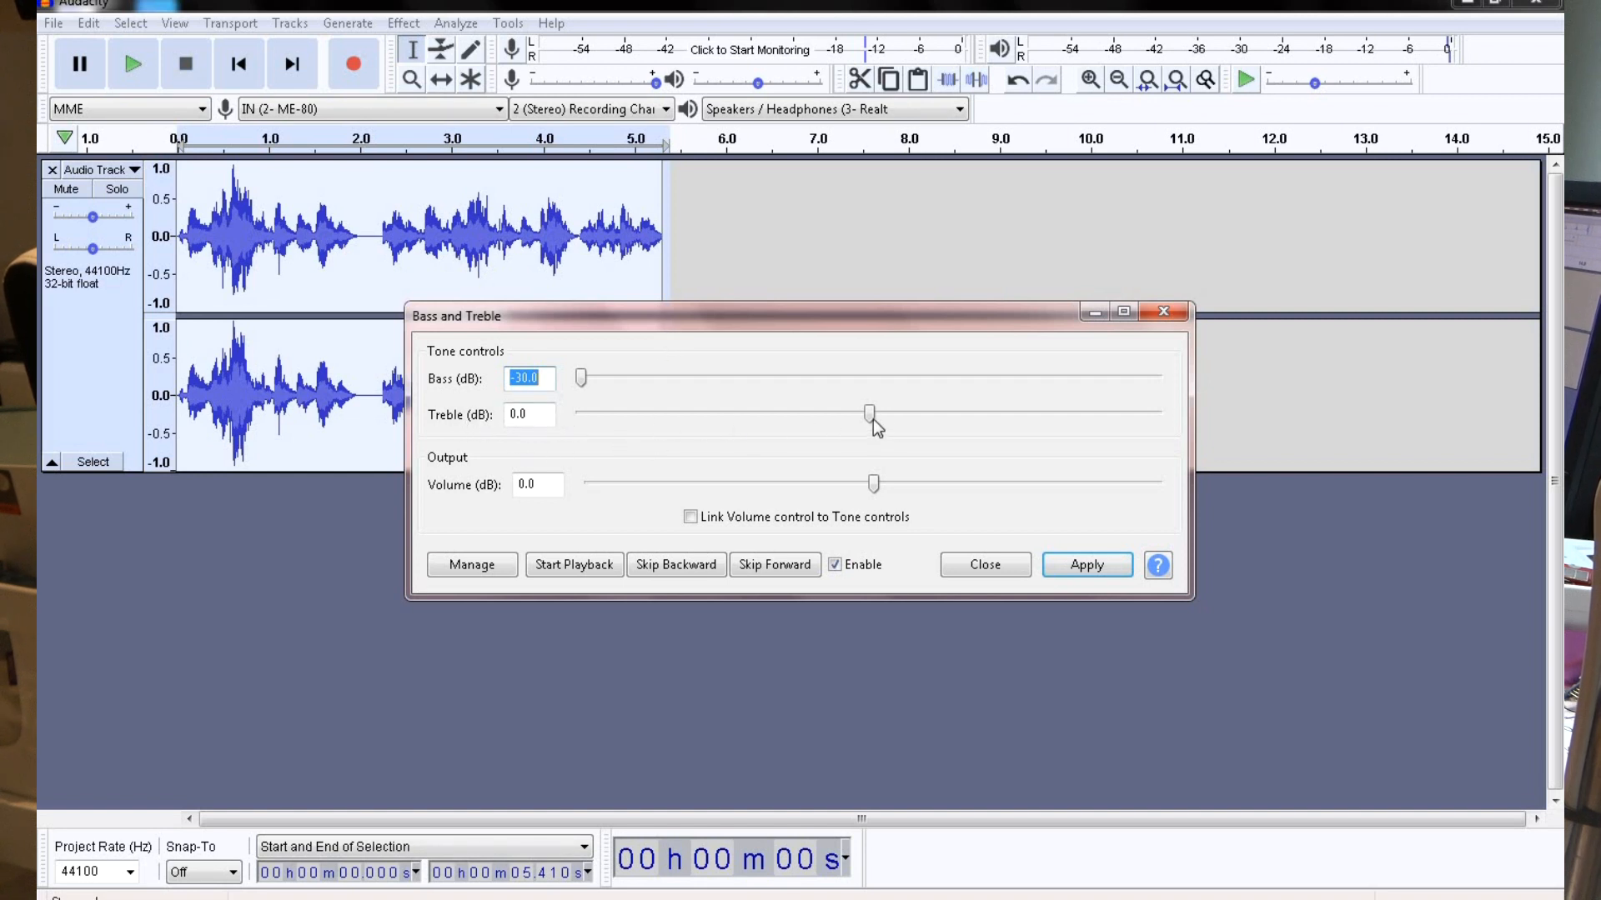
drag(868, 414, 914, 414)
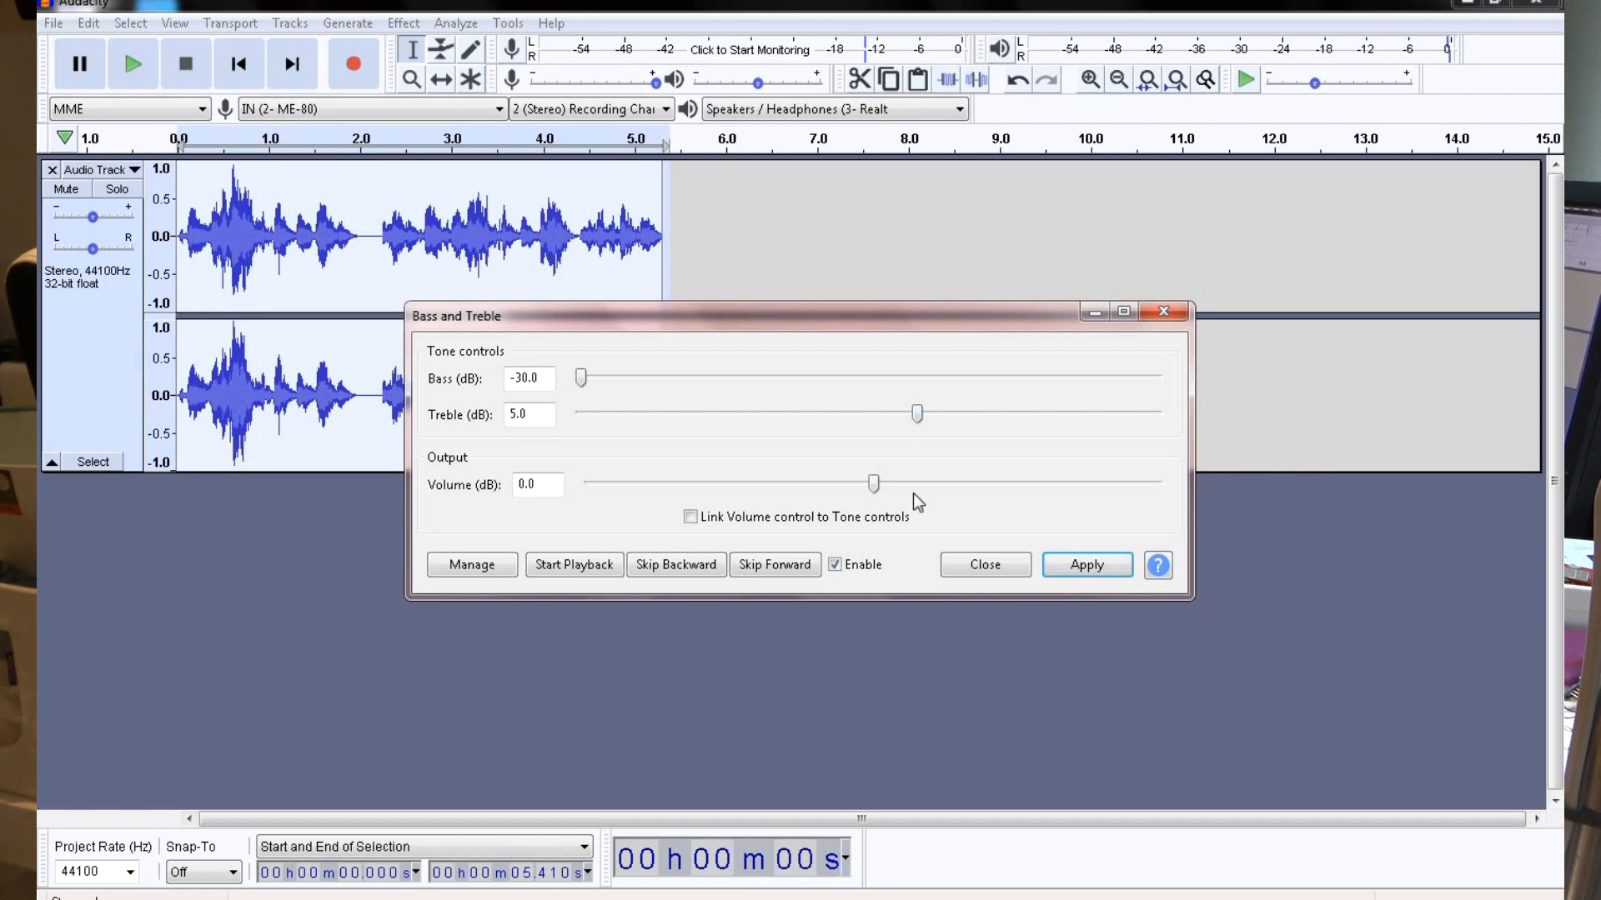
click(1086, 564)
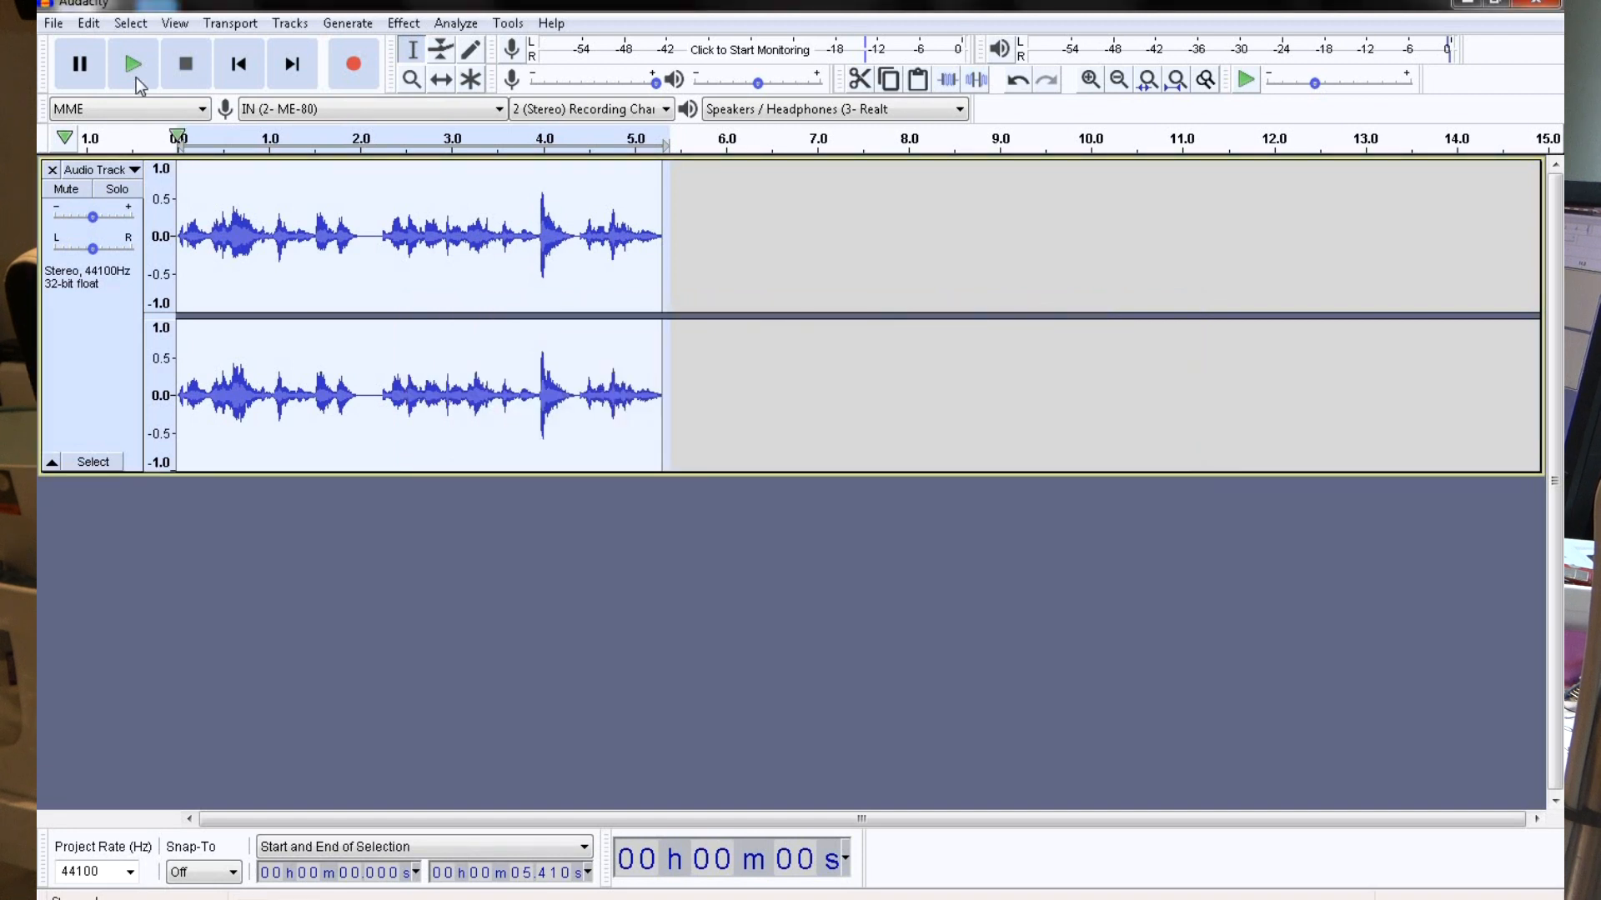
click(132, 63)
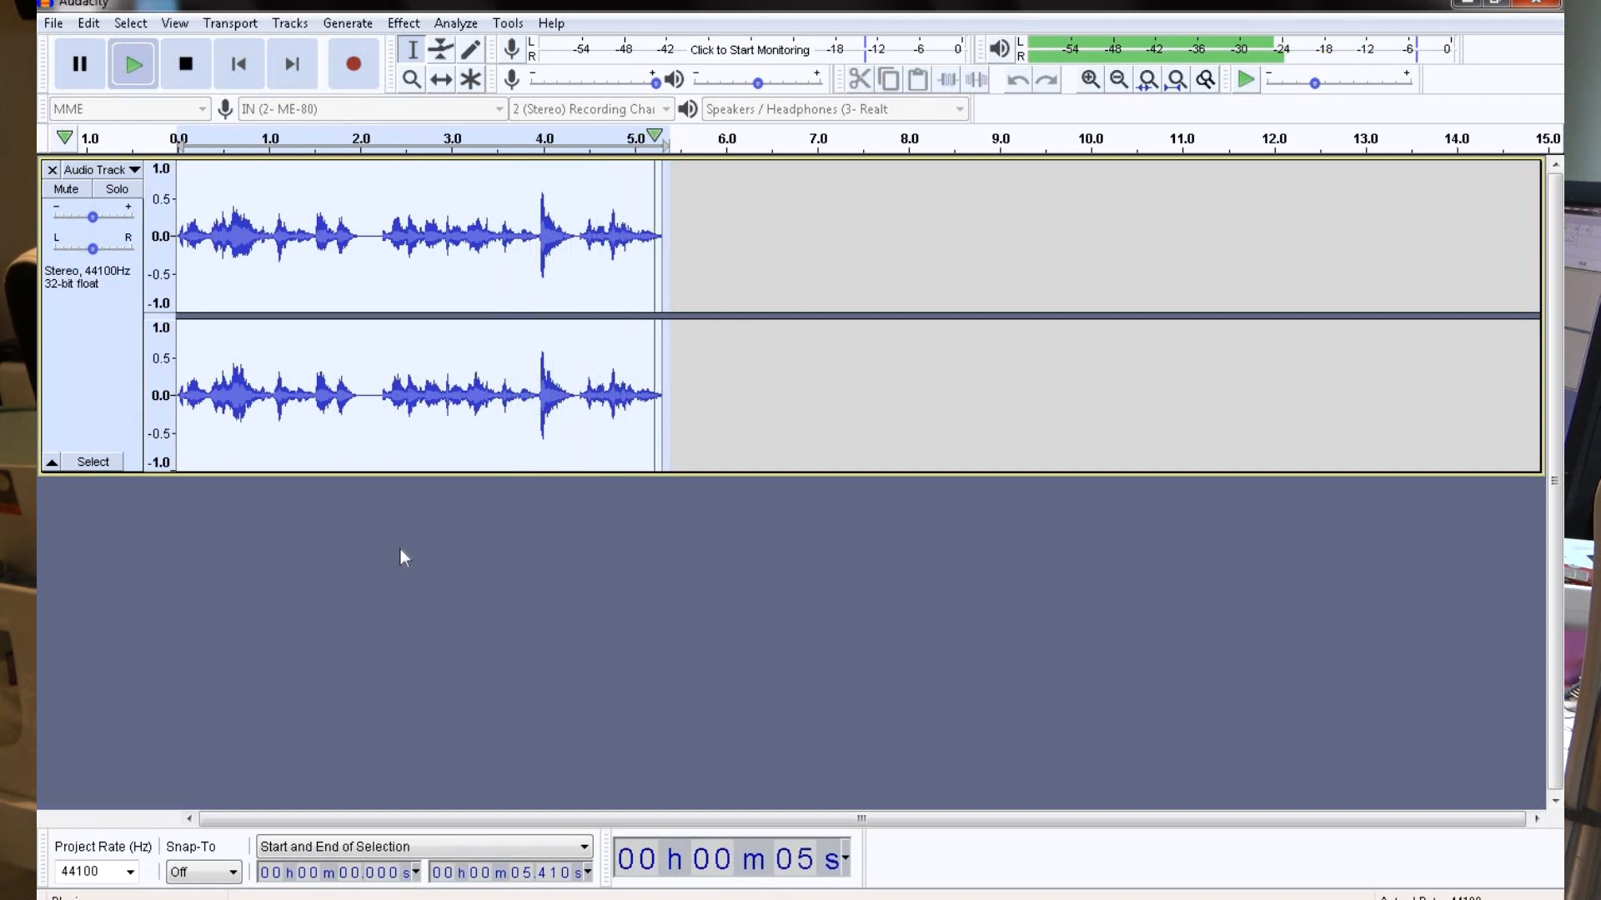
click(186, 64)
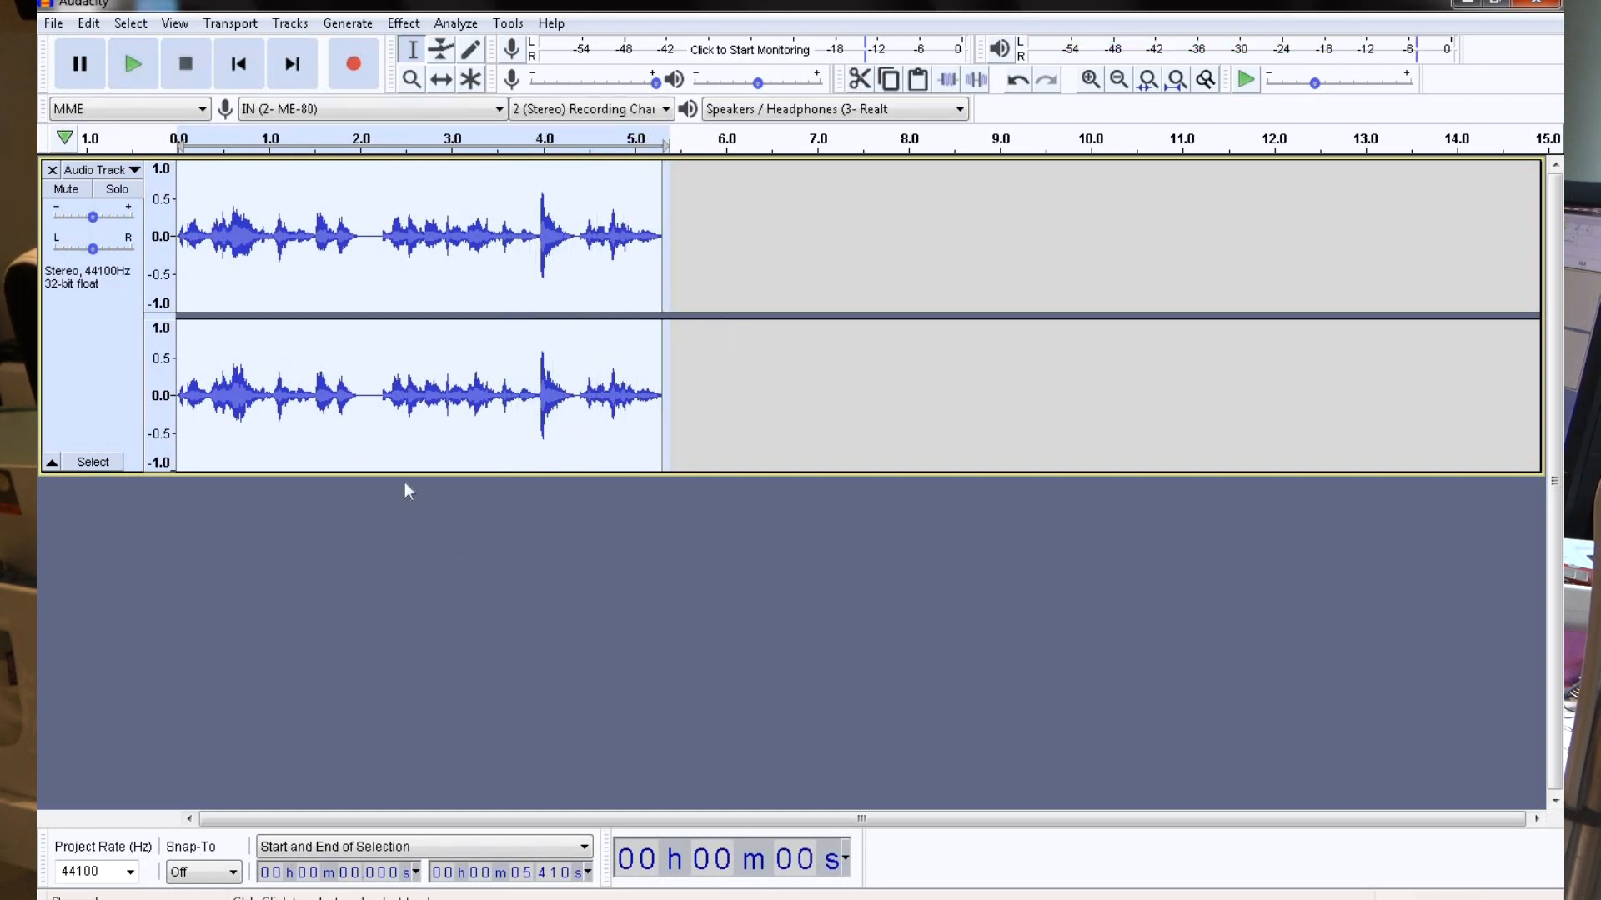
click(402, 23)
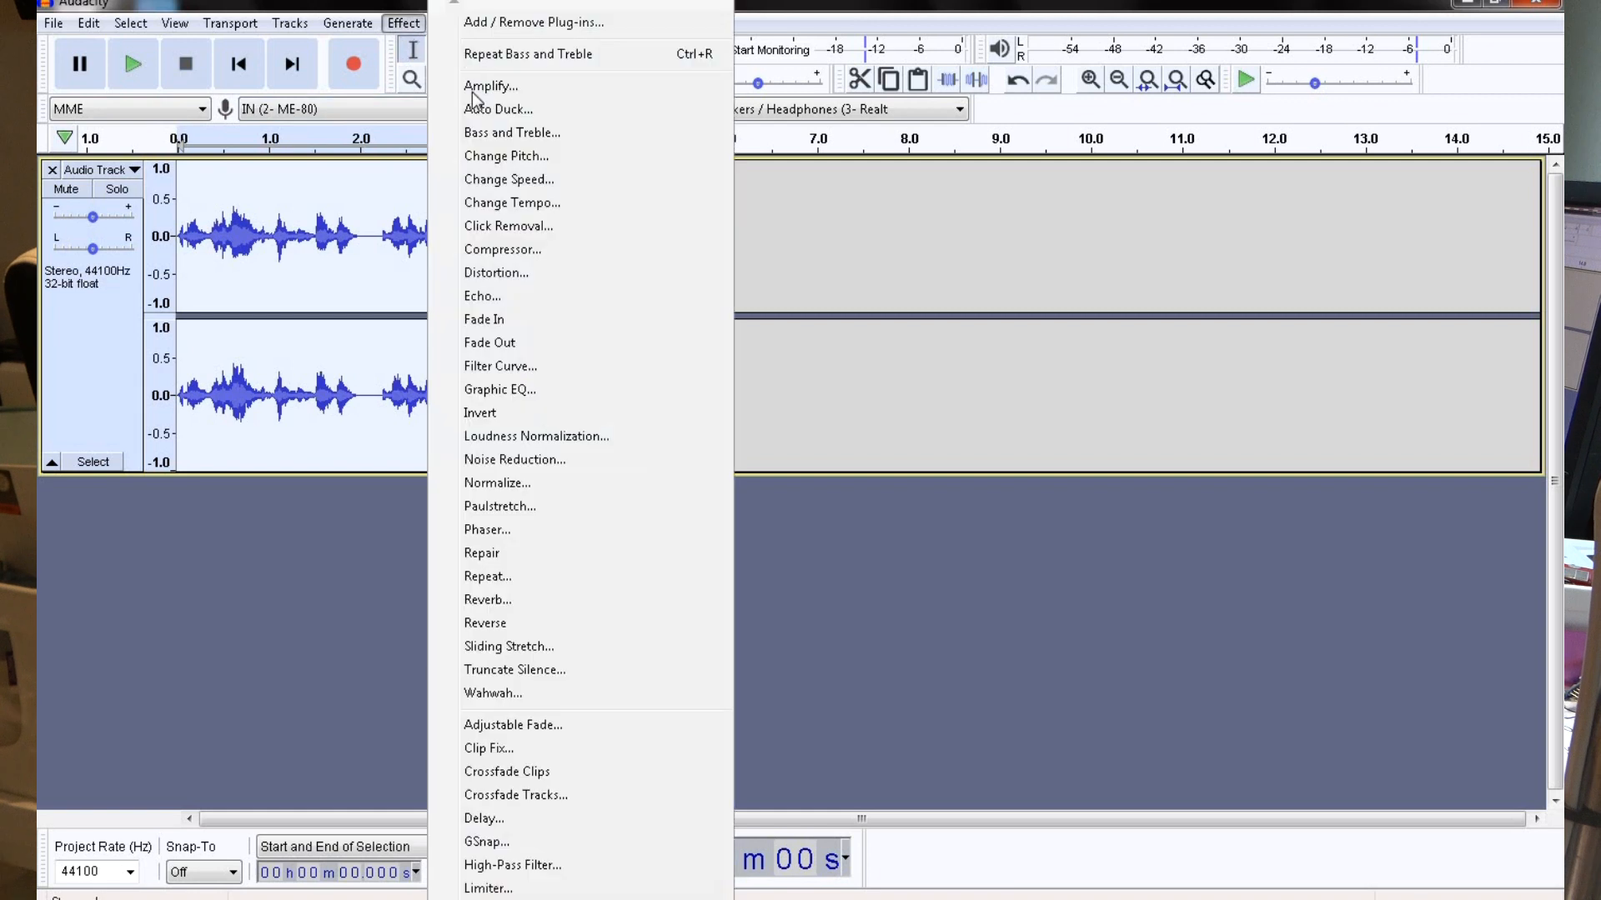
click(511, 132)
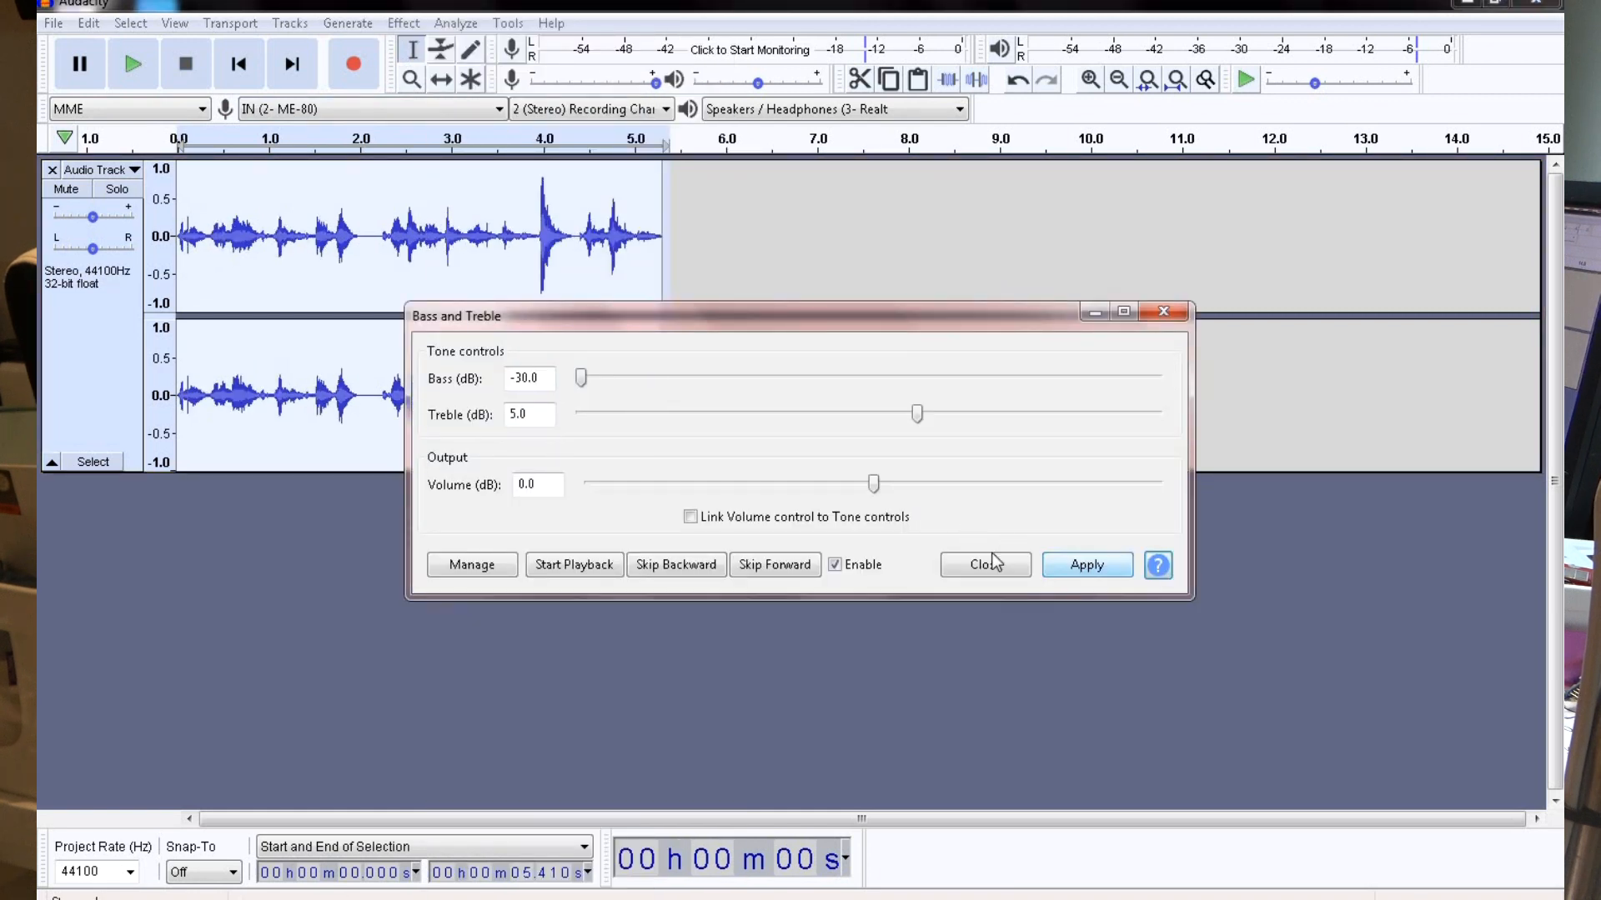
click(983, 565)
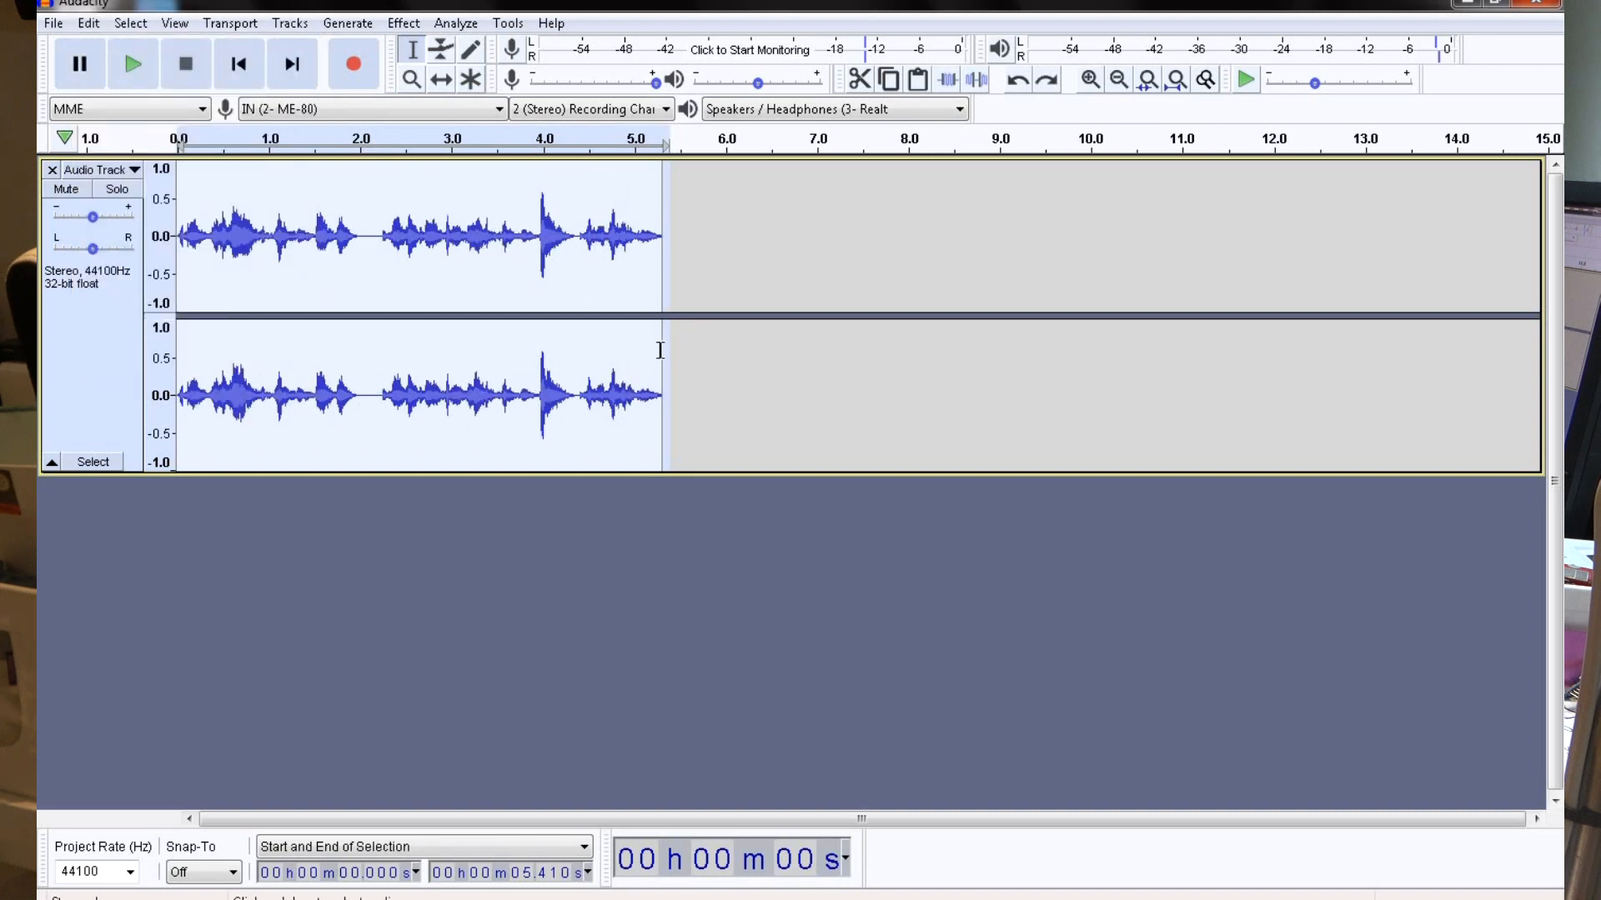
mouse_move(743, 437)
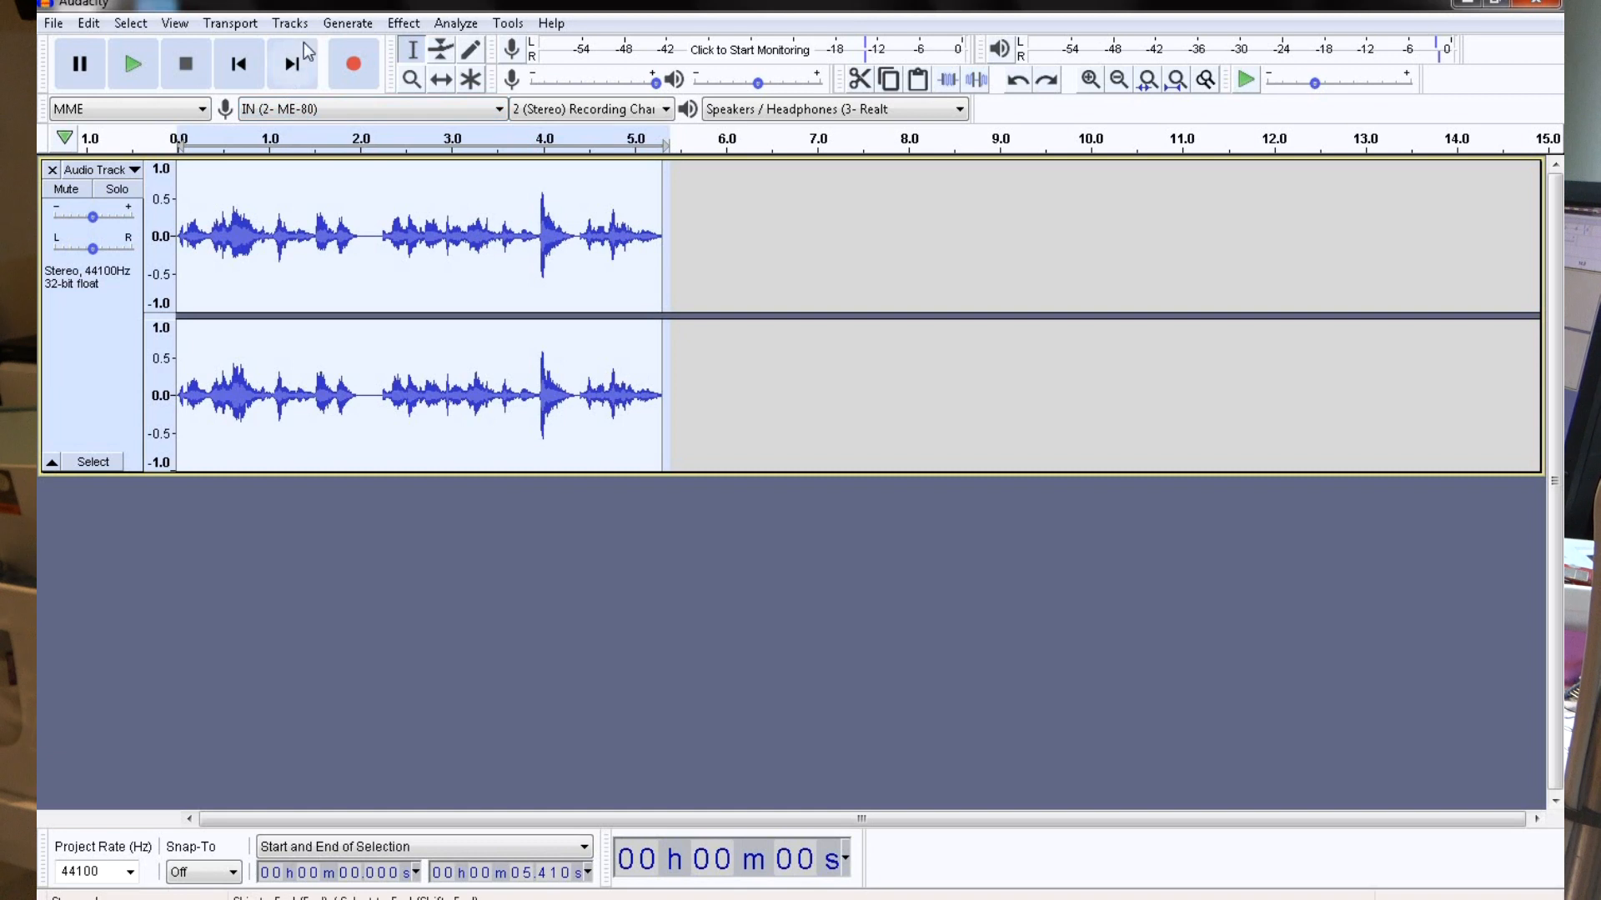
- Apply a Regular Delay with one -6 dB echo at 0.1 seconds
click(402, 22)
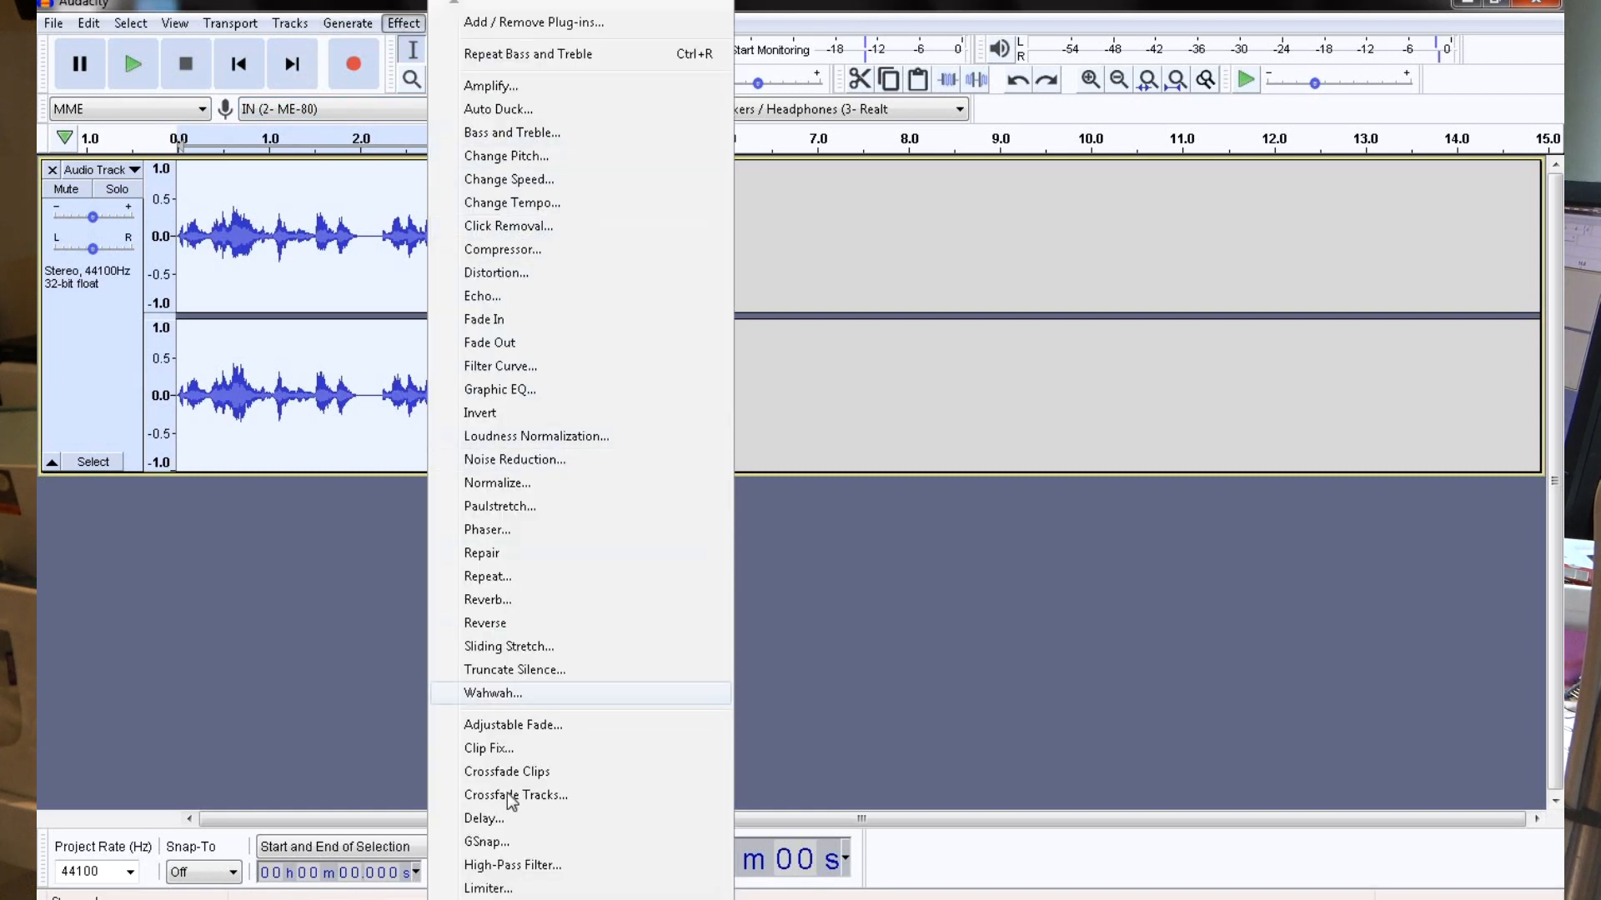
click(484, 818)
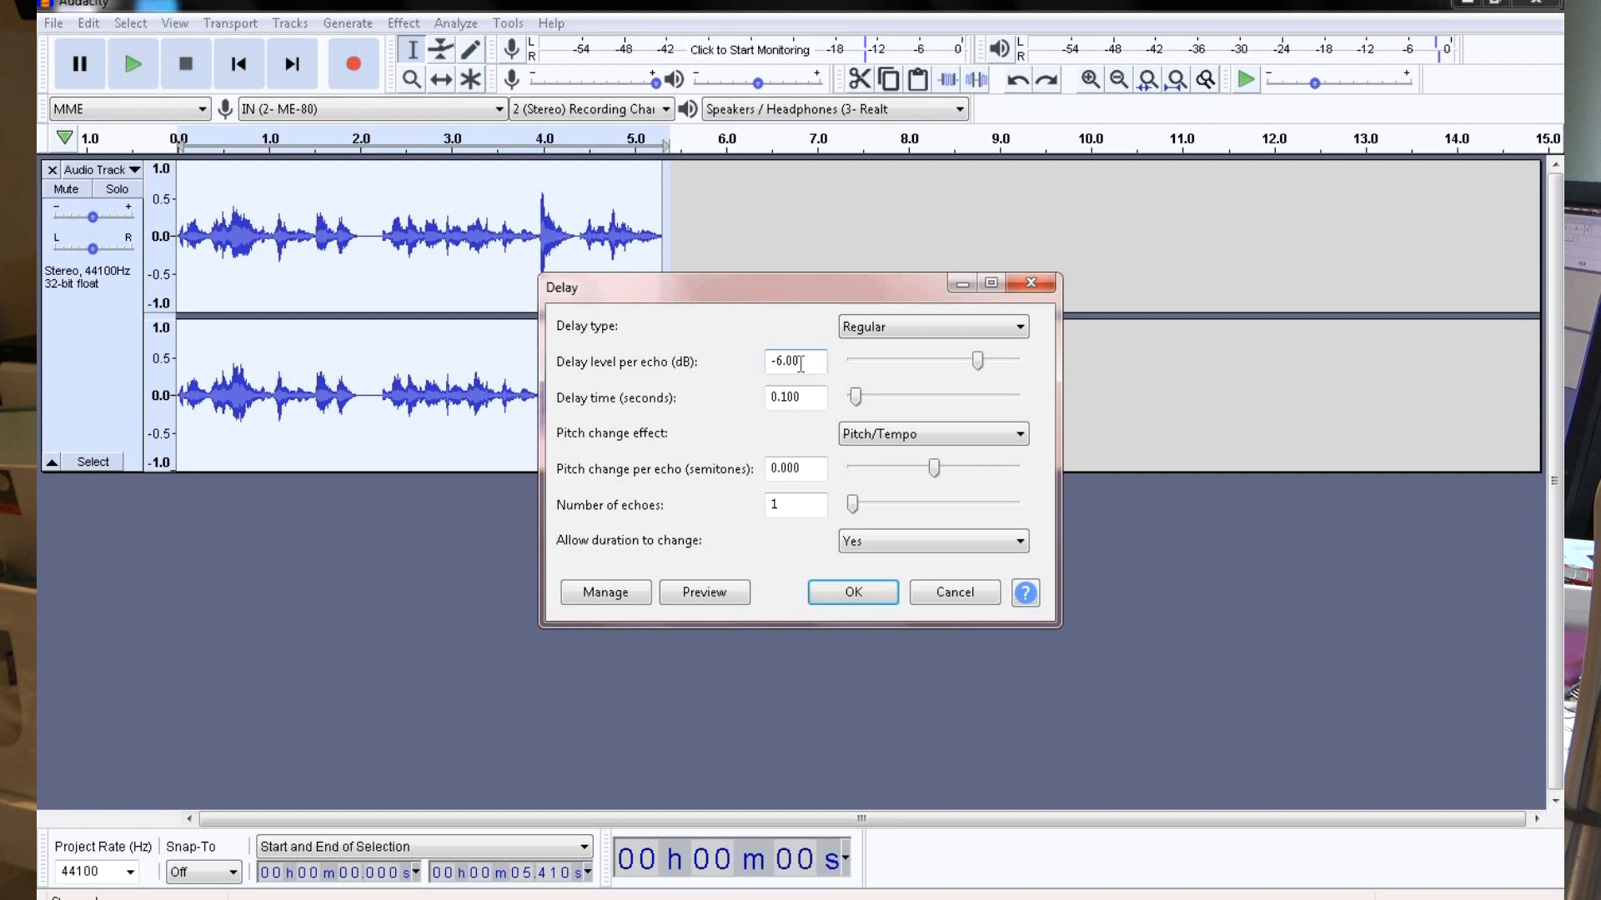
click(796, 397)
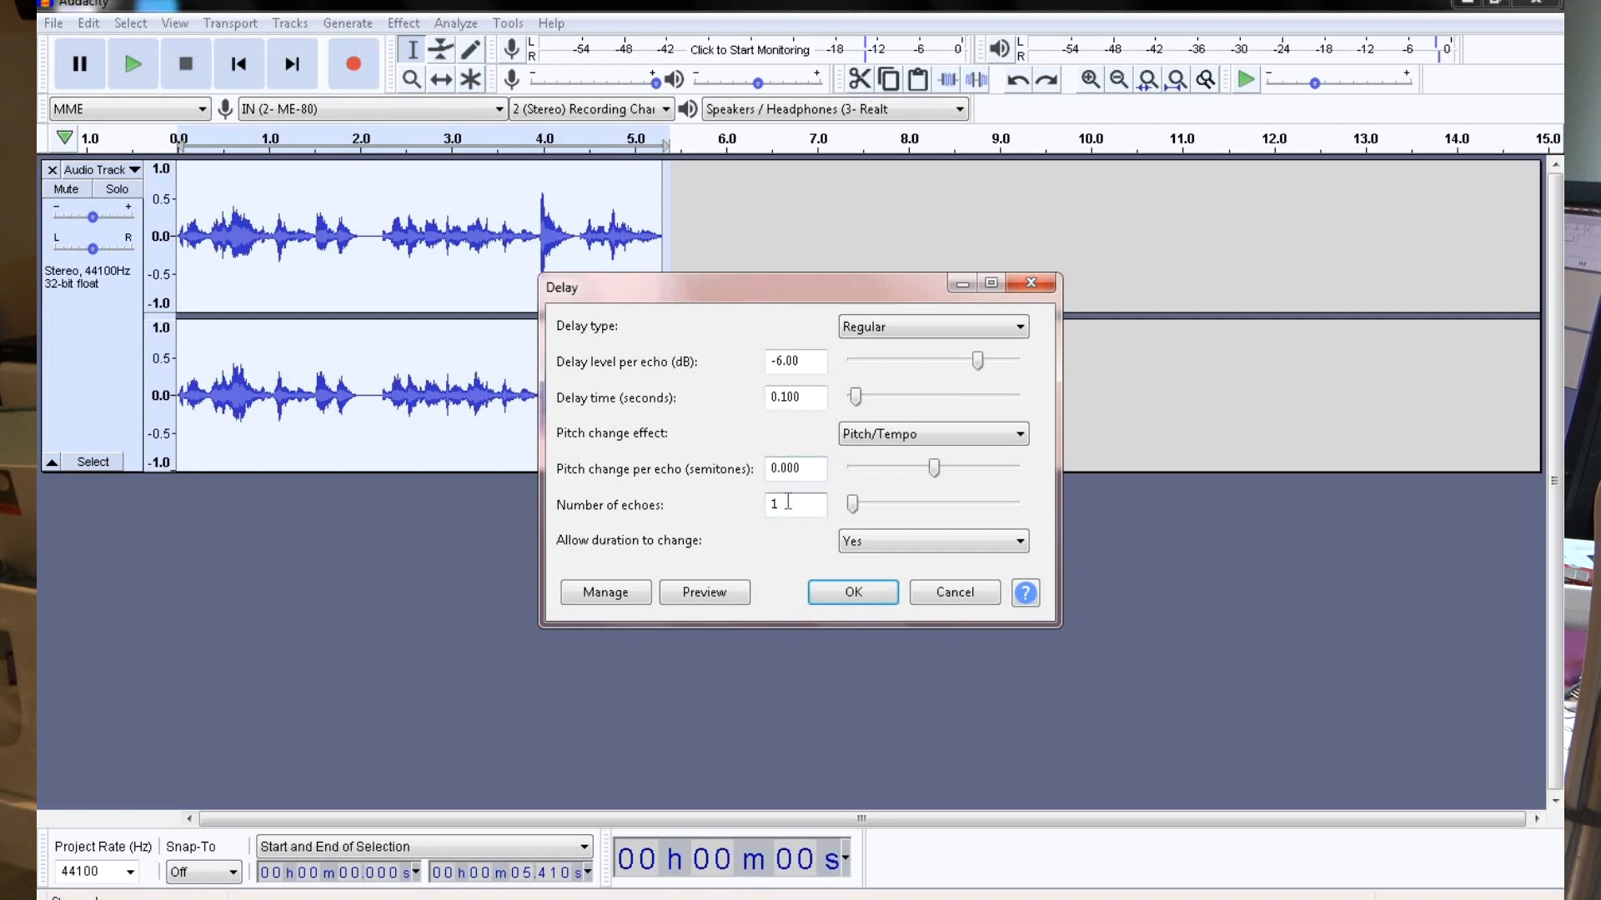
click(852, 592)
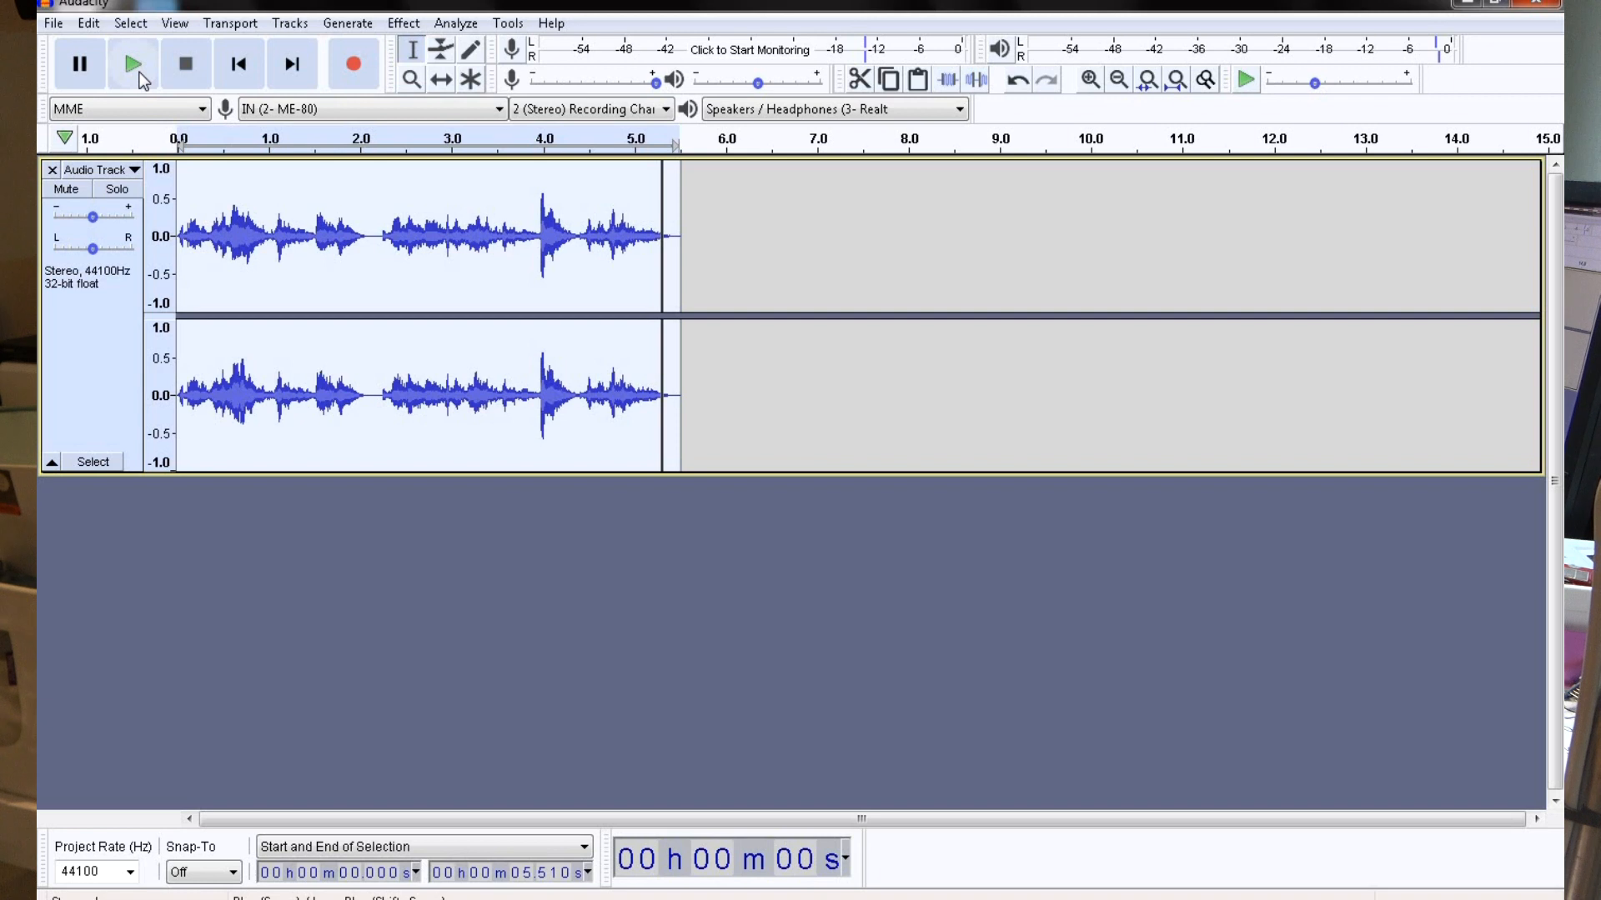
click(132, 63)
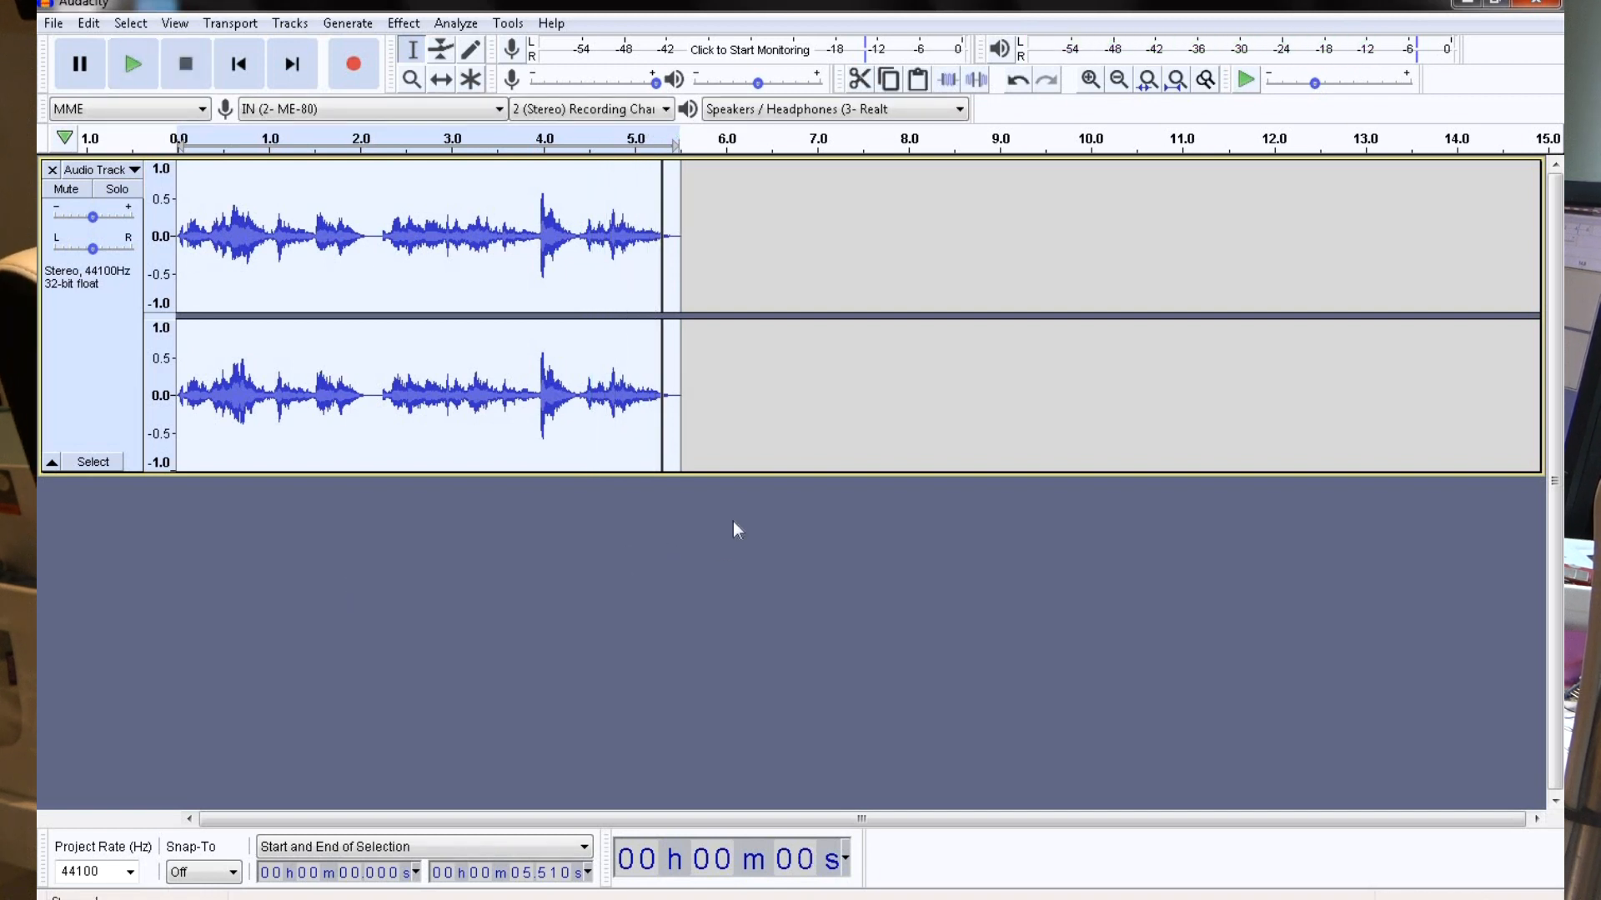
mouse_move(718, 535)
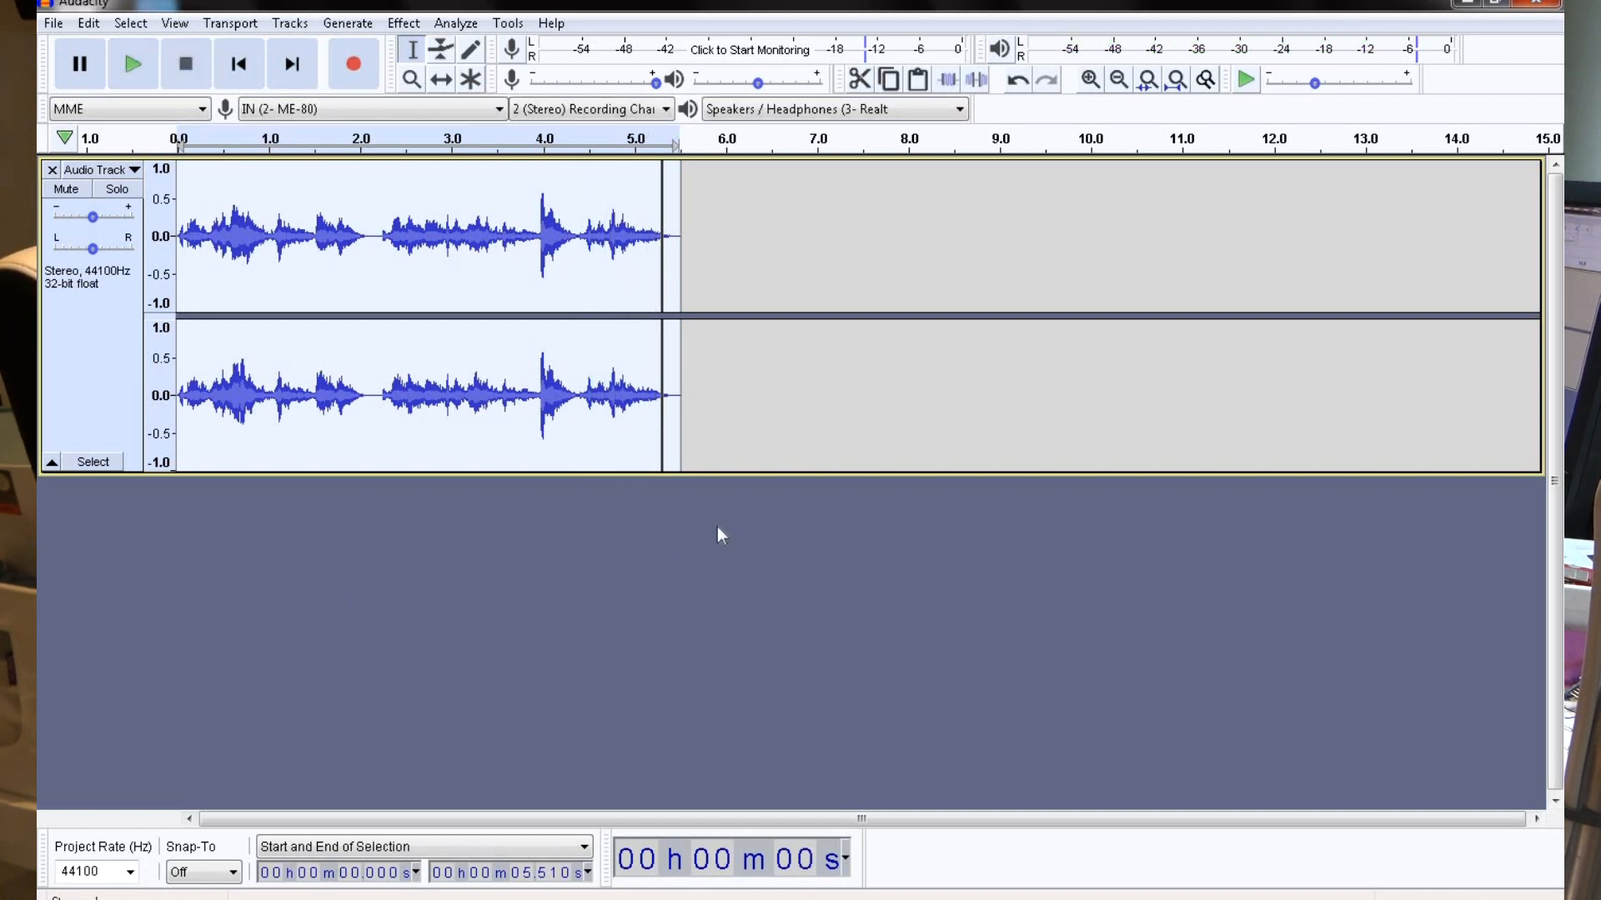
mouse_move(485, 192)
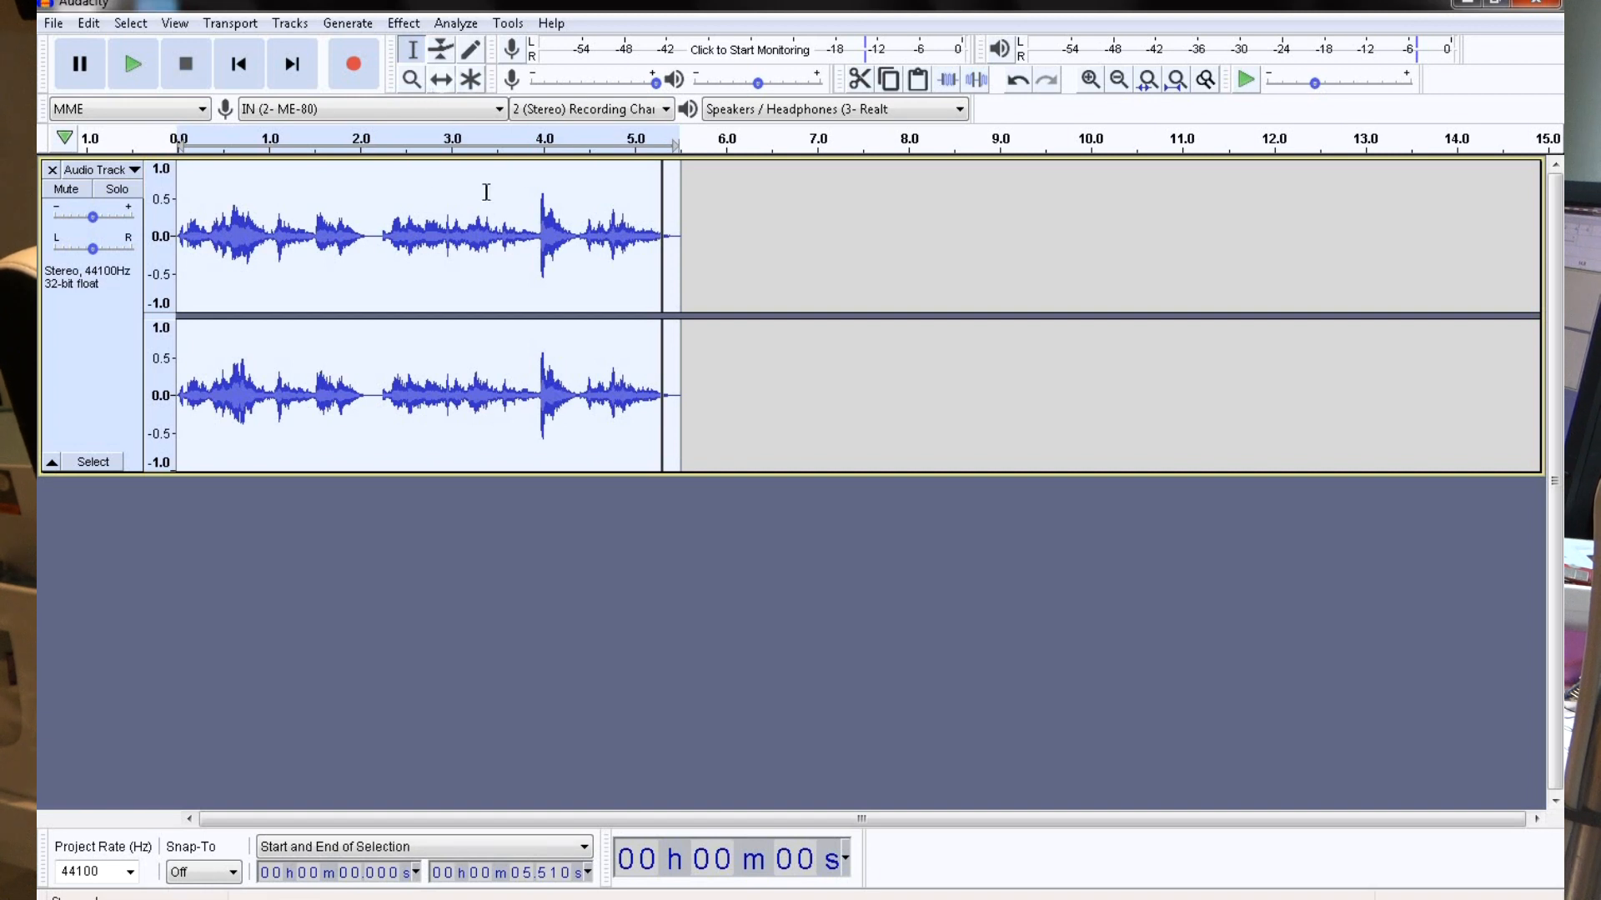
mouse_move(651, 422)
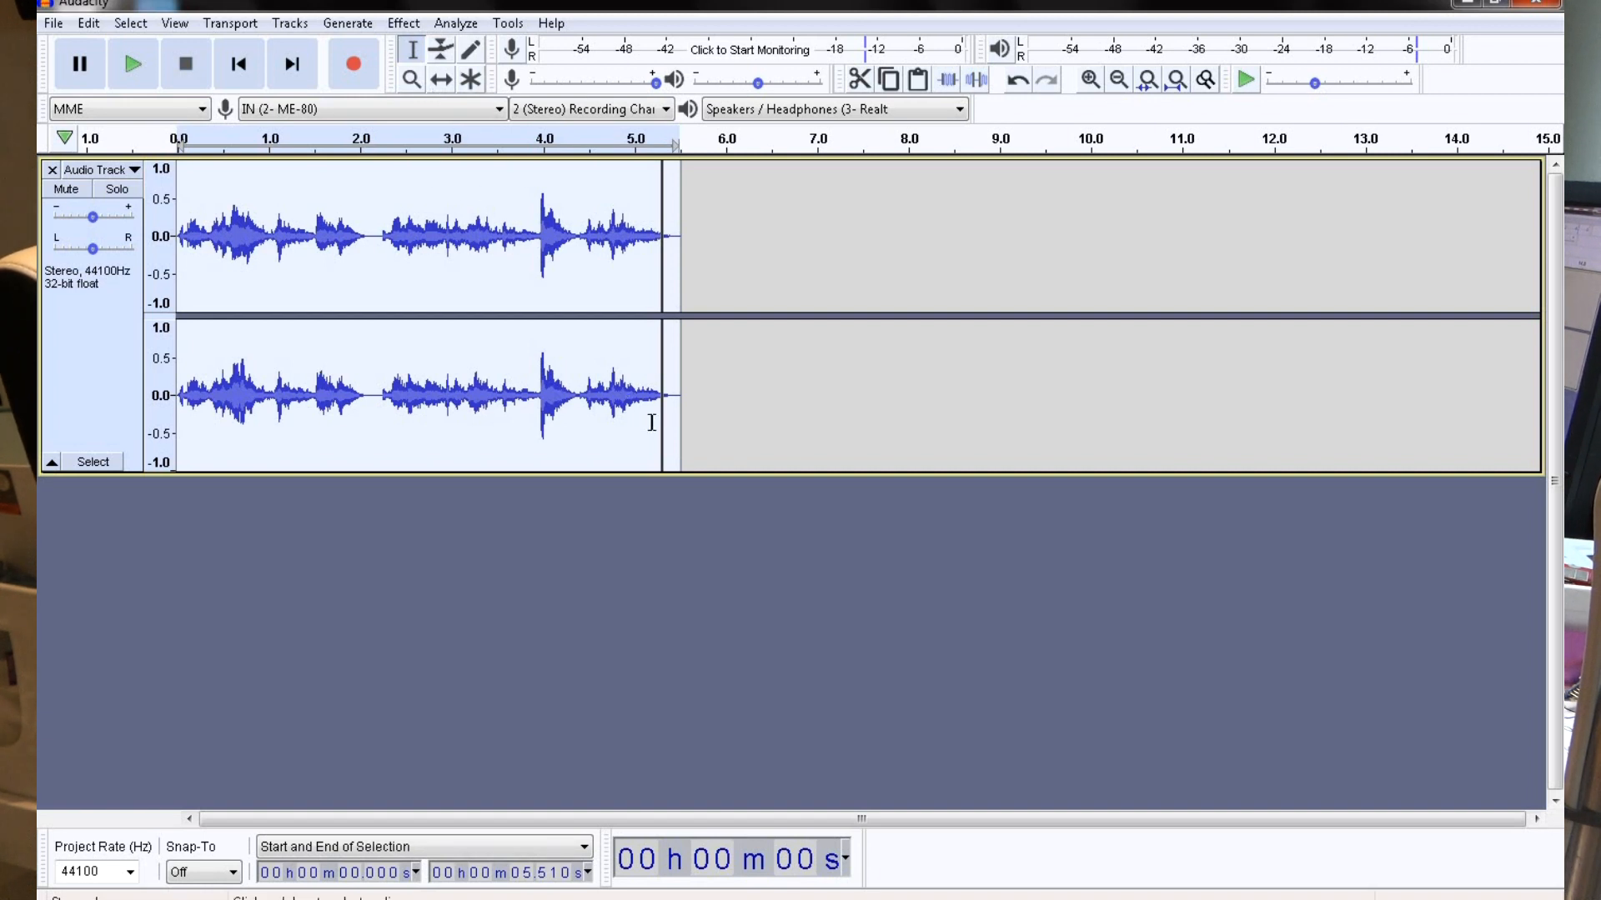
mouse_move(760, 681)
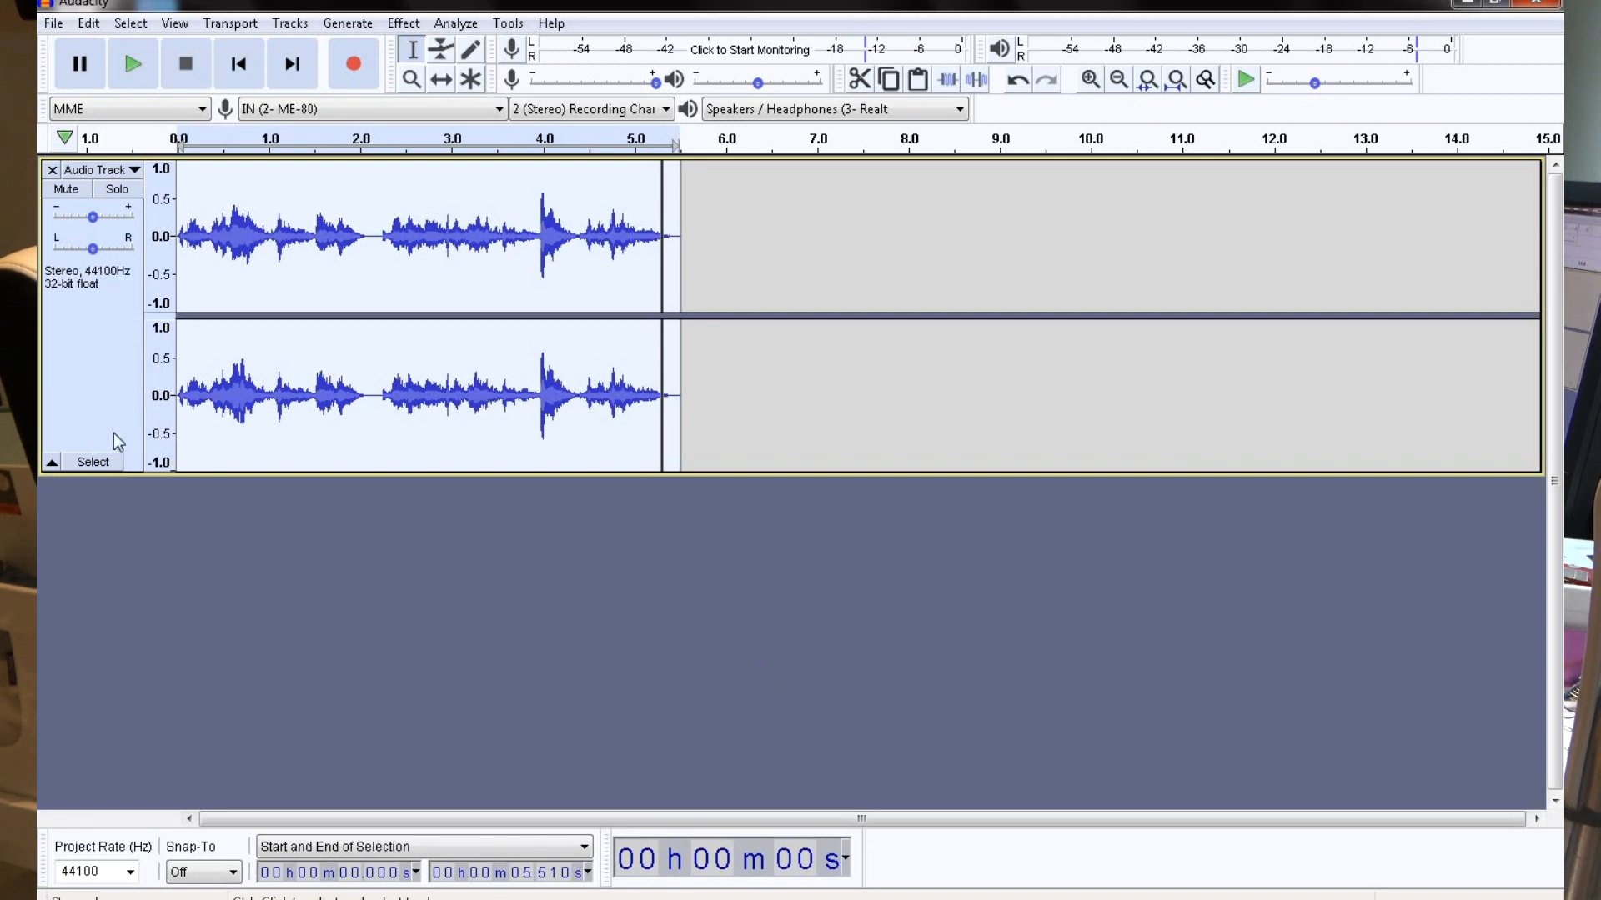
mouse_move(556, 520)
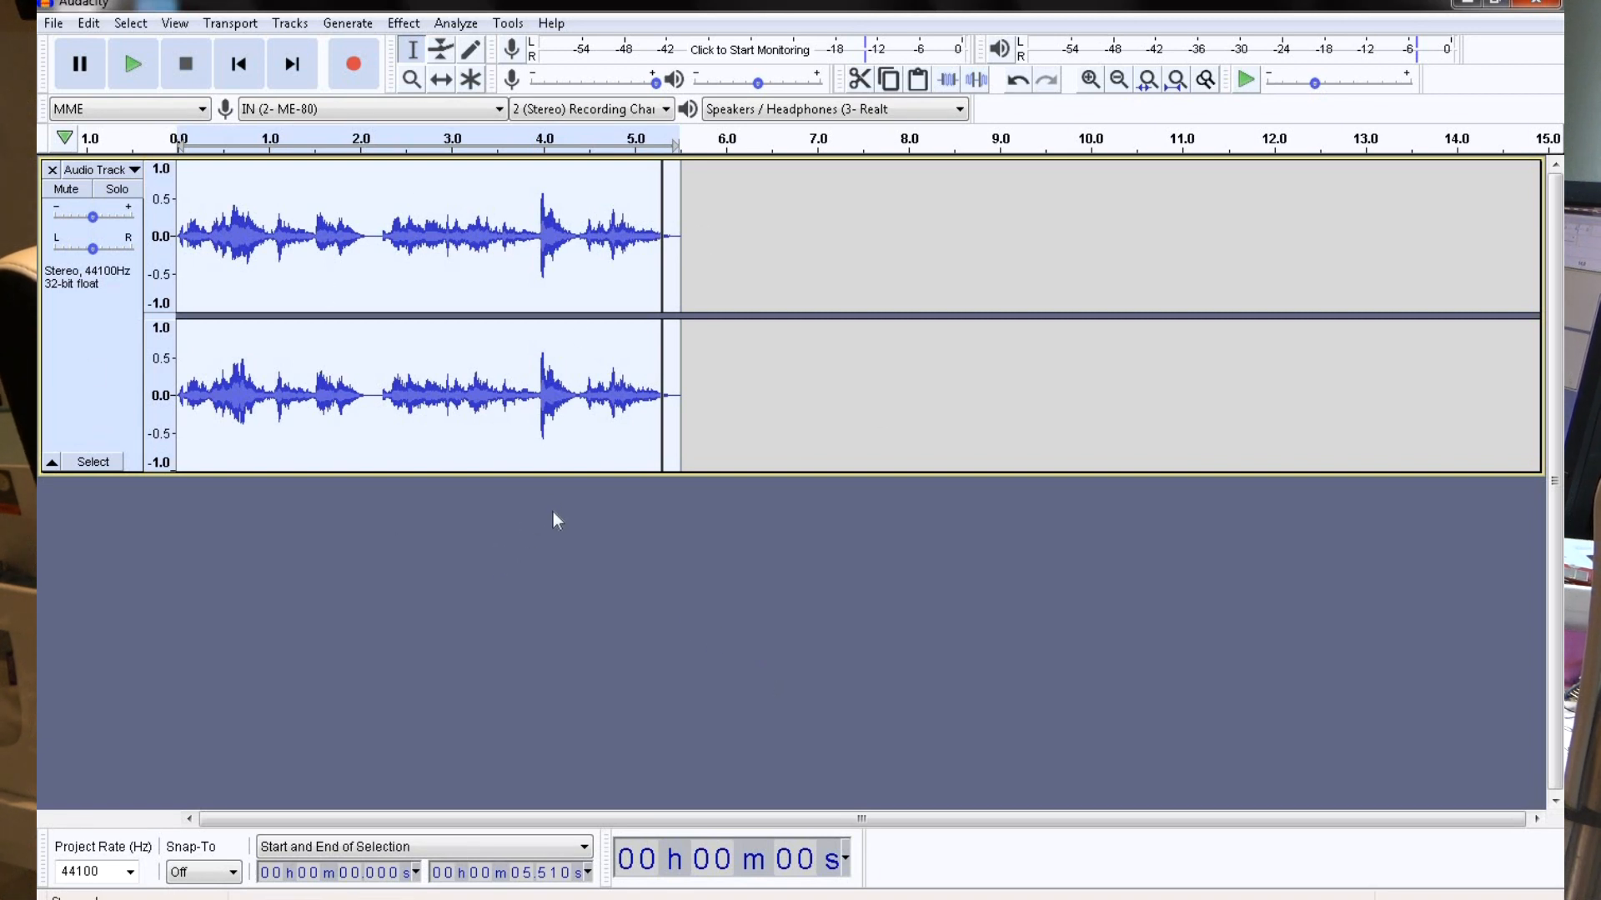
click(54, 23)
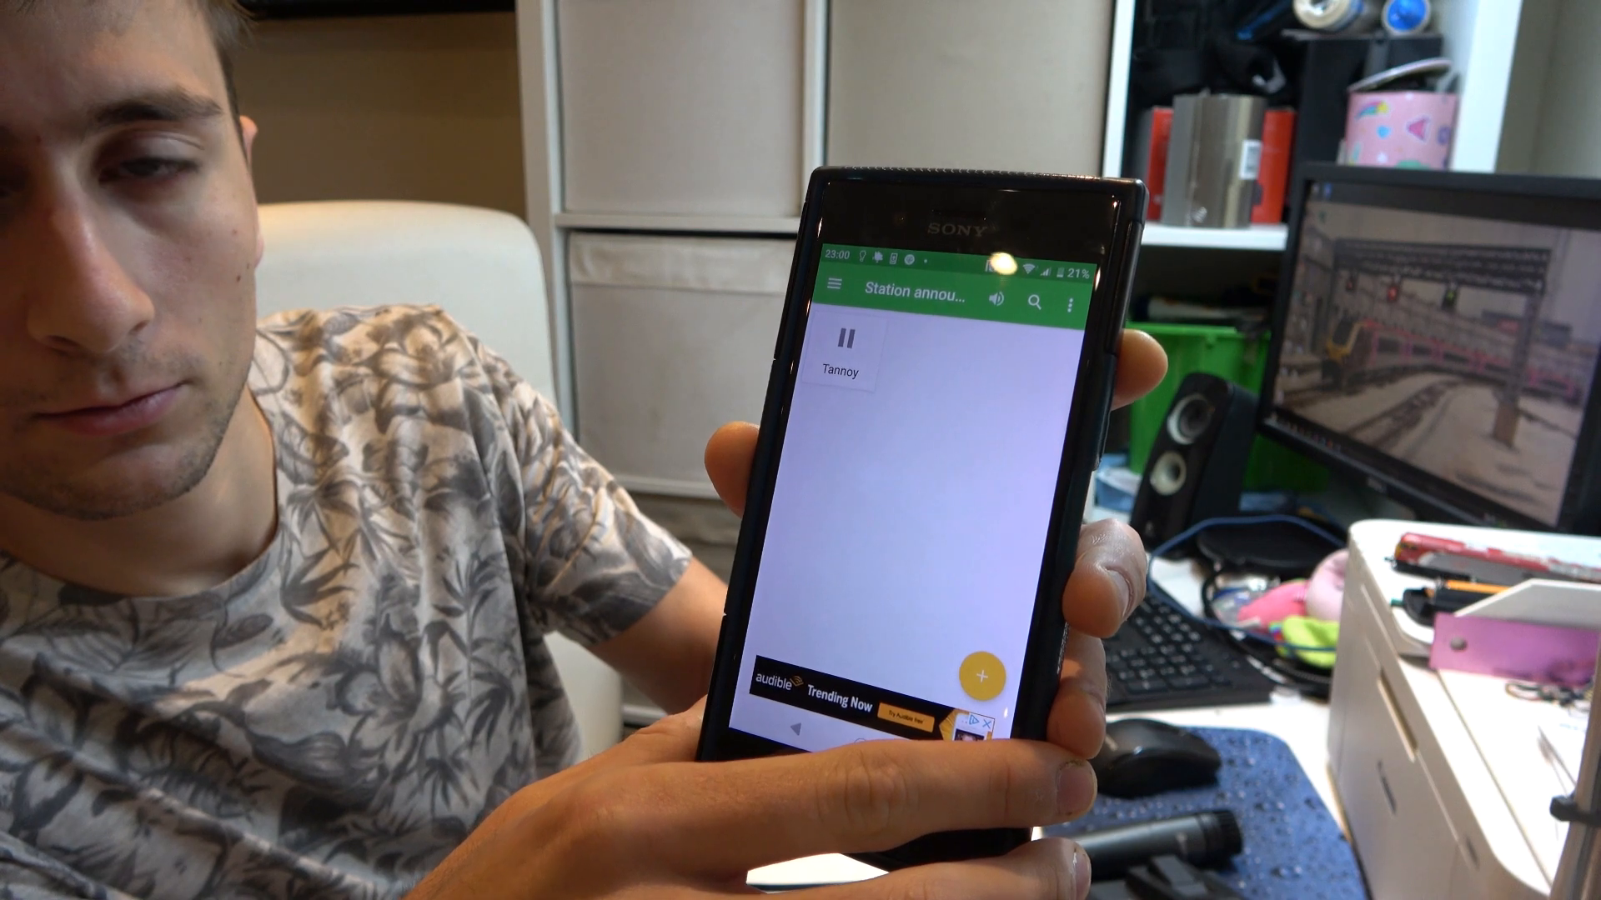
- Stop the Tannoy clip on the station-announcement soundboard
click(852, 337)
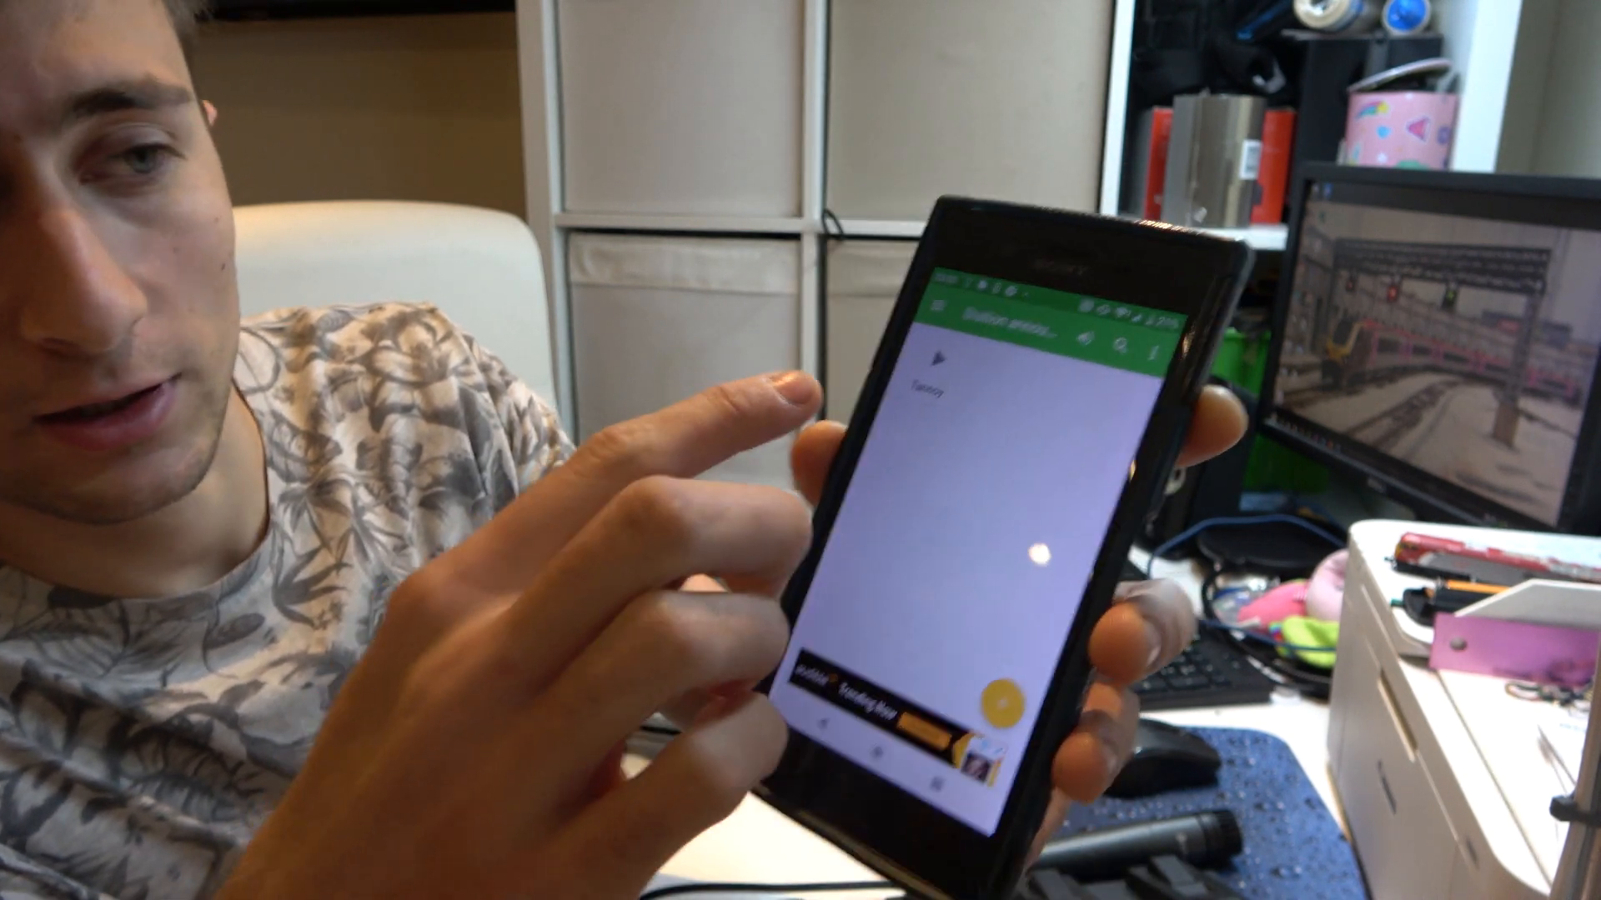